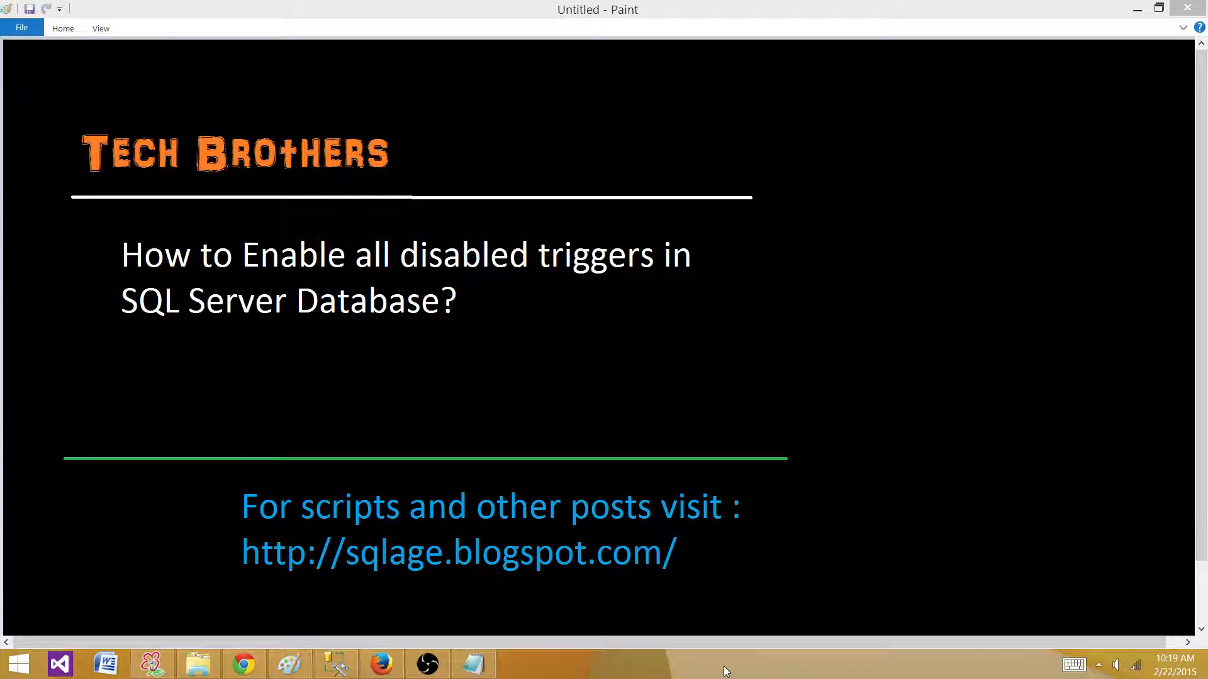
{"action": "mouse_move", "coordinate": [694, 664]}
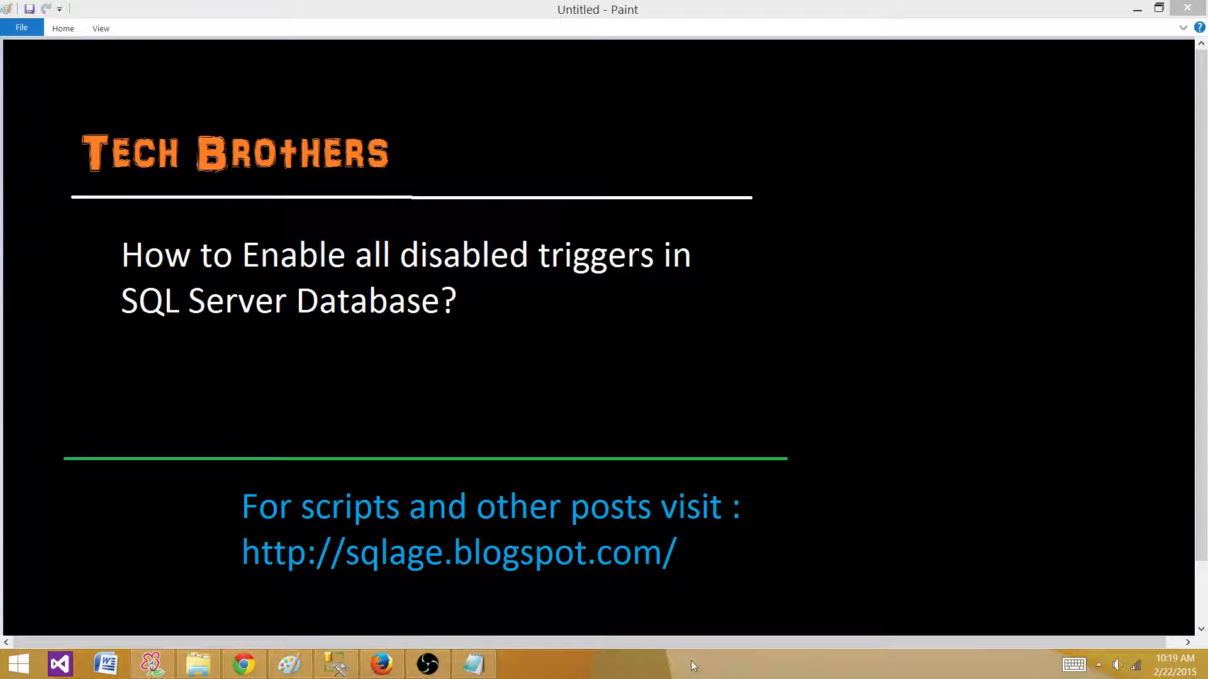
Step: Switch from the Paint title slide to SQL Server Management Studio on the taskbar
{"action": "left_click", "coordinate": [336, 665]}
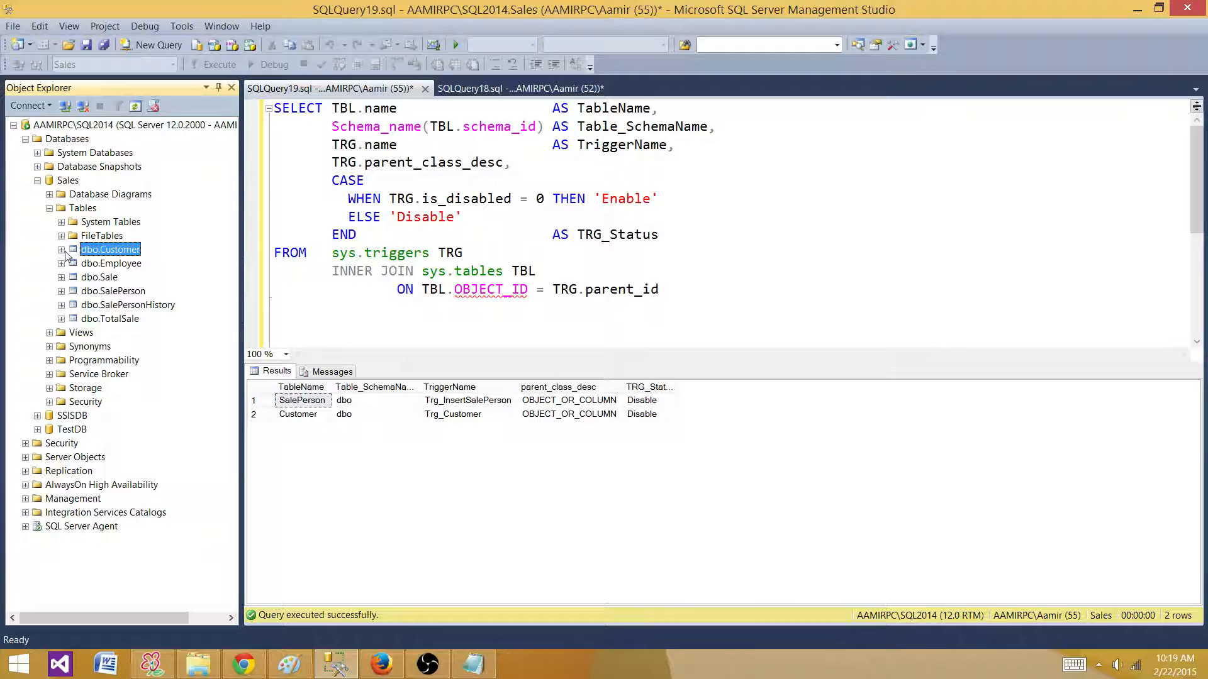
Step: Expand the Customer table's Triggers folder to reveal Trg_Customer
{"action": "left_click", "coordinate": [60, 249]}
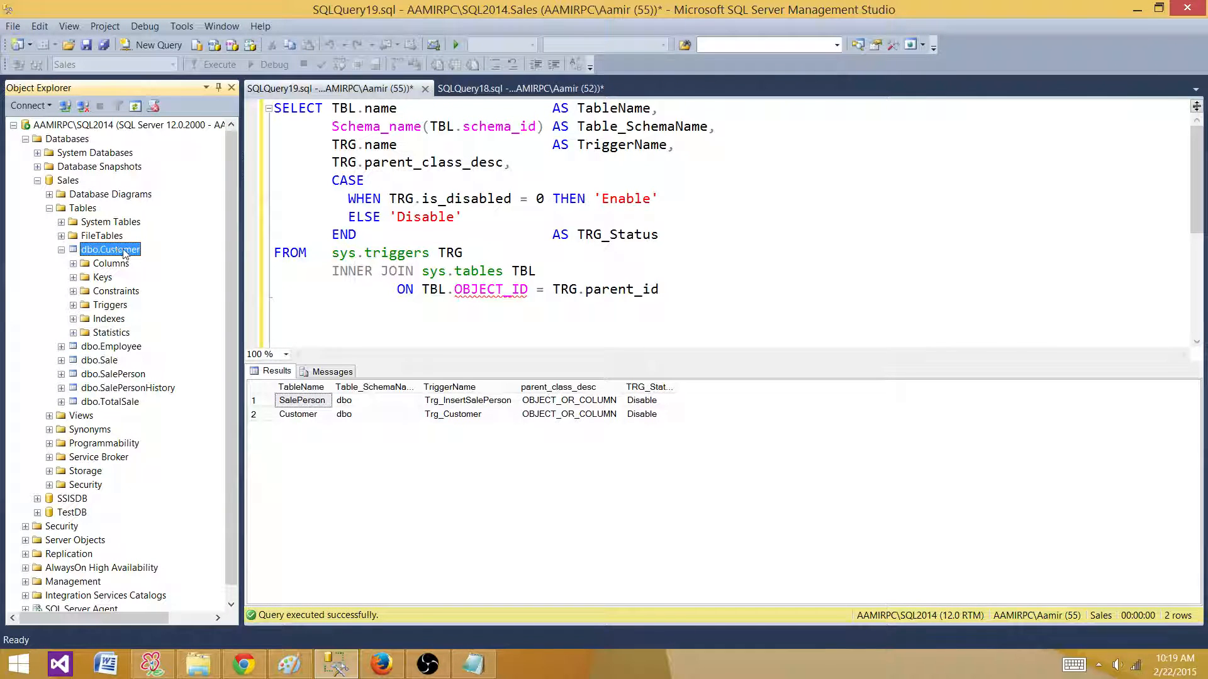
{"action": "left_click", "coordinate": [72, 304]}
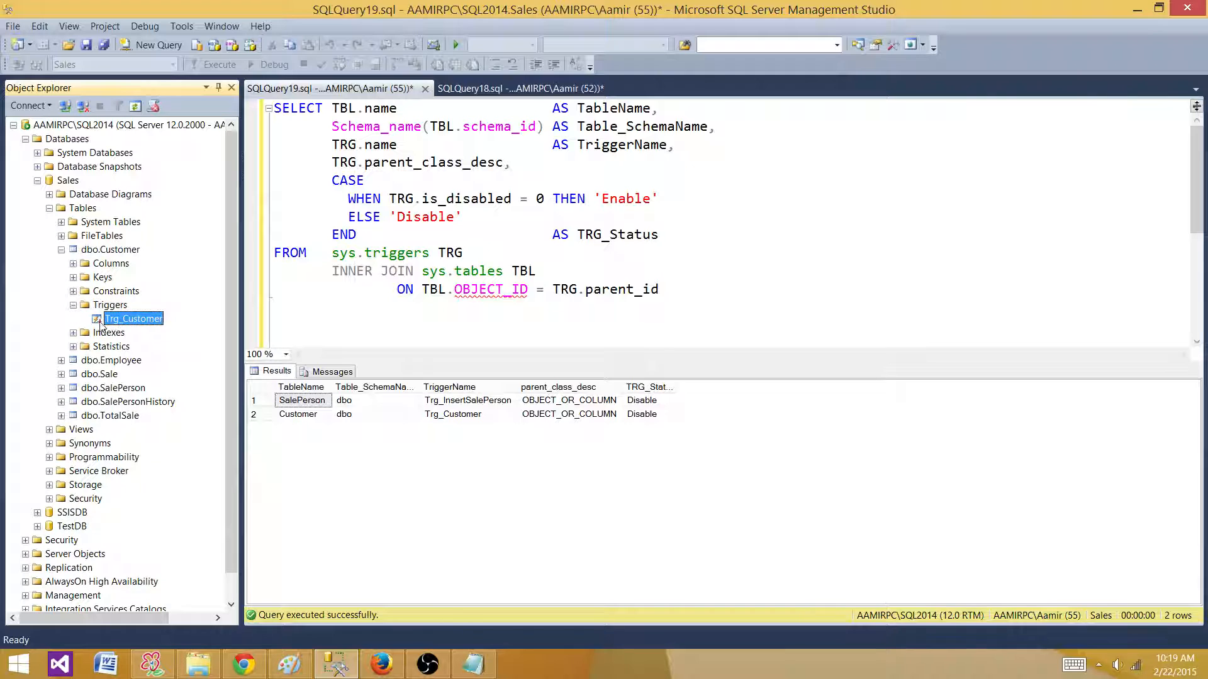
{"action": "mouse_move", "coordinate": [60, 298]}
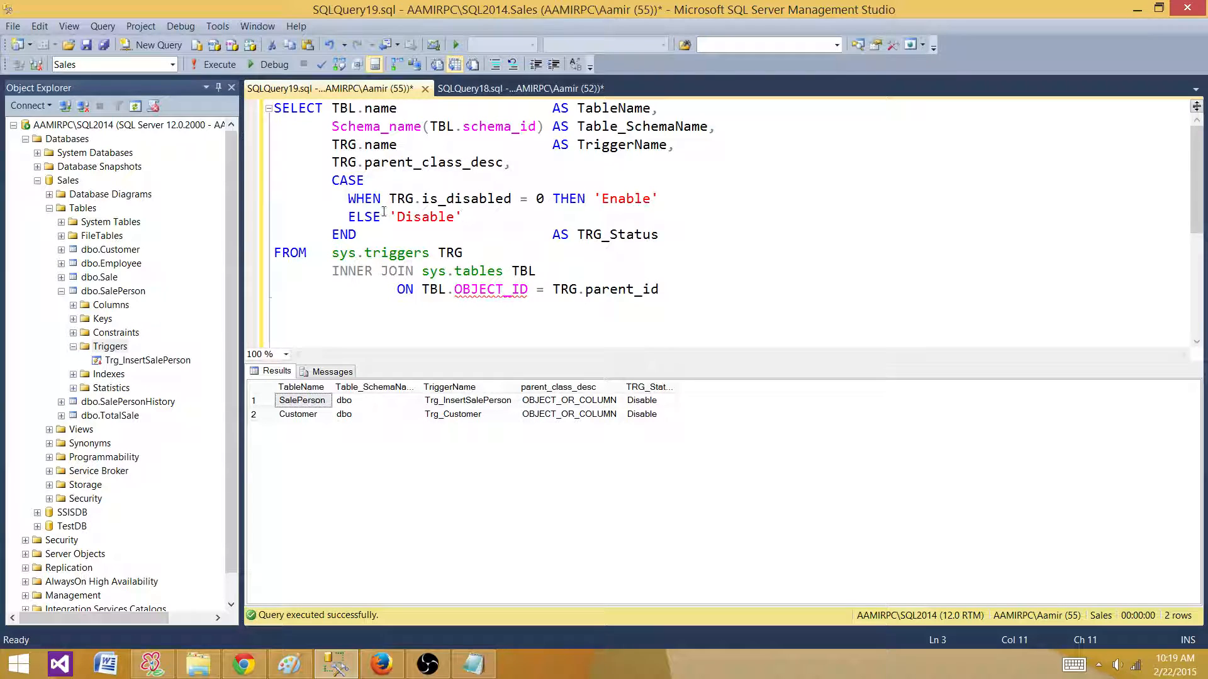
{"action": "left_click", "coordinate": [642, 400]}
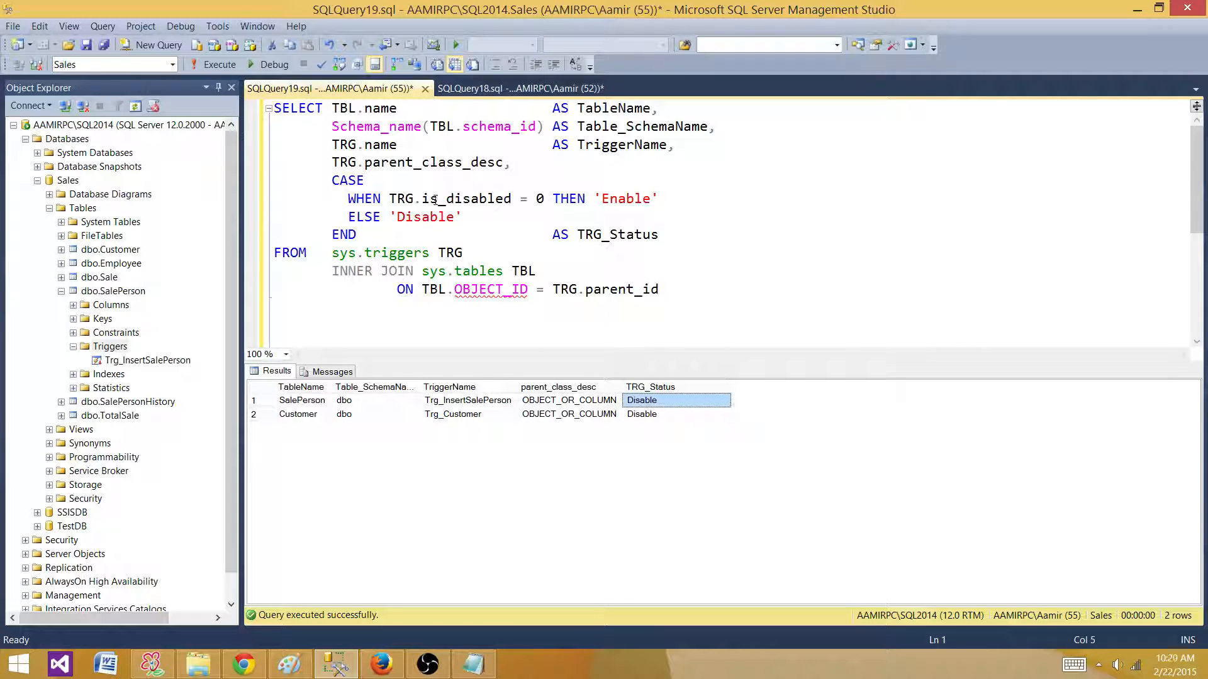
{"action": "double_click", "coordinate": [461, 199]}
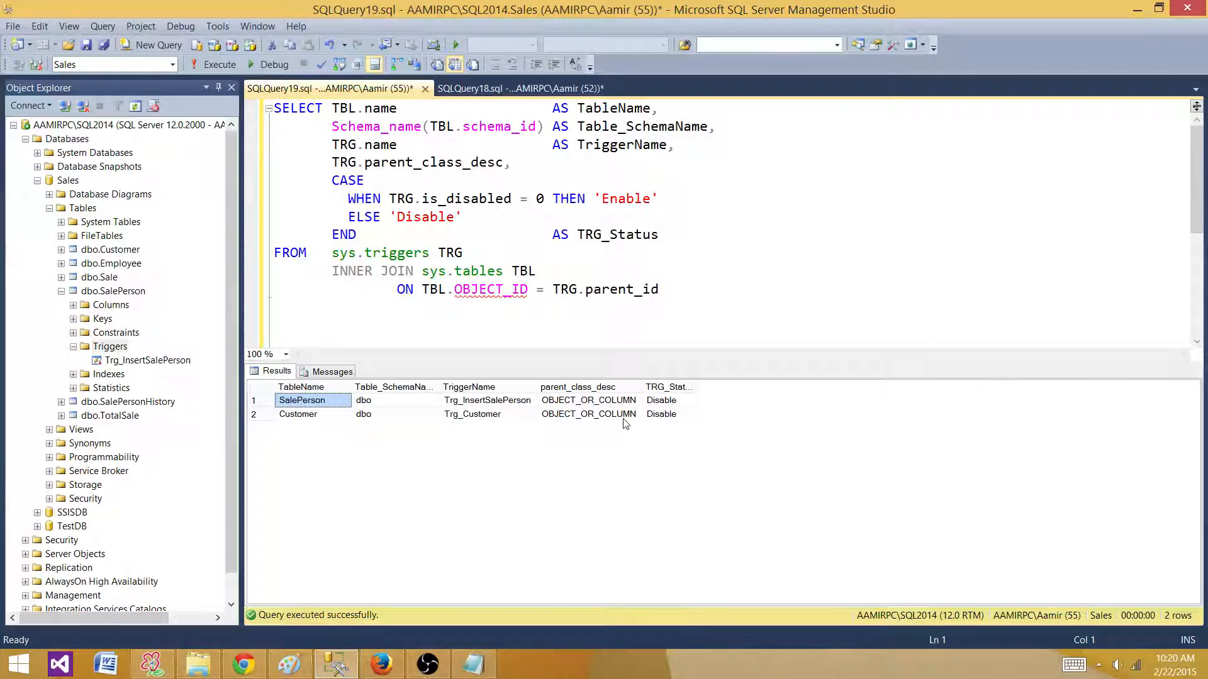
{"action": "left_click", "coordinate": [662, 414]}
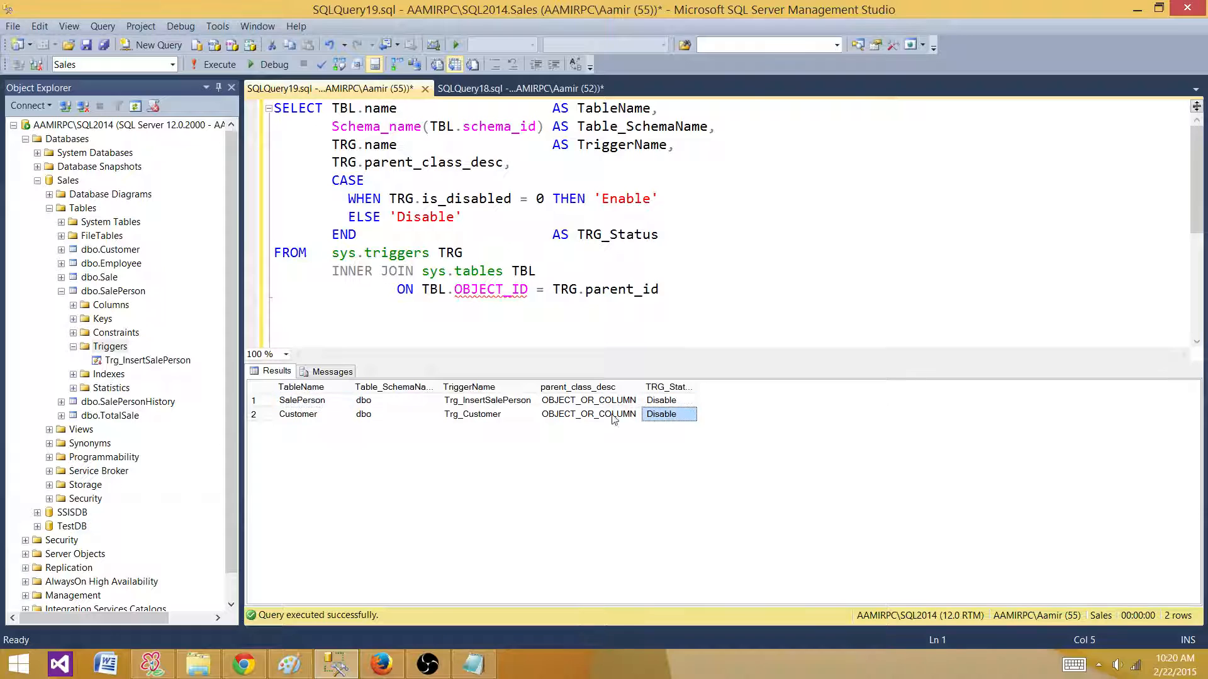
{"action": "left_click", "coordinate": [661, 400]}
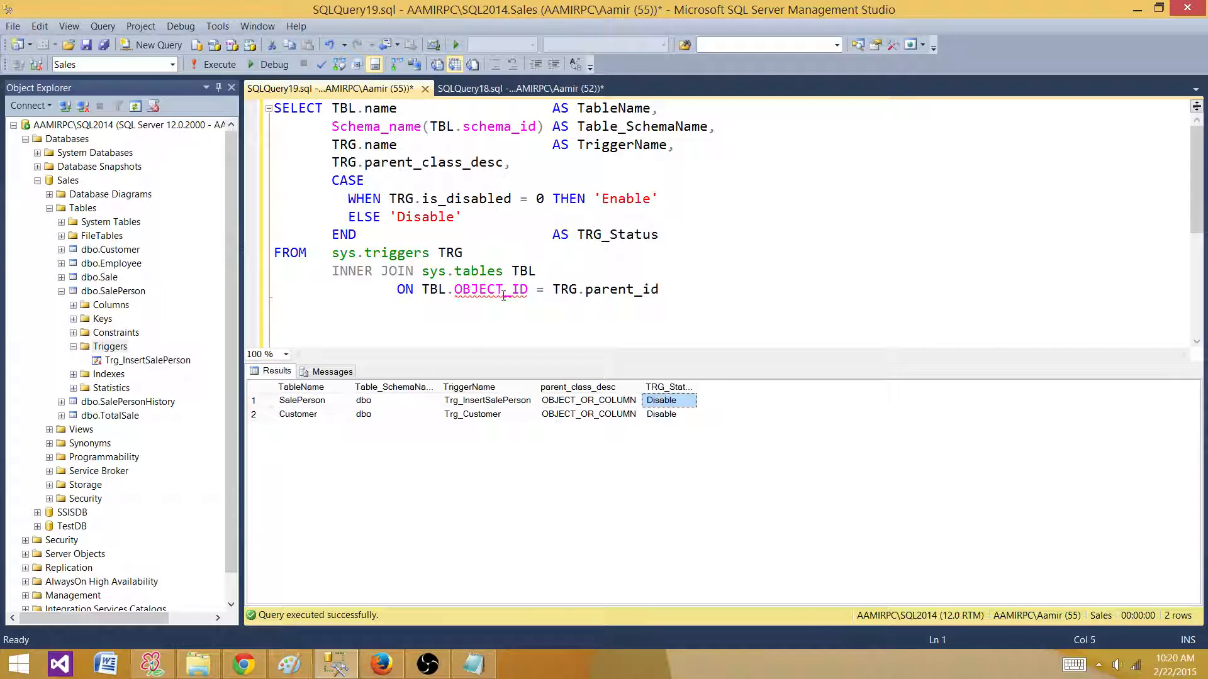
{"action": "left_click", "coordinate": [672, 290]}
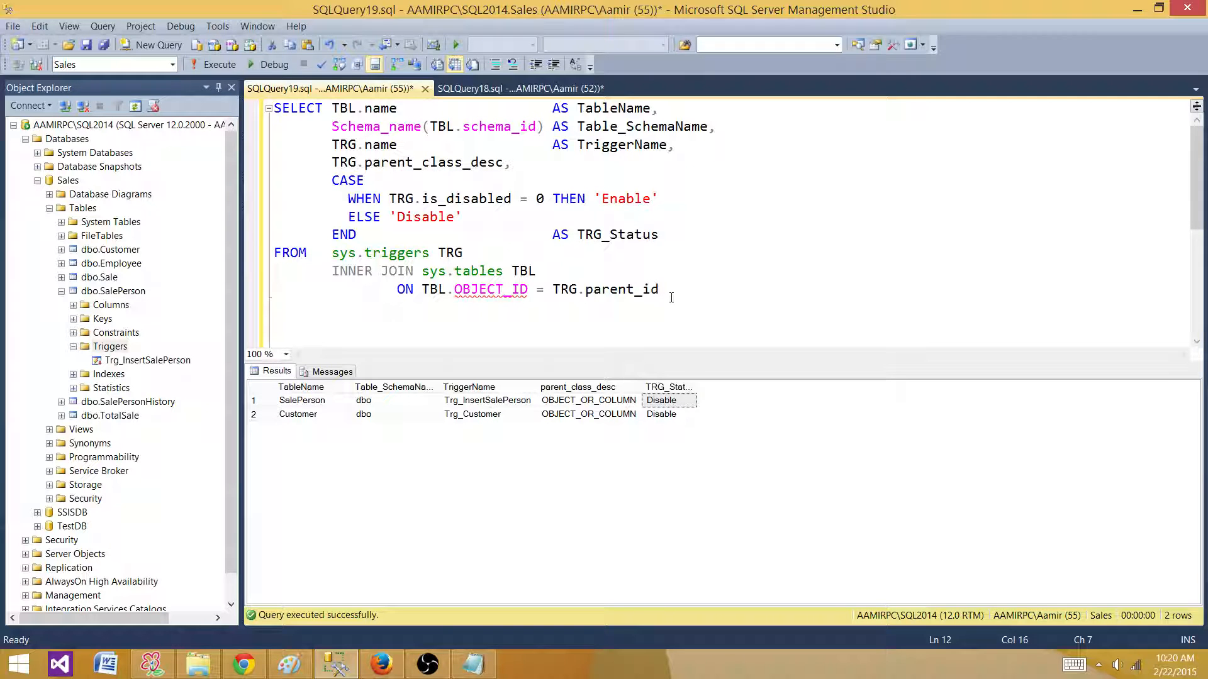
Step: Add AND TRG.is_disabled=1 to the join, then select Trg_InsertSalePerson in Object Explorer
{"action": "type", "text": "AND TRG."}
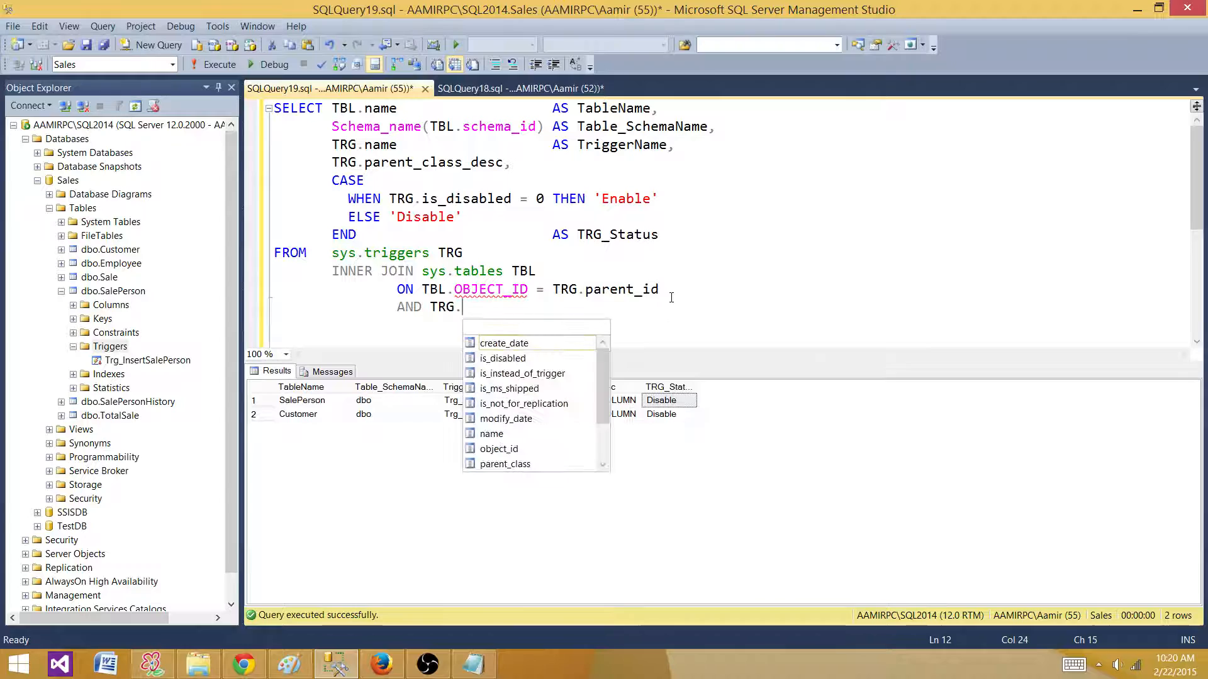
{"action": "type", "text": "is_disabled="}
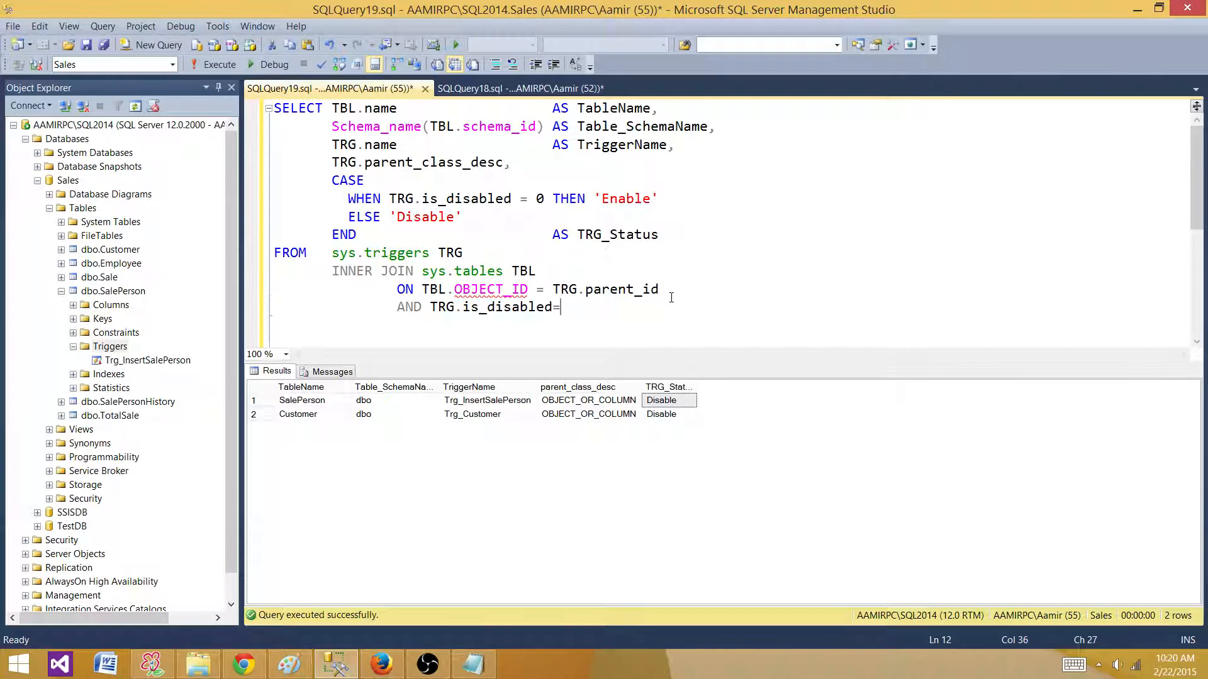
{"action": "type", "text": "1"}
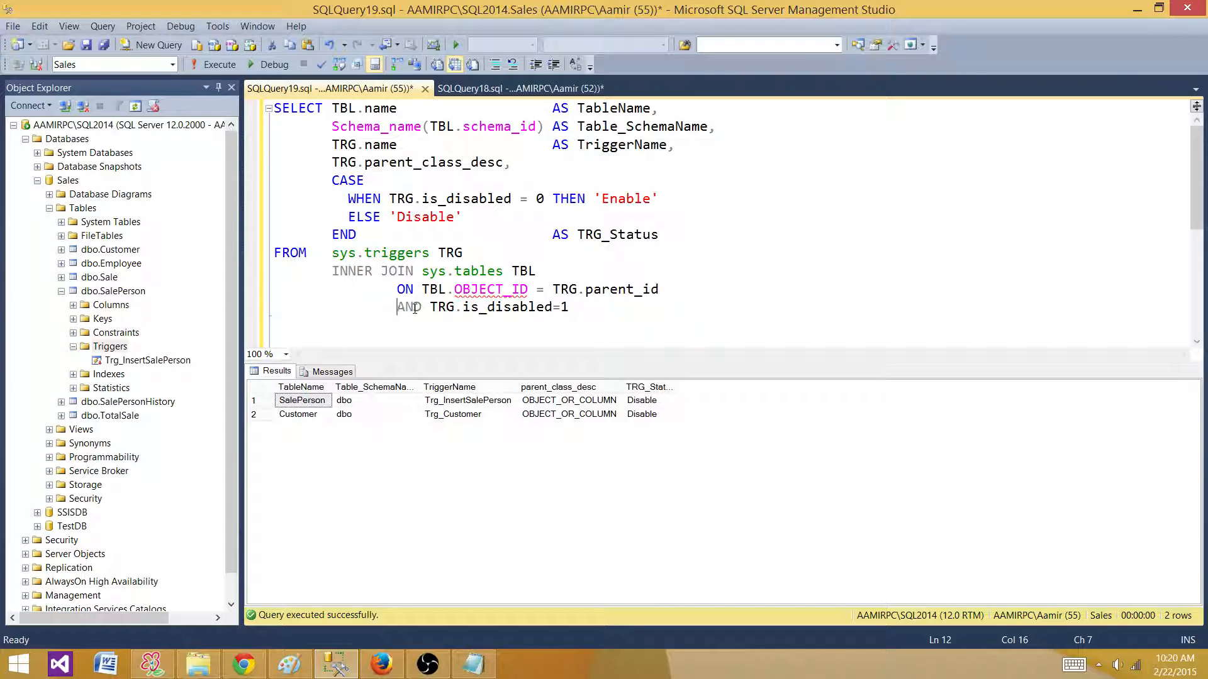
{"action": "left_click", "coordinate": [627, 290]}
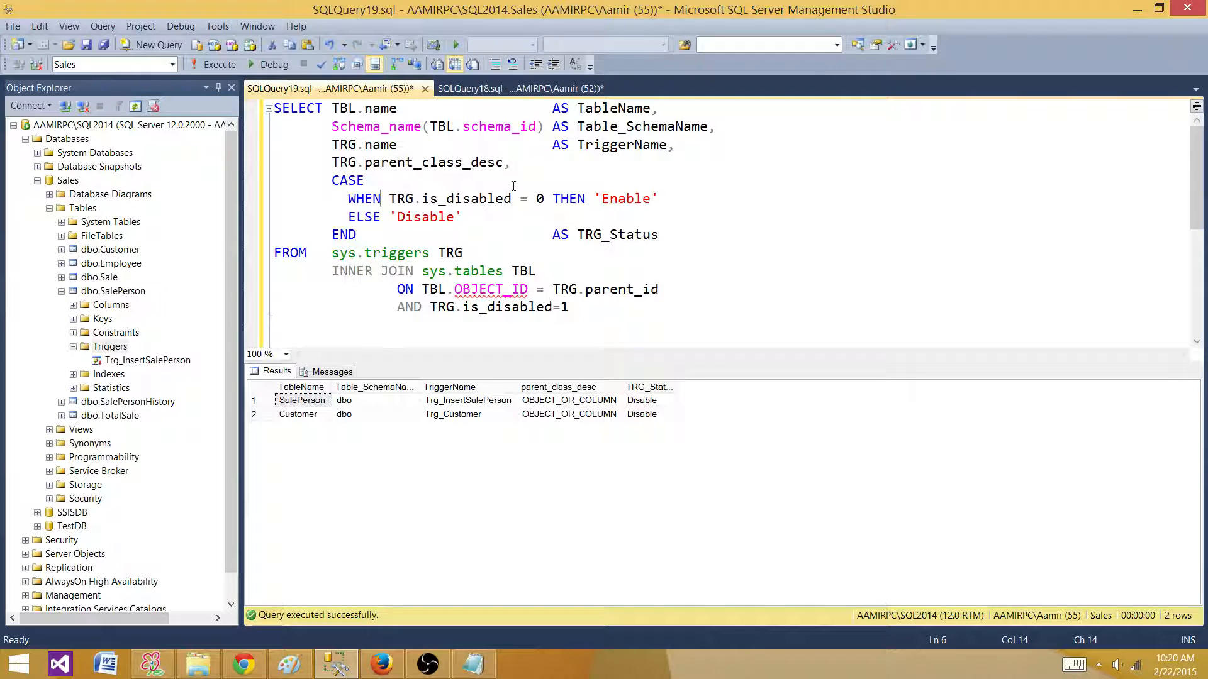
{"action": "mouse_move", "coordinate": [297, 388]}
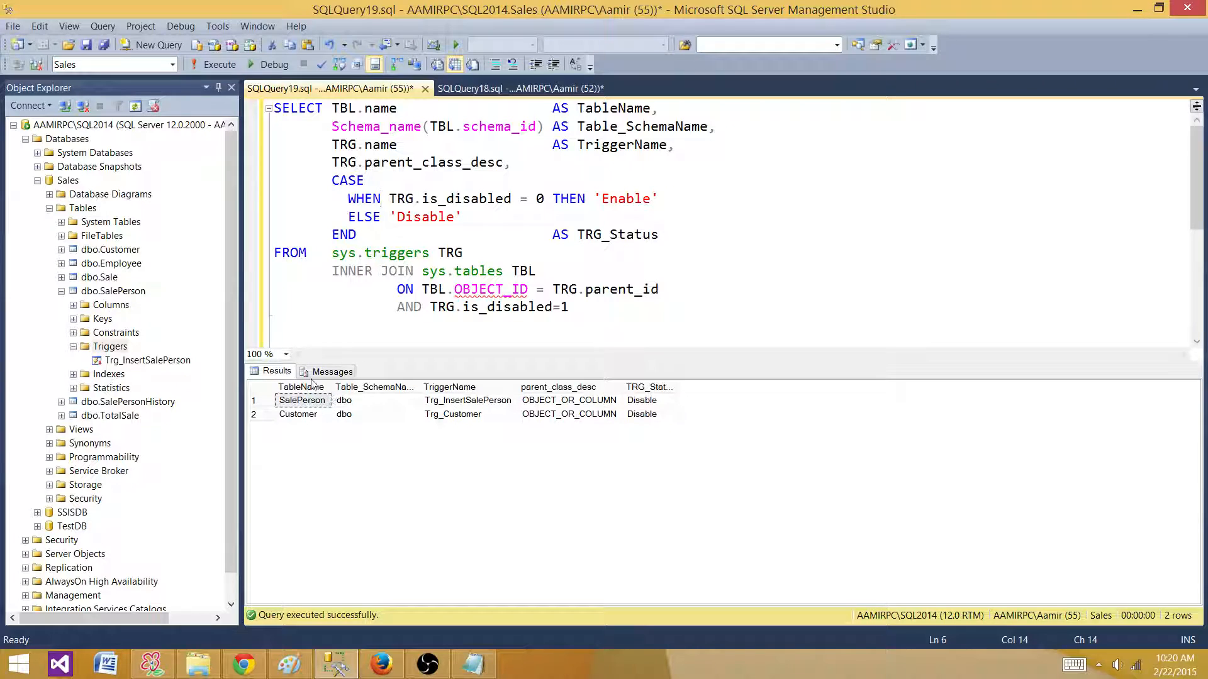
{"action": "left_click", "coordinate": [146, 360]}
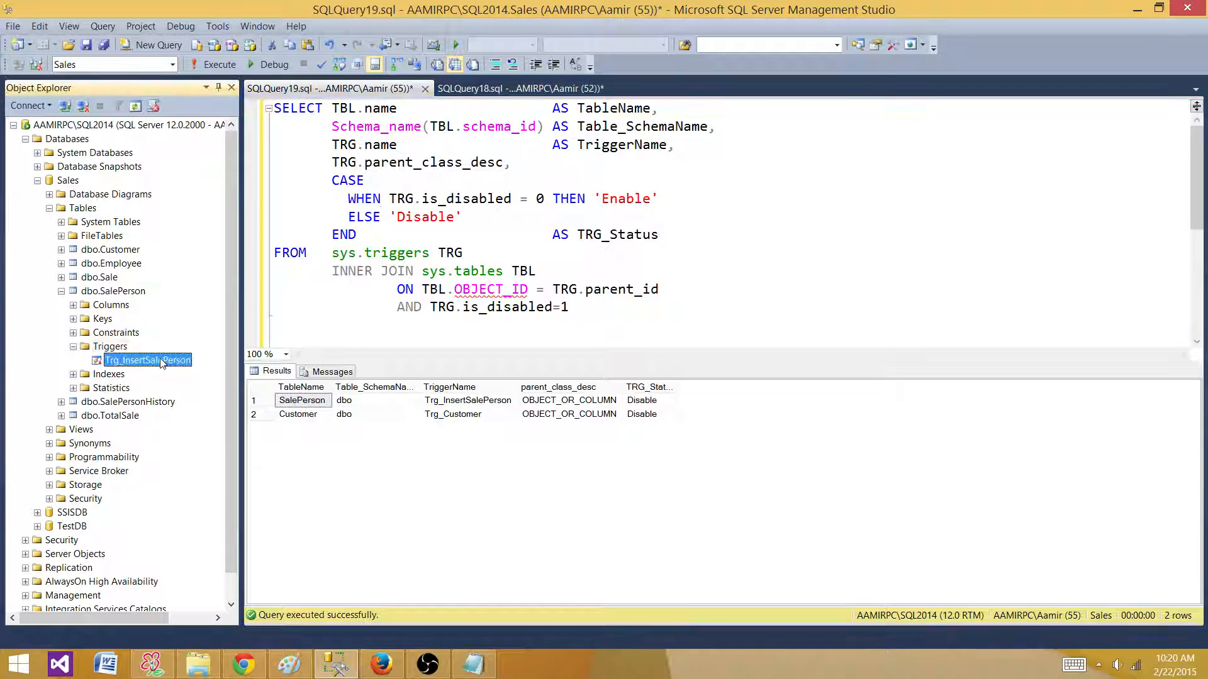
Step: Enable Trg_InsertSalePerson from its context menu and rerun the status query showing it as Enable
{"action": "right_click", "coordinate": [148, 359]}
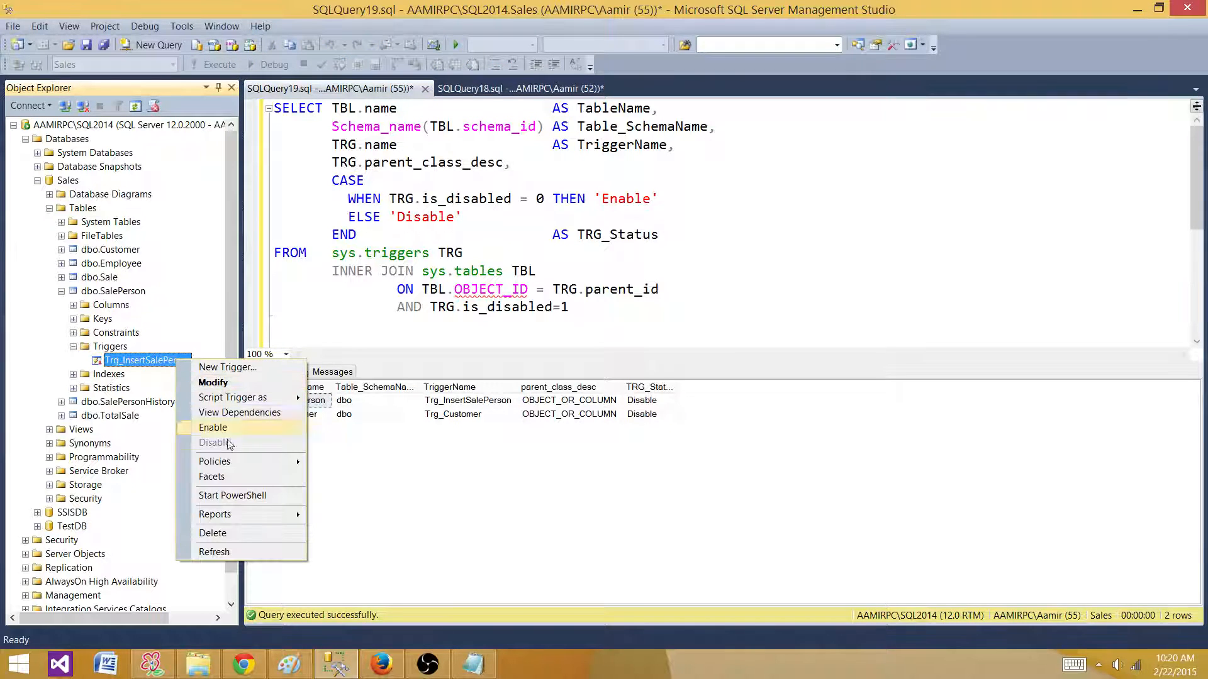
{"action": "left_click", "coordinate": [213, 428]}
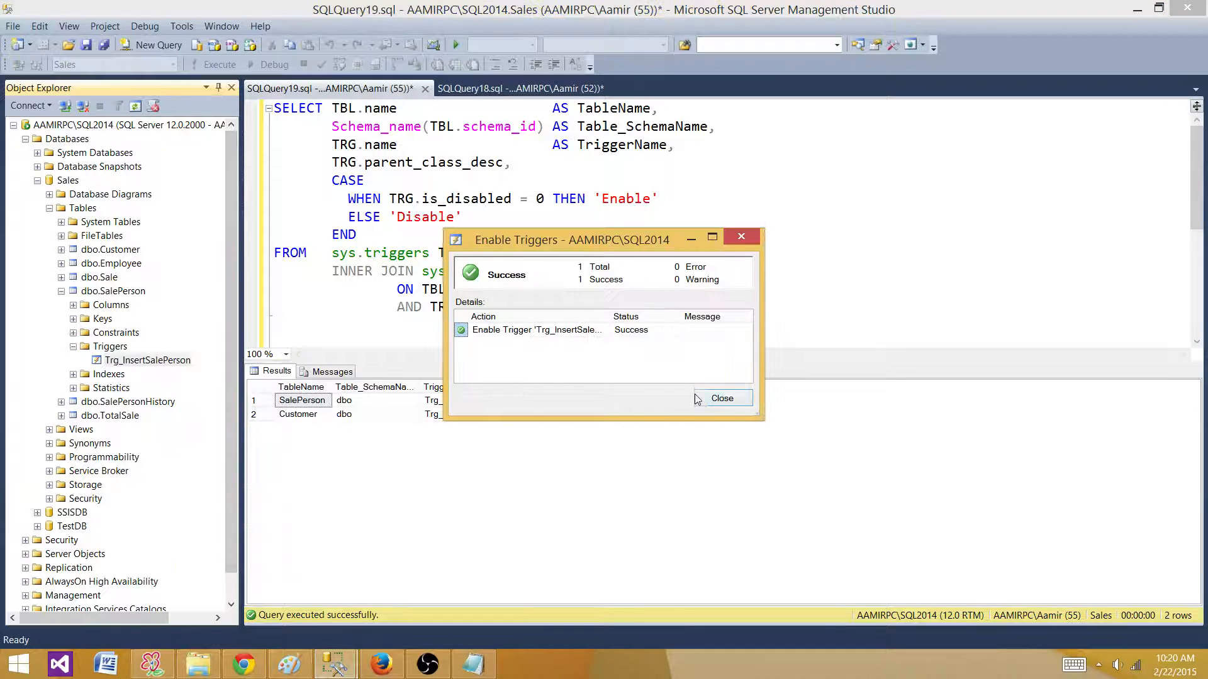
{"action": "left_click", "coordinate": [722, 397]}
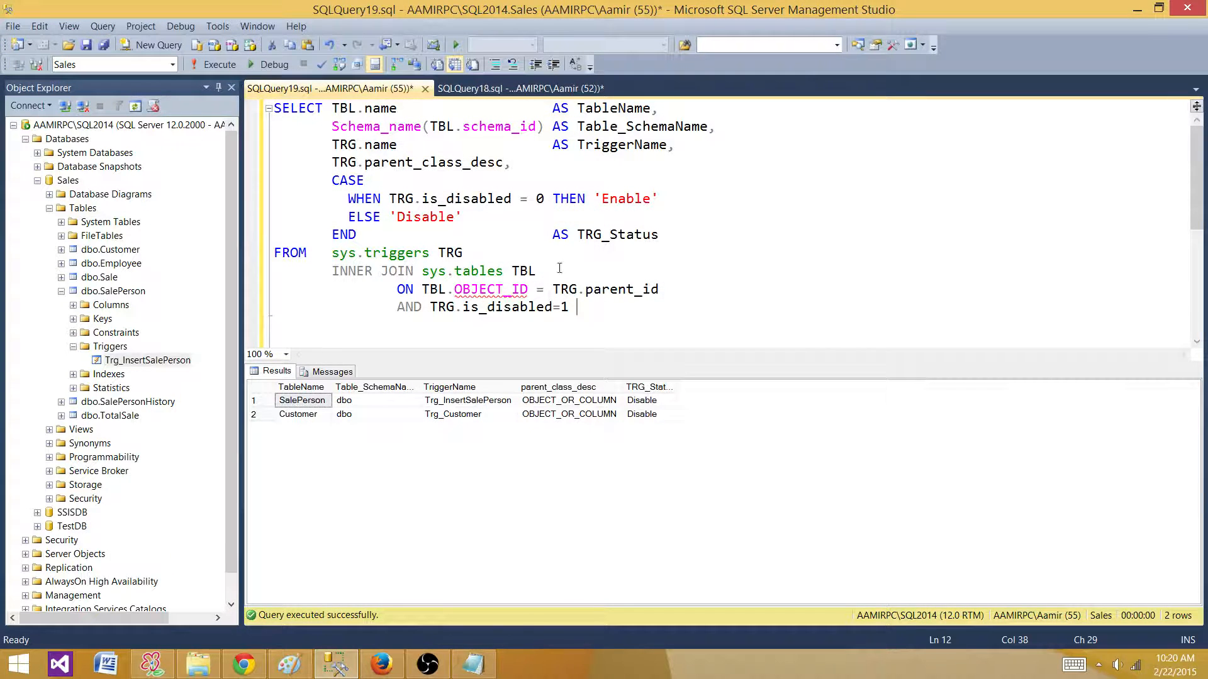
{"action": "key", "text": "ctrl+a"}
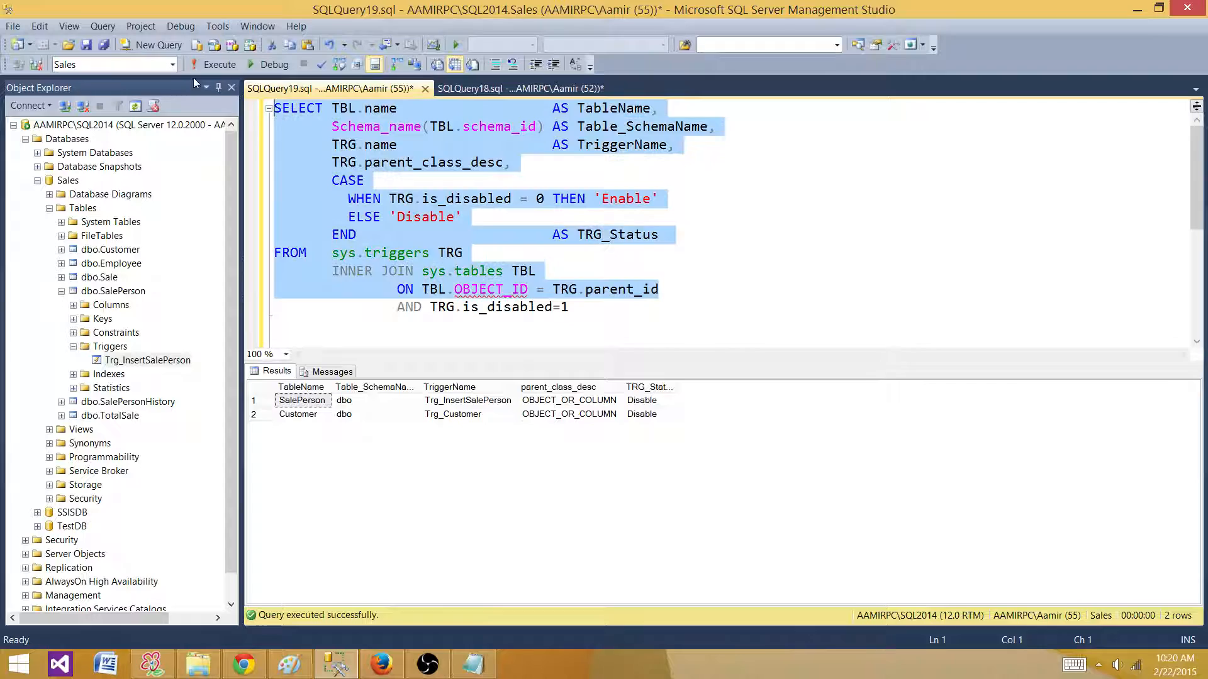
{"action": "left_click", "coordinate": [640, 400]}
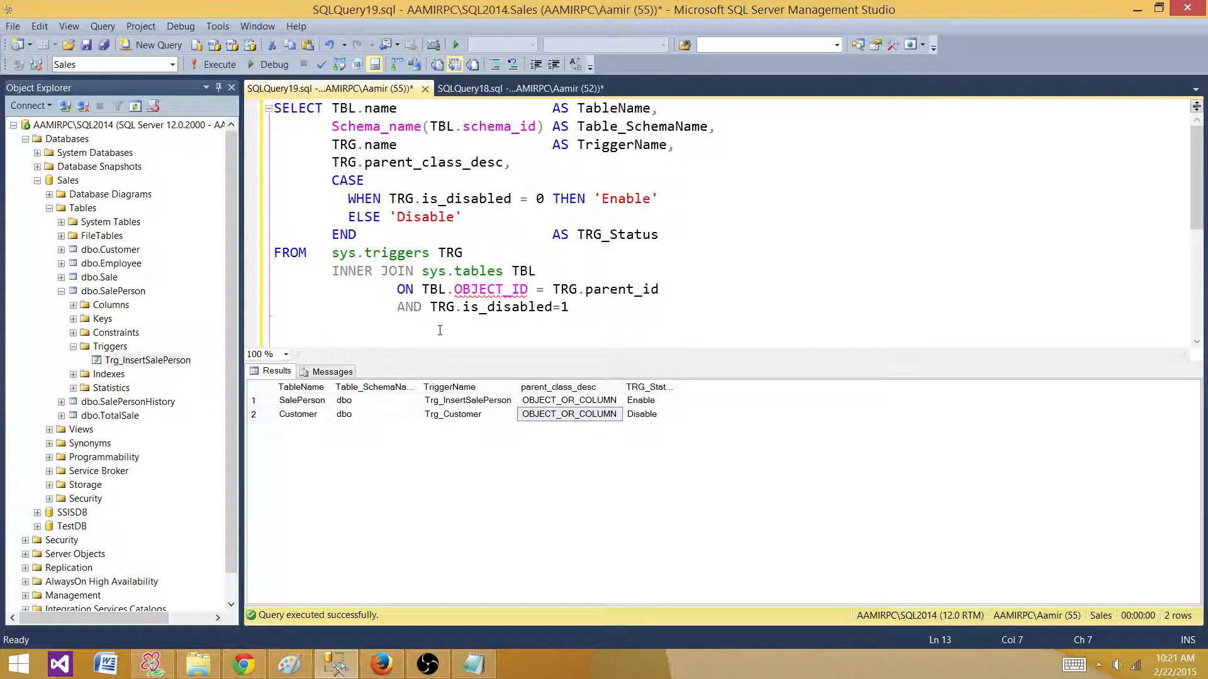
Step: Write the statement Enable Trigger Trg_Customer on [dbo].[Customer]
{"action": "type", "text": "Enable Trigger"}
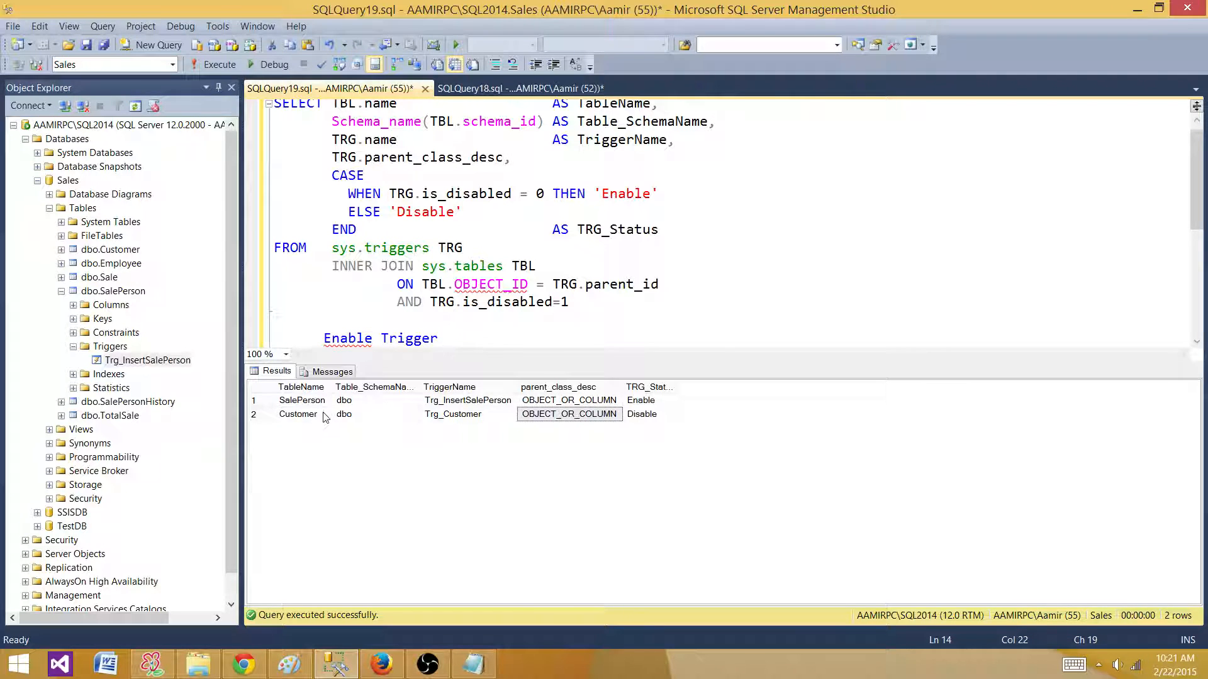
{"action": "left_click", "coordinate": [453, 414]}
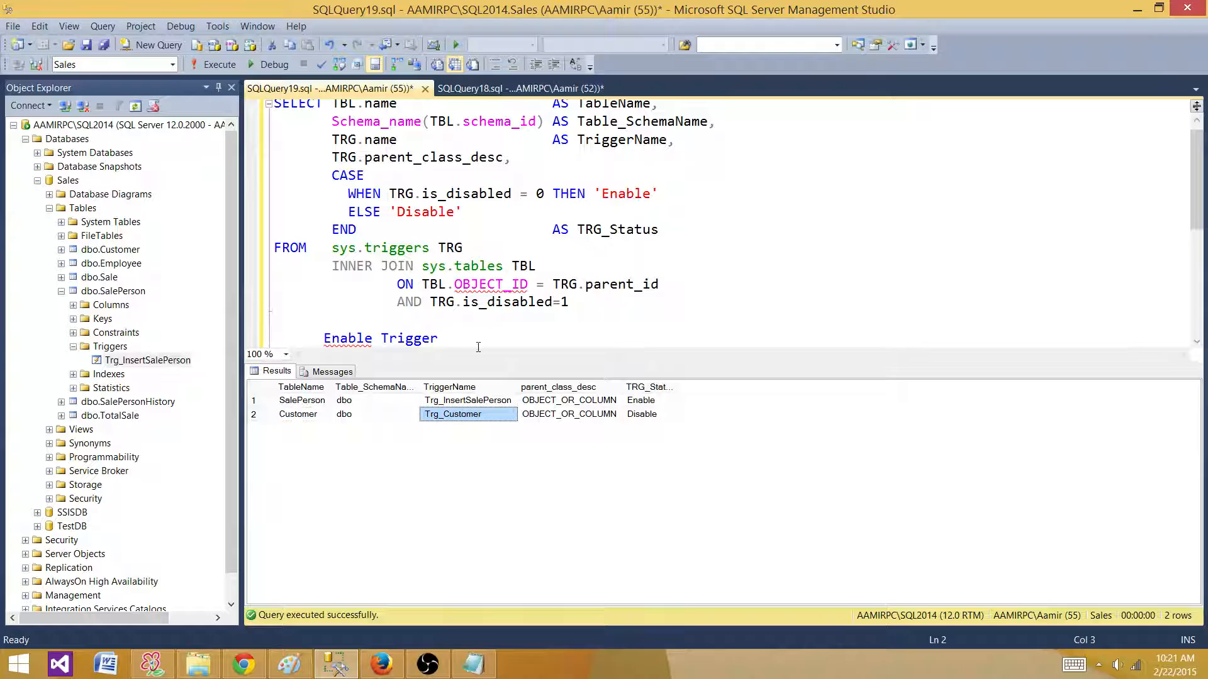
{"action": "type", "text": "Trg_Customer"}
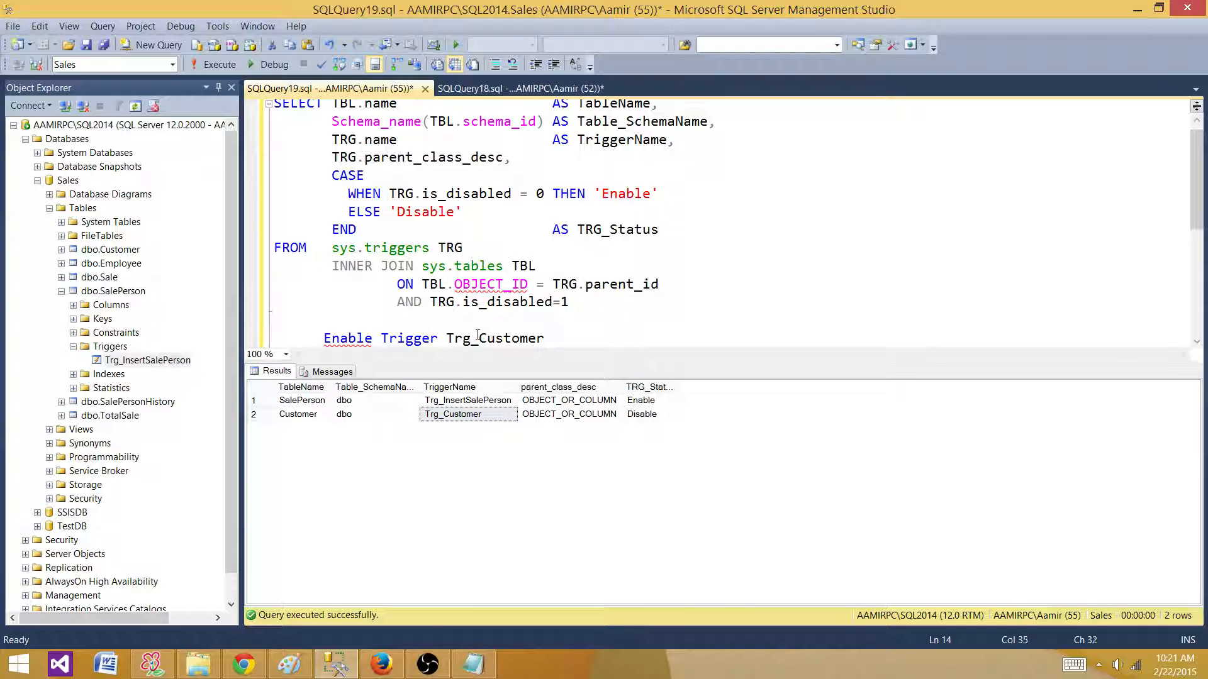
{"action": "type", "text": "on"}
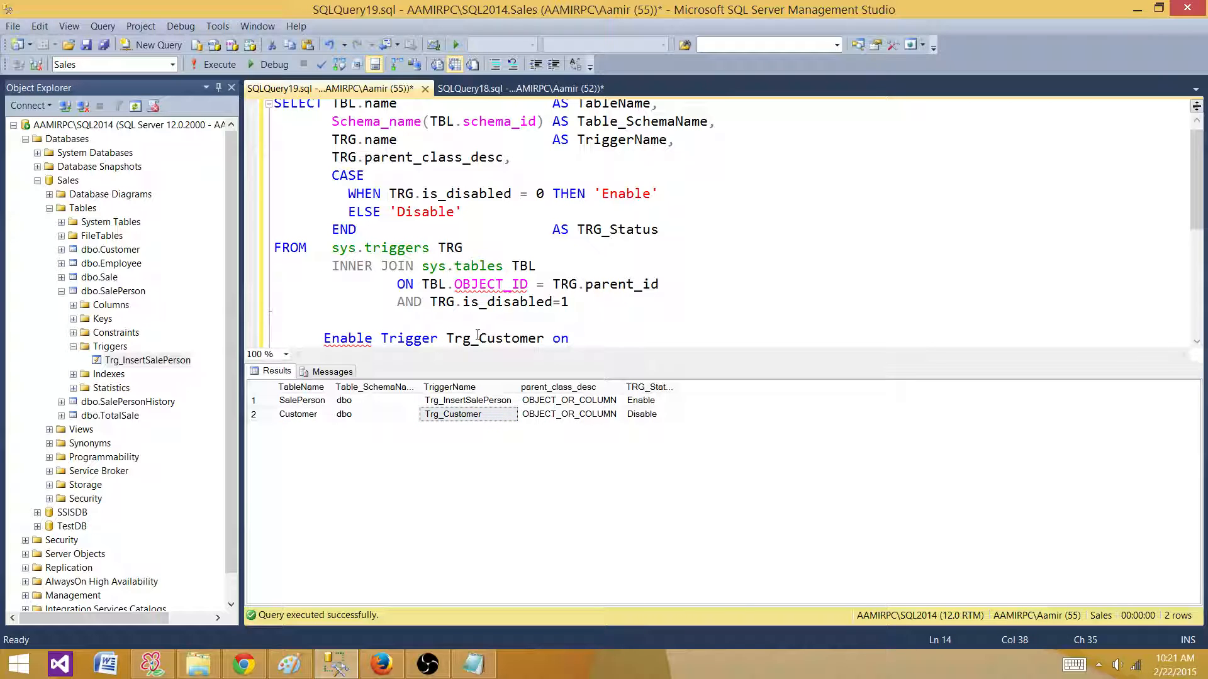
{"action": "type", "text": "[dbo]"}
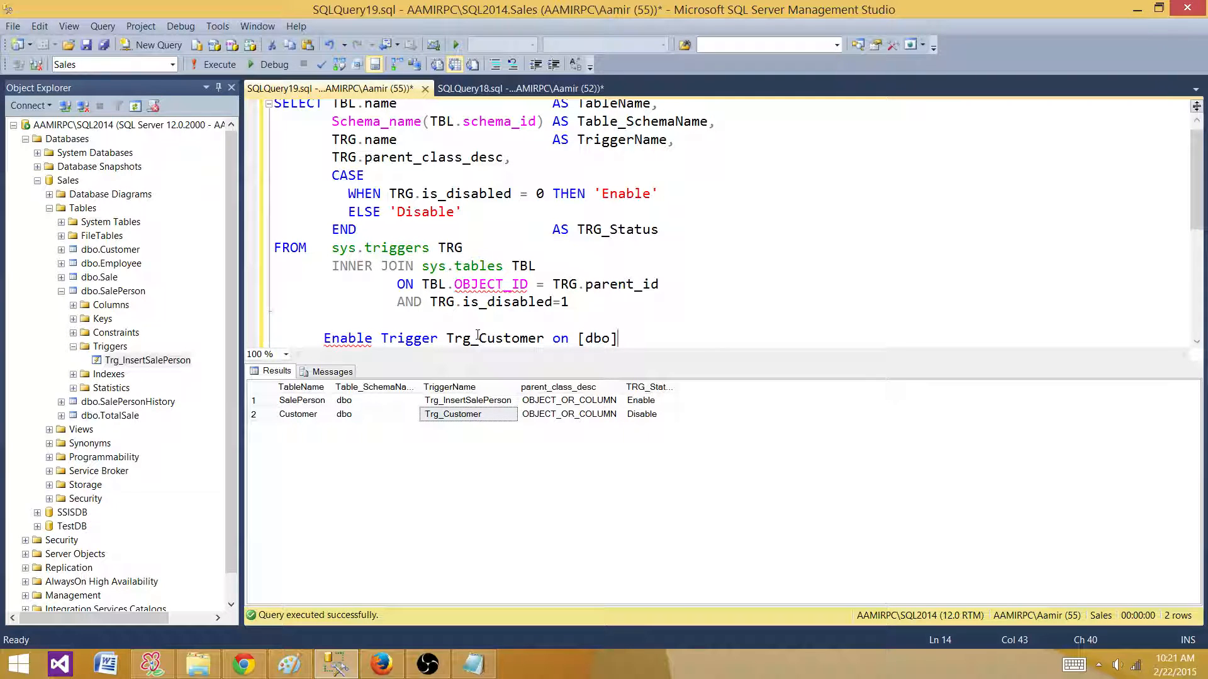
{"action": "type", "text": ".["}
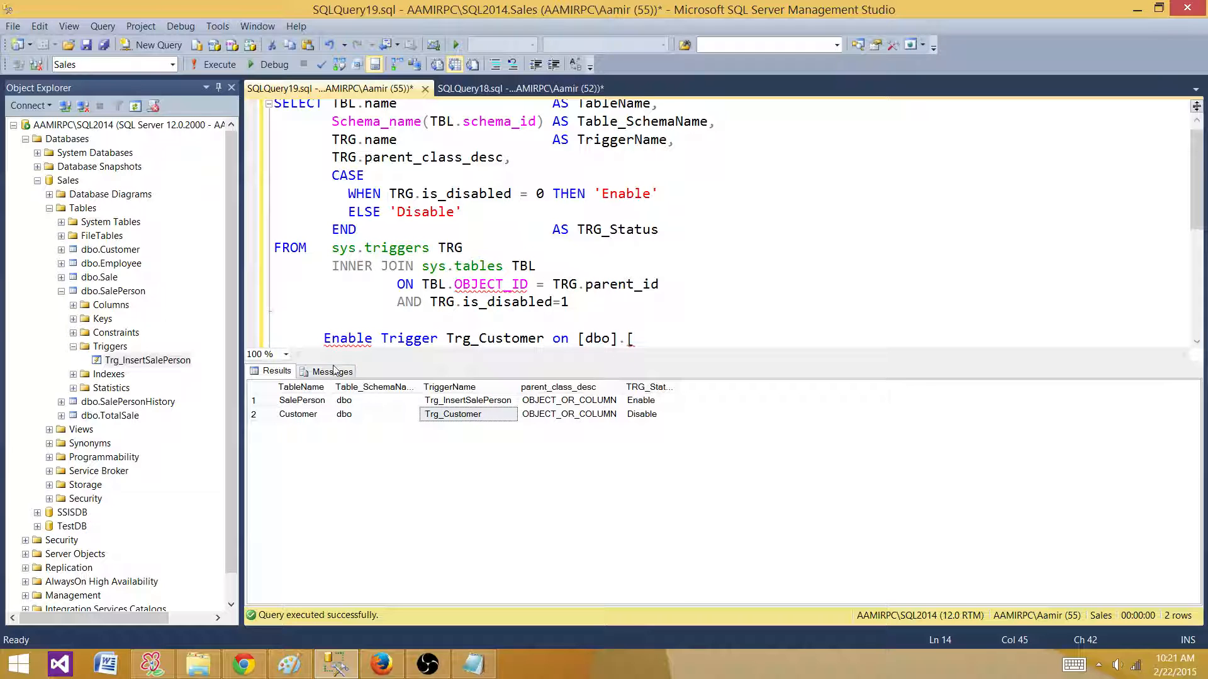
{"action": "left_click", "coordinate": [298, 414]}
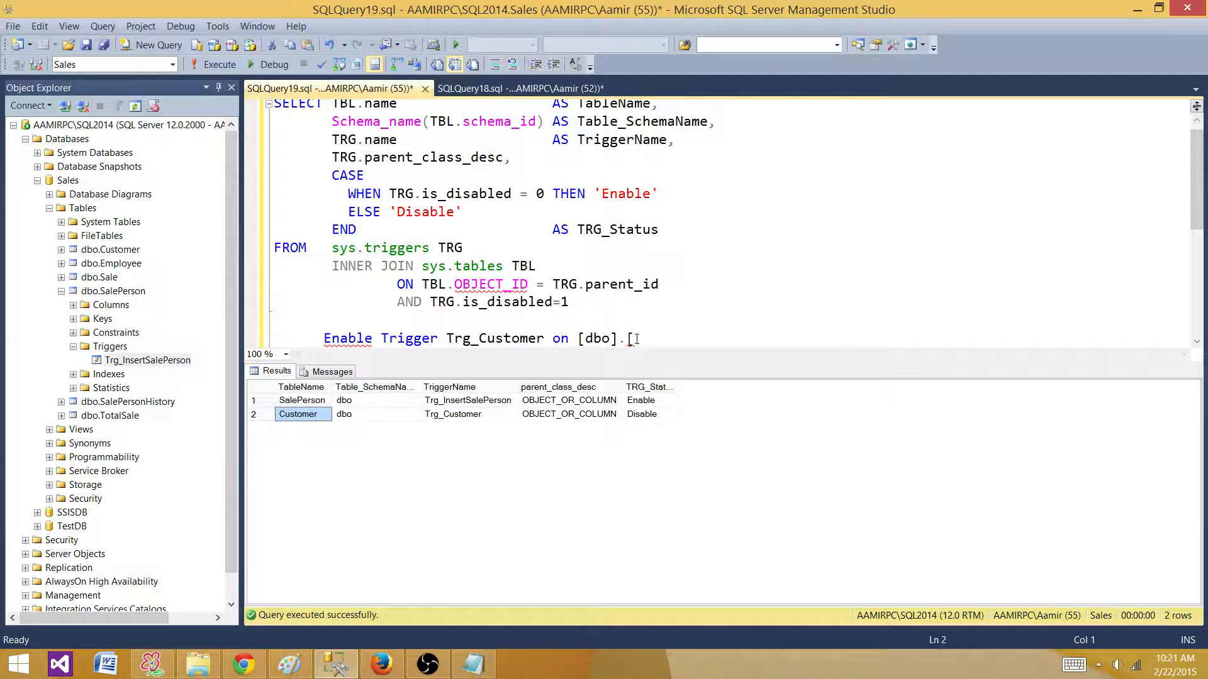
{"action": "type", "text": "Customer]"}
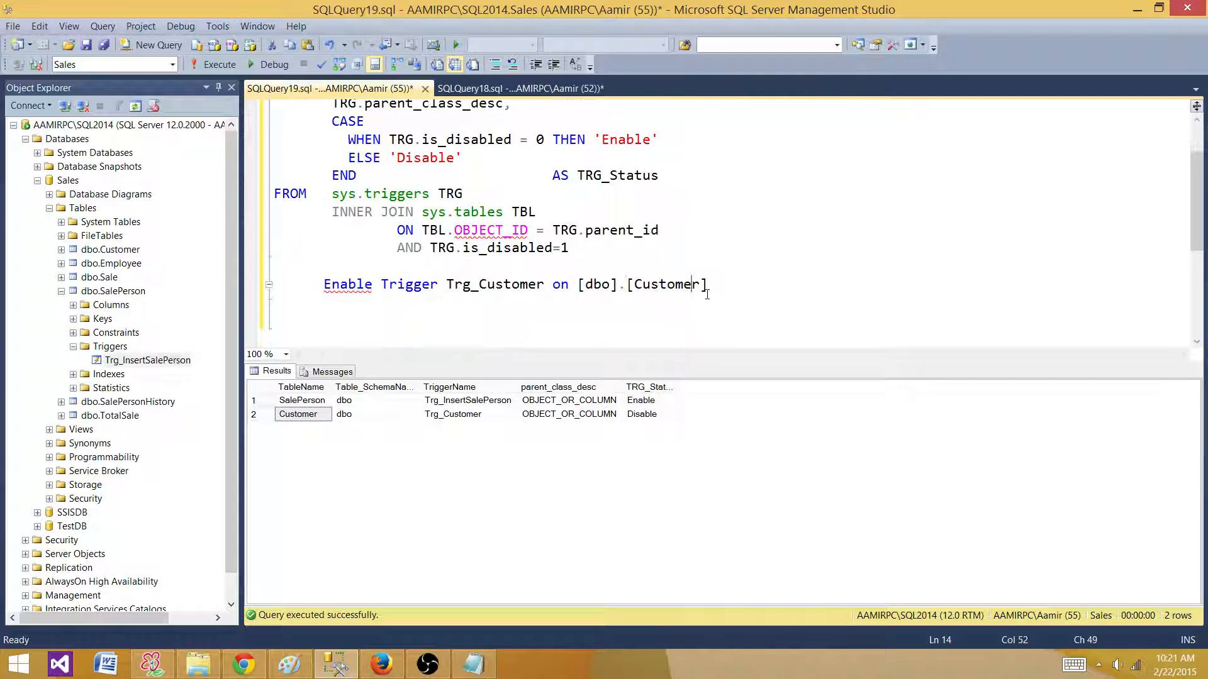
{"action": "mouse_move", "coordinate": [347, 284]}
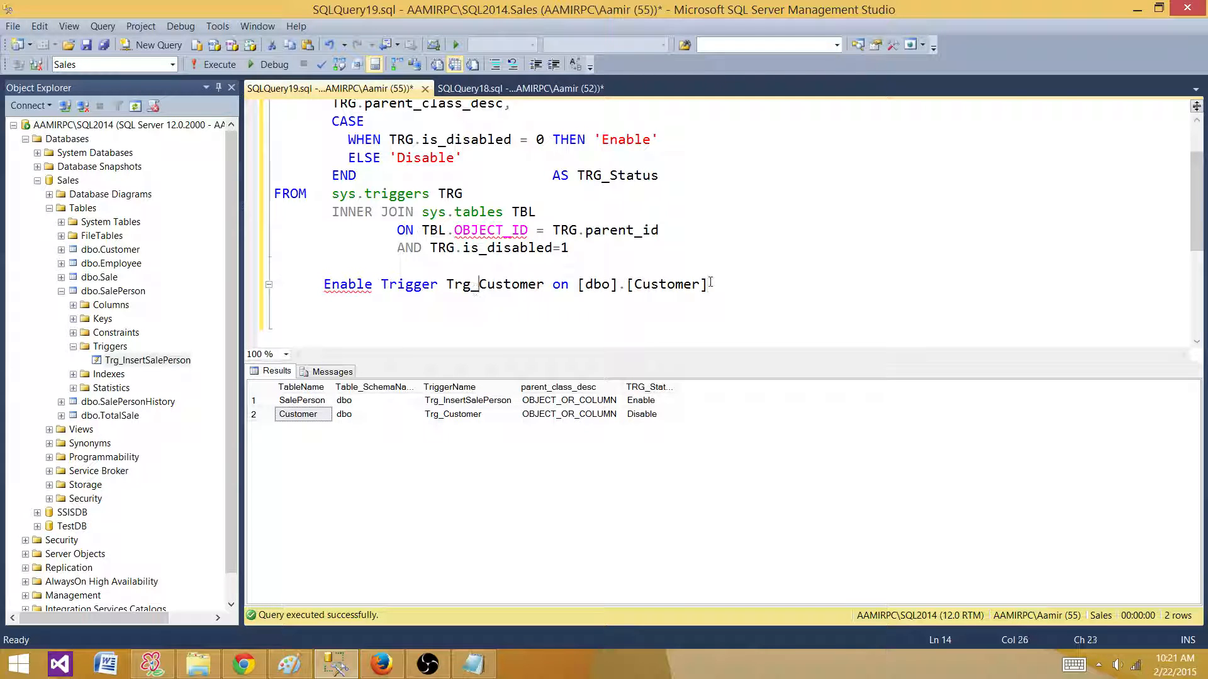
Step: Execute the selected Enable Trigger statement so Trg_Customer reports Enable
{"action": "left_click_drag", "start_coordinate": [705, 283], "coordinate": [323, 283]}
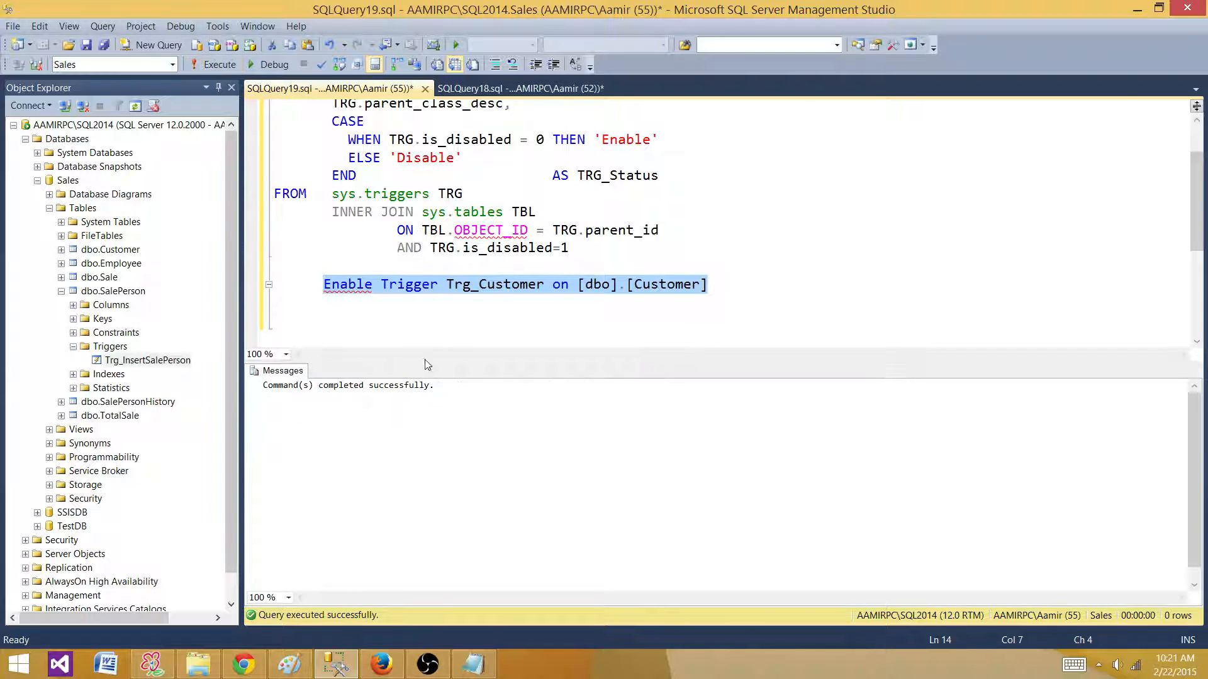
{"action": "left_click", "coordinate": [680, 230]}
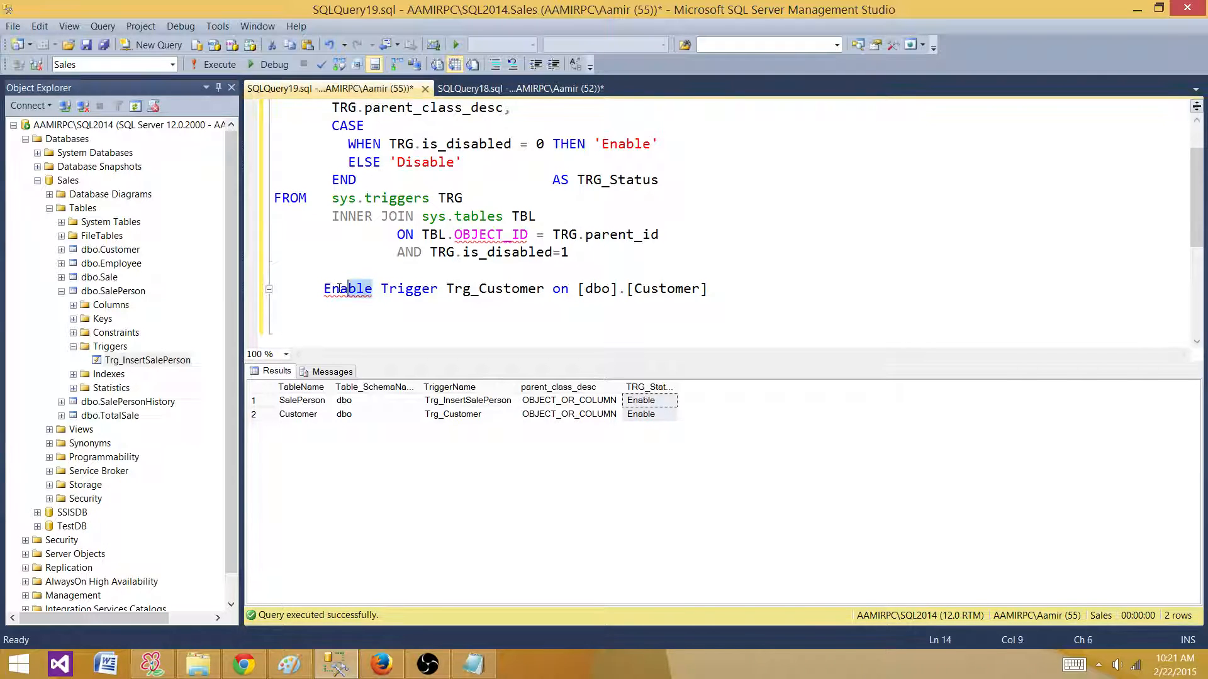
Step: Change the statement to Disable Trigger Trg_Customer, execute it, and dismiss the success report
{"action": "type", "text": "Dis"}
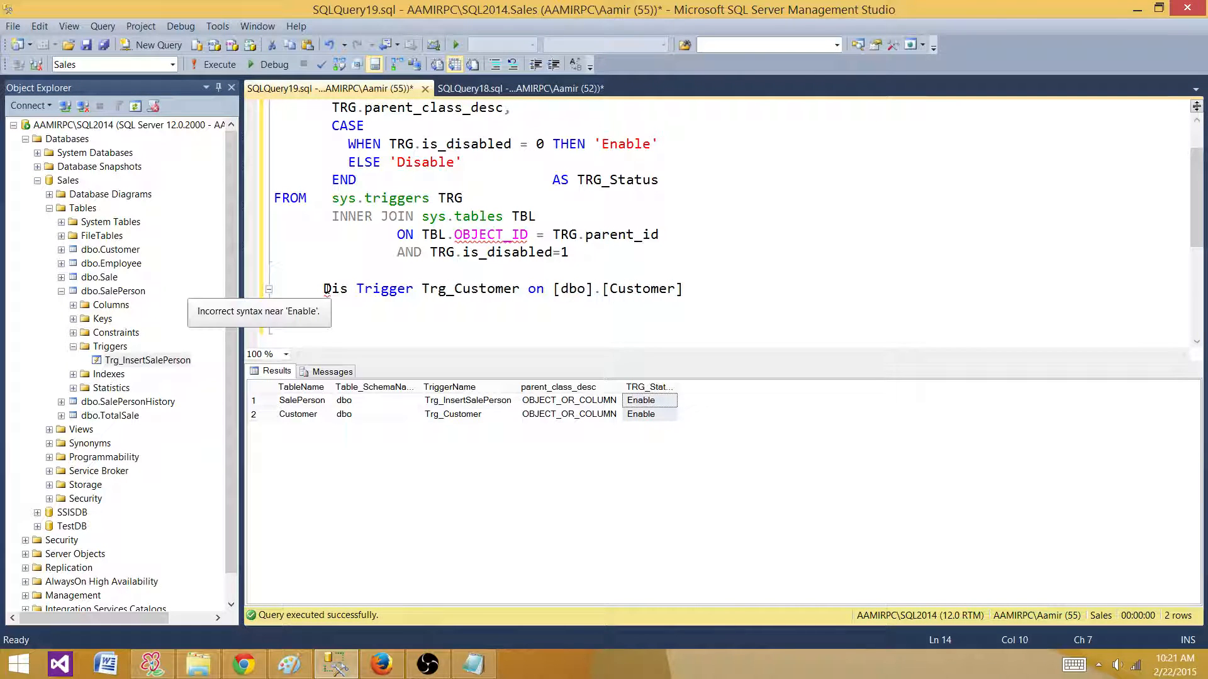
{"action": "type", "text": "able Trigger"}
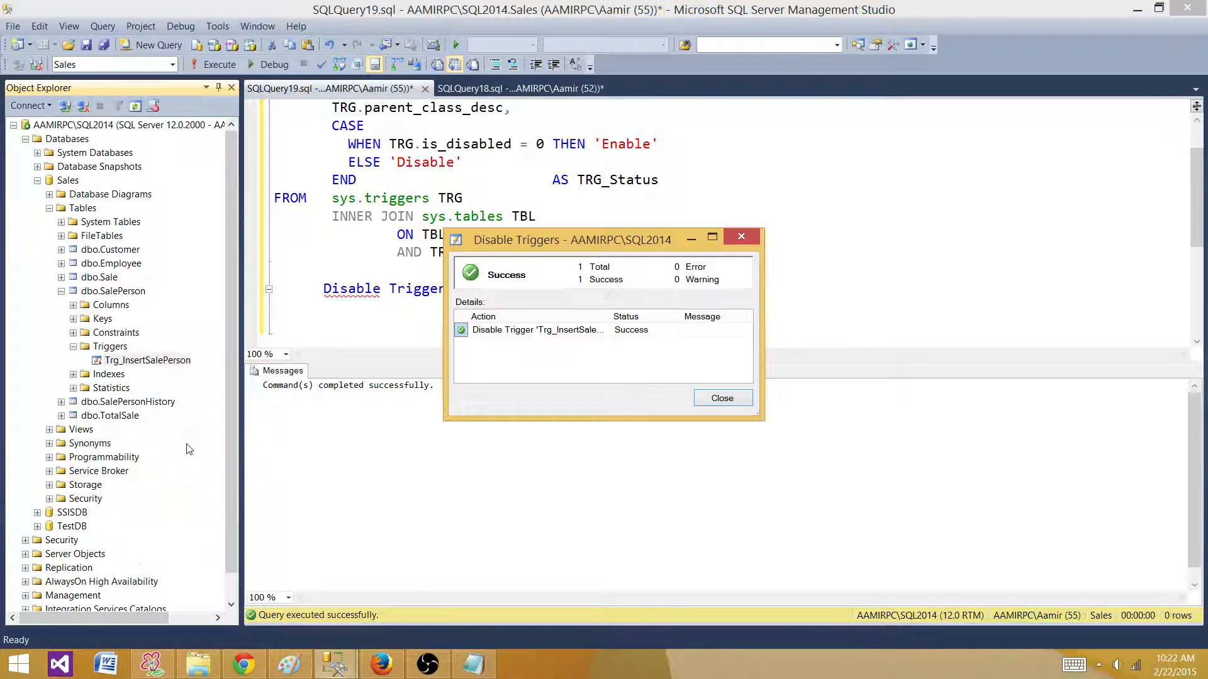
{"action": "left_click", "coordinate": [722, 398]}
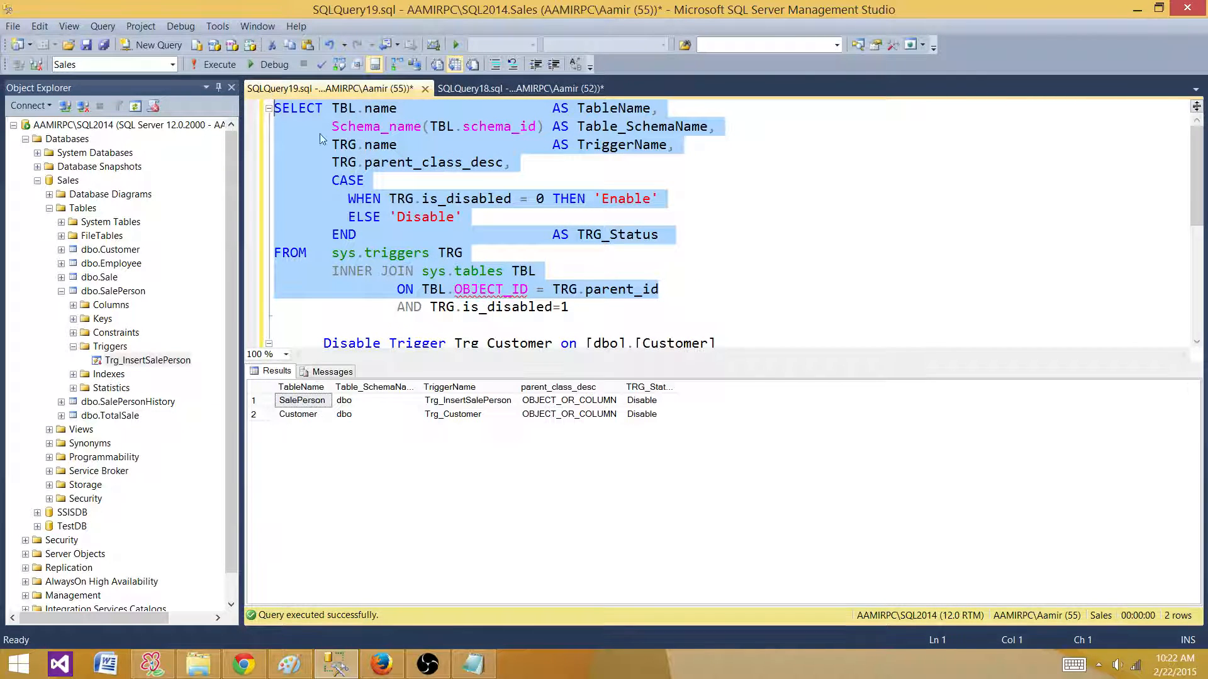
{"action": "left_click", "coordinate": [629, 199]}
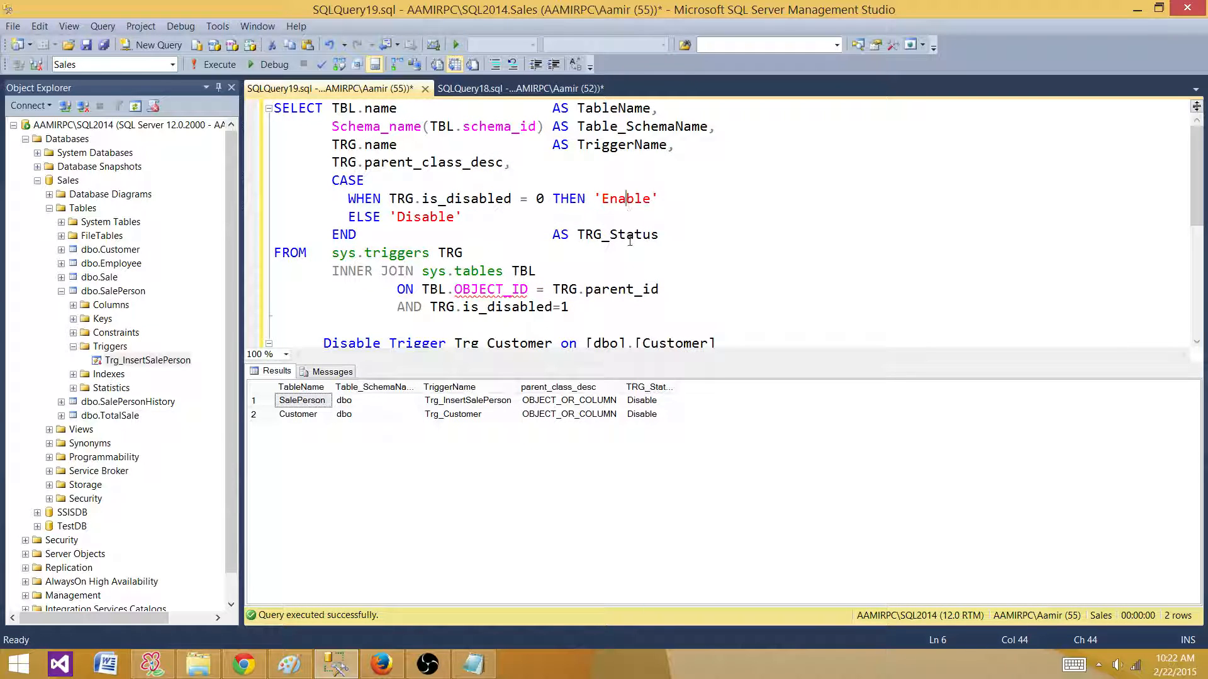
{"action": "mouse_move", "coordinate": [324, 461]}
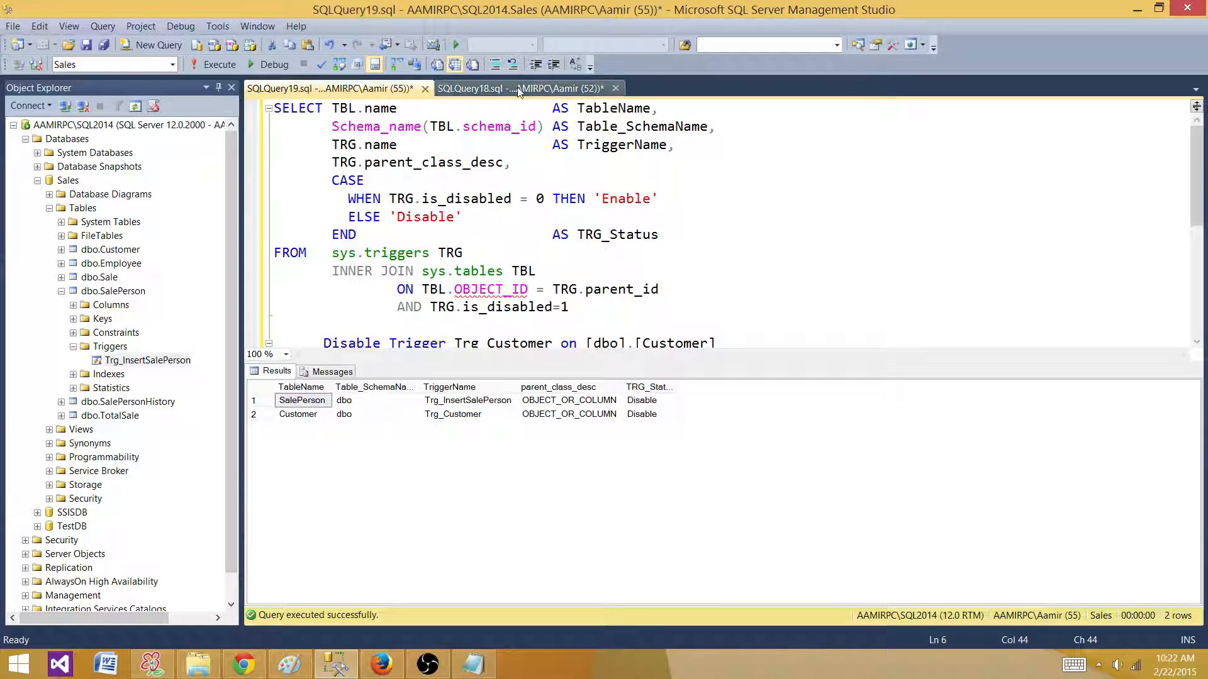
Step: Set USE [Sales] in the cursor script and add a blank line before the cursor comment
{"action": "left_click", "coordinate": [522, 88]}
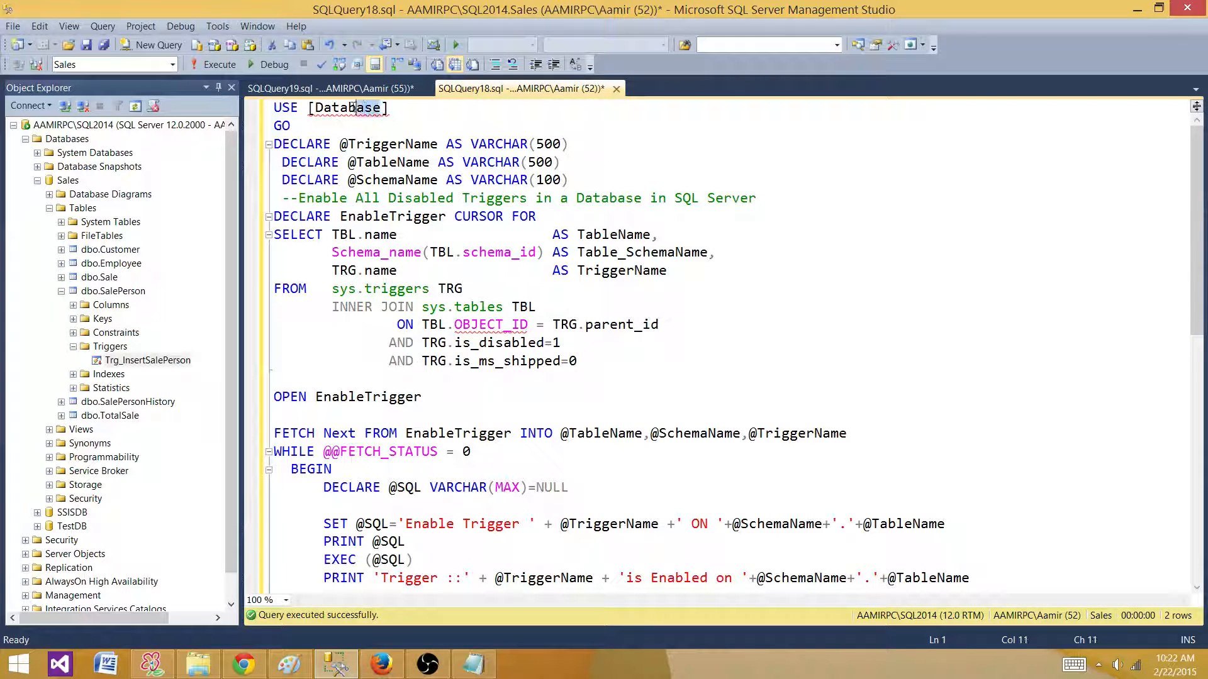
{"action": "type", "text": "Sale"}
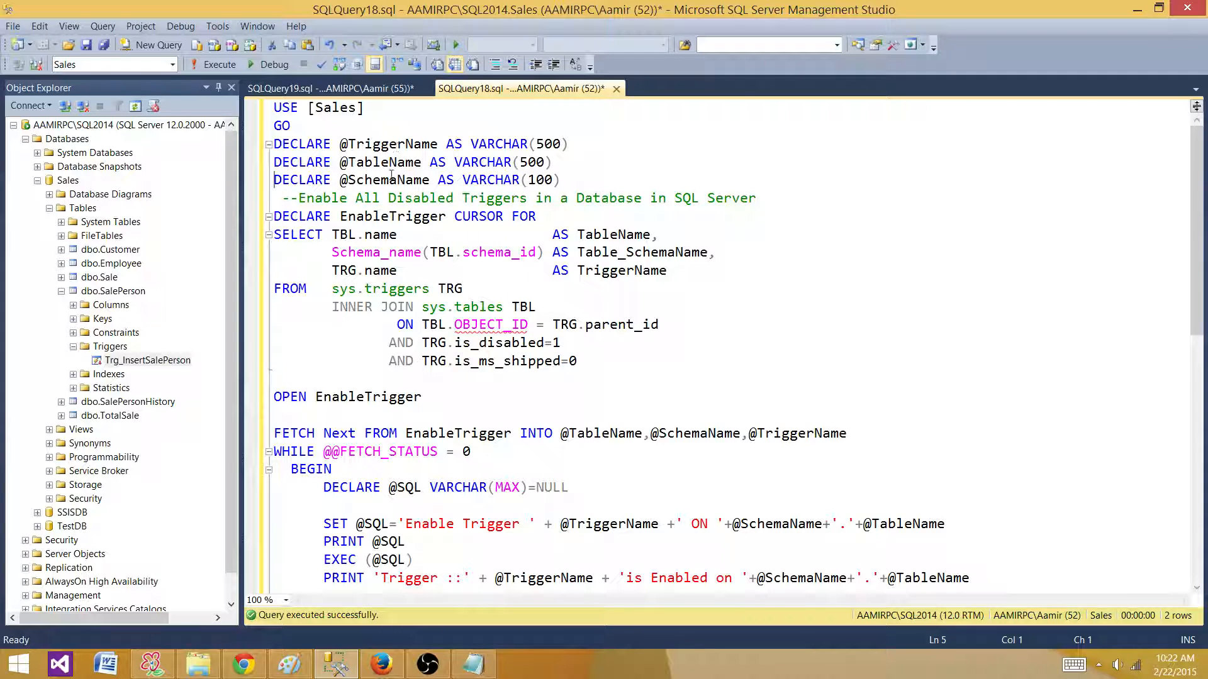
{"action": "left_click", "coordinate": [561, 178]}
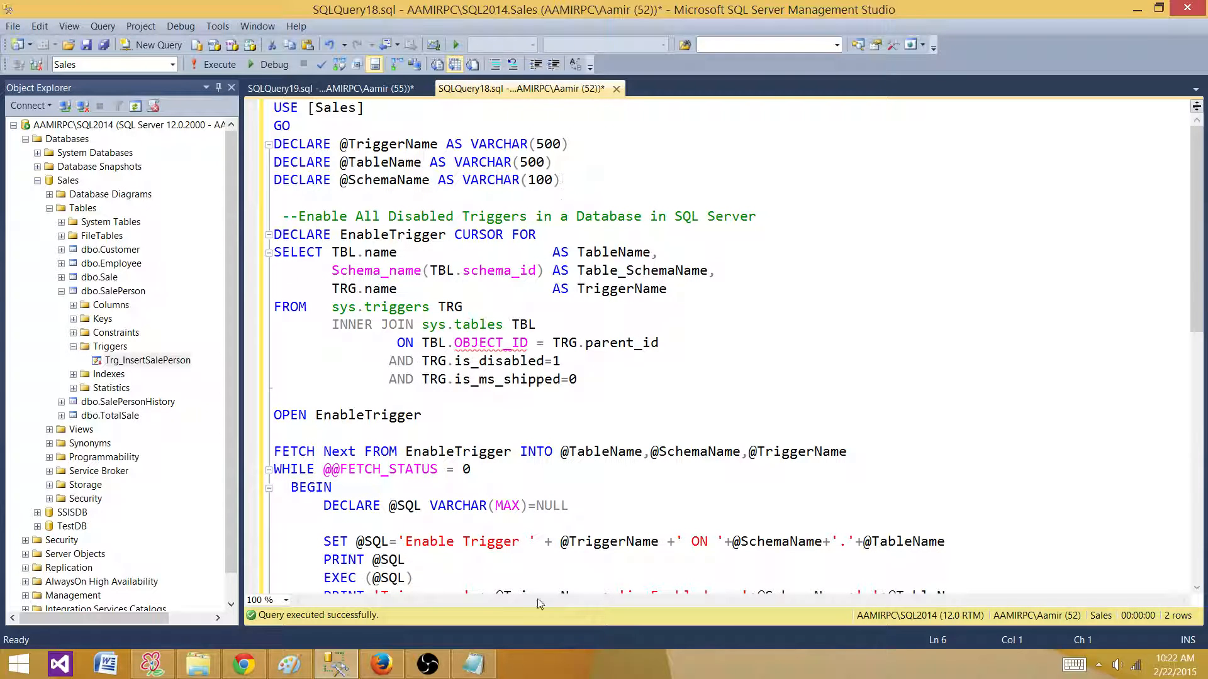
{"action": "mouse_move", "coordinate": [376, 170]}
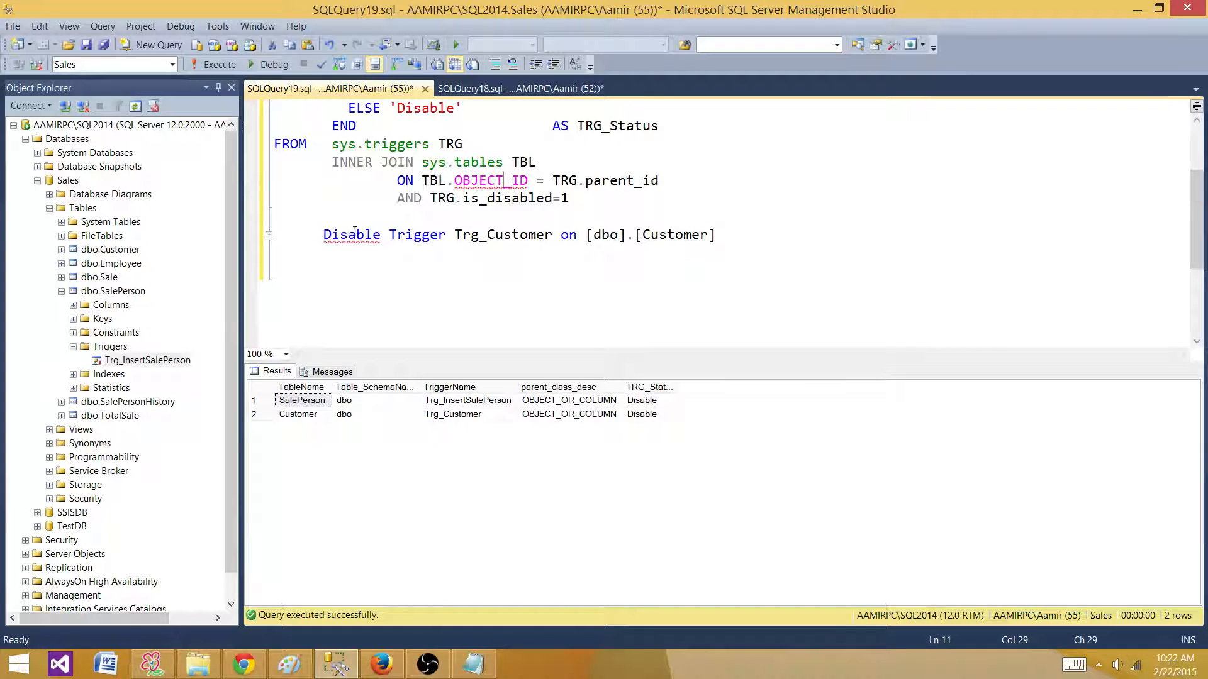
Step: Rewrite the statement as Enable Trigger Trg_Customer, then return to the cursor script
{"action": "type", "text": "Enabl"}
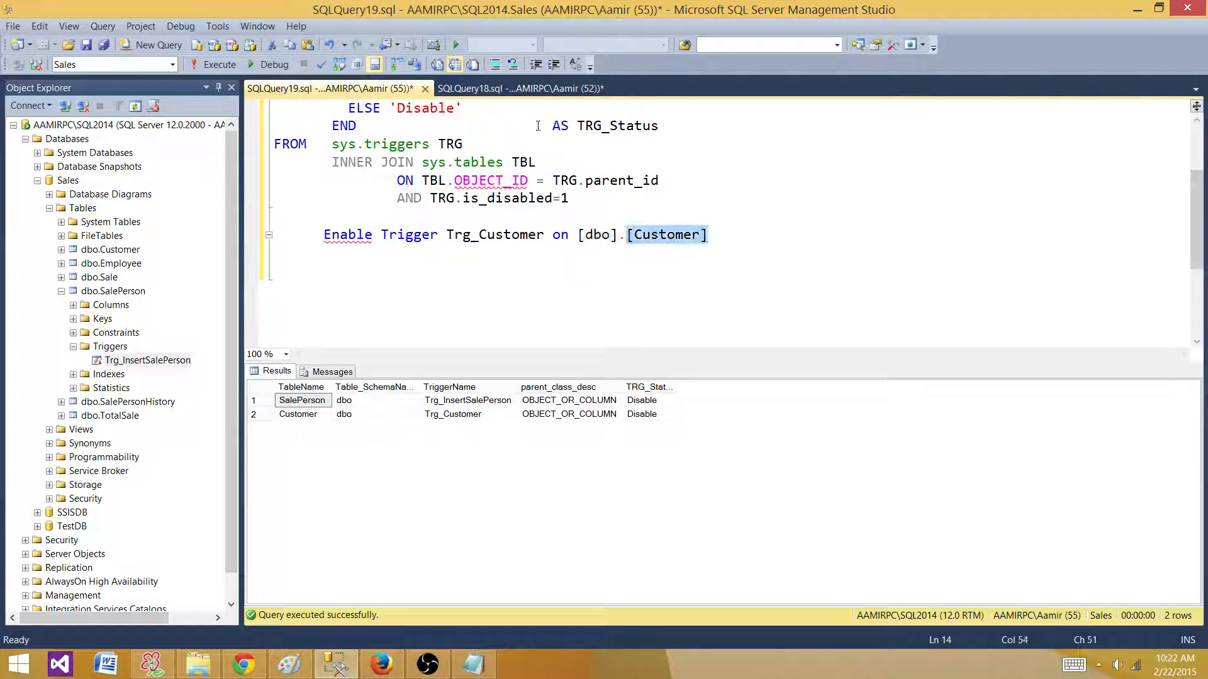
{"action": "left_click", "coordinate": [517, 88]}
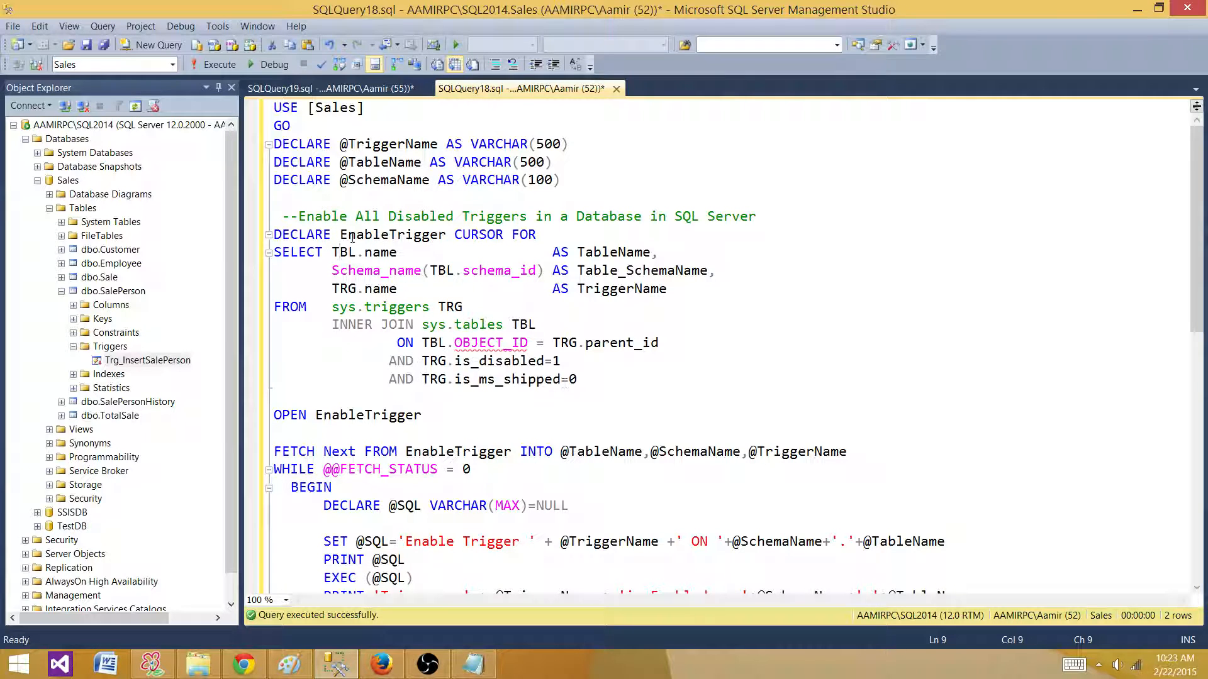
Step: Run the cursor's SELECT on sys.triggers alone, returning Trg_InsertSalePerson and Trg_Customer as disabled
{"action": "left_click", "coordinate": [341, 270]}
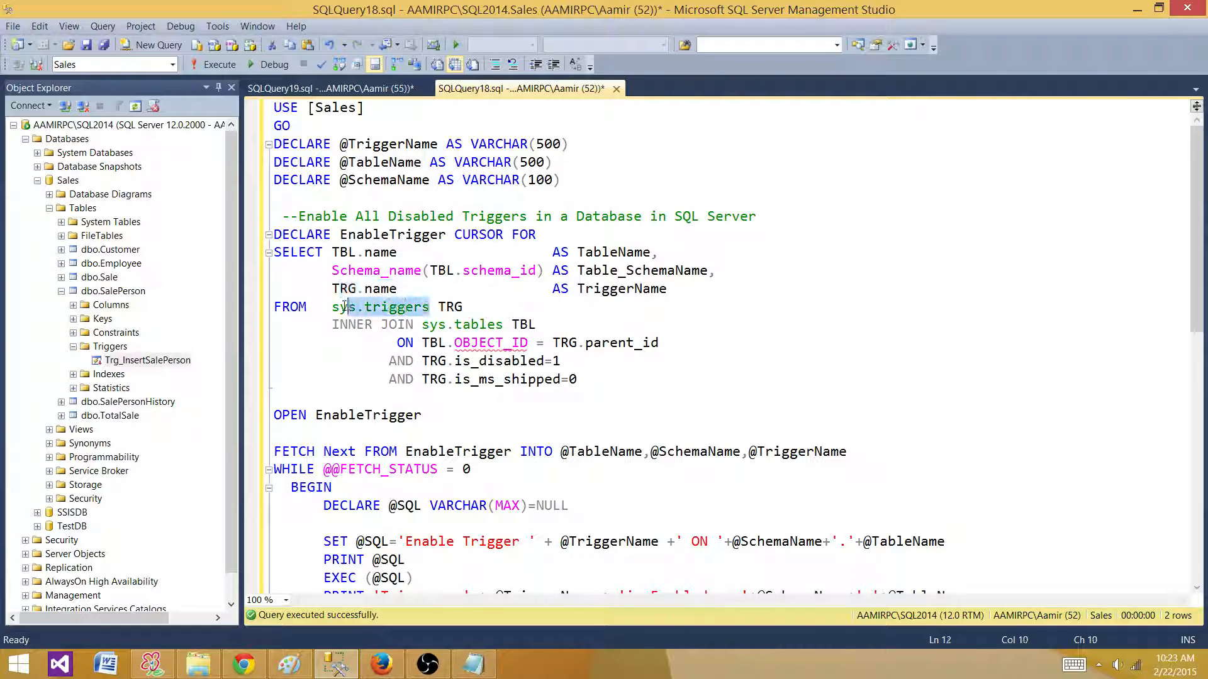
{"action": "double_click", "coordinate": [379, 307]}
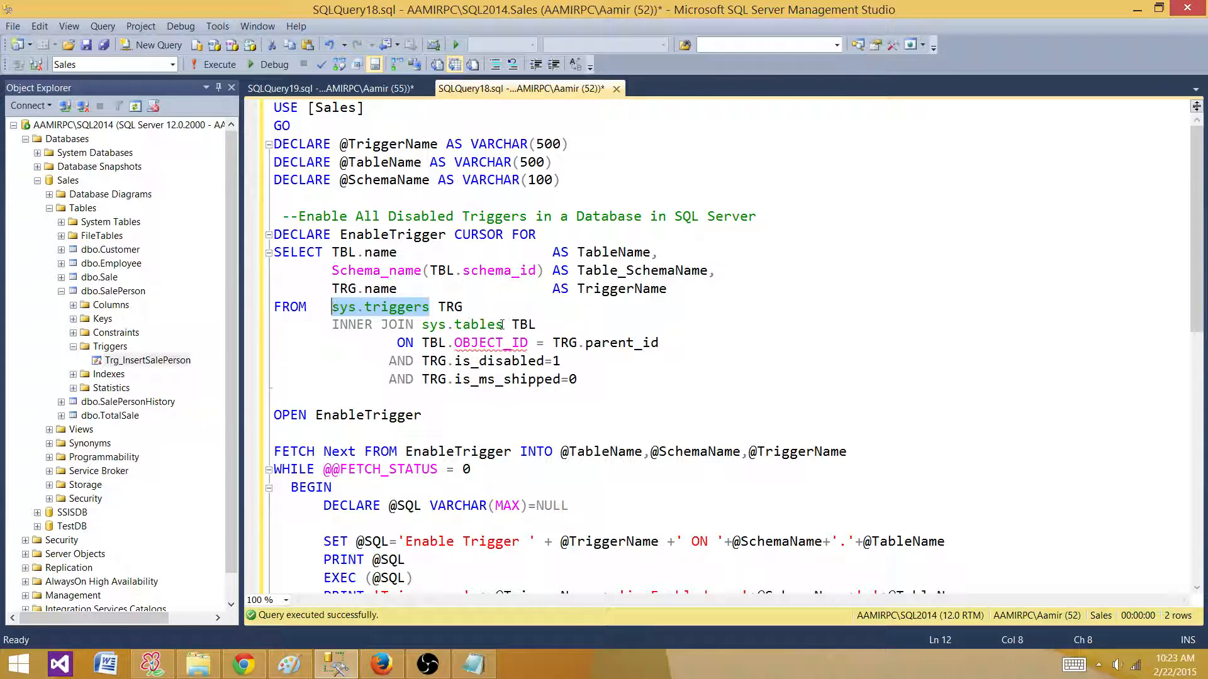
{"action": "double_click", "coordinate": [462, 325]}
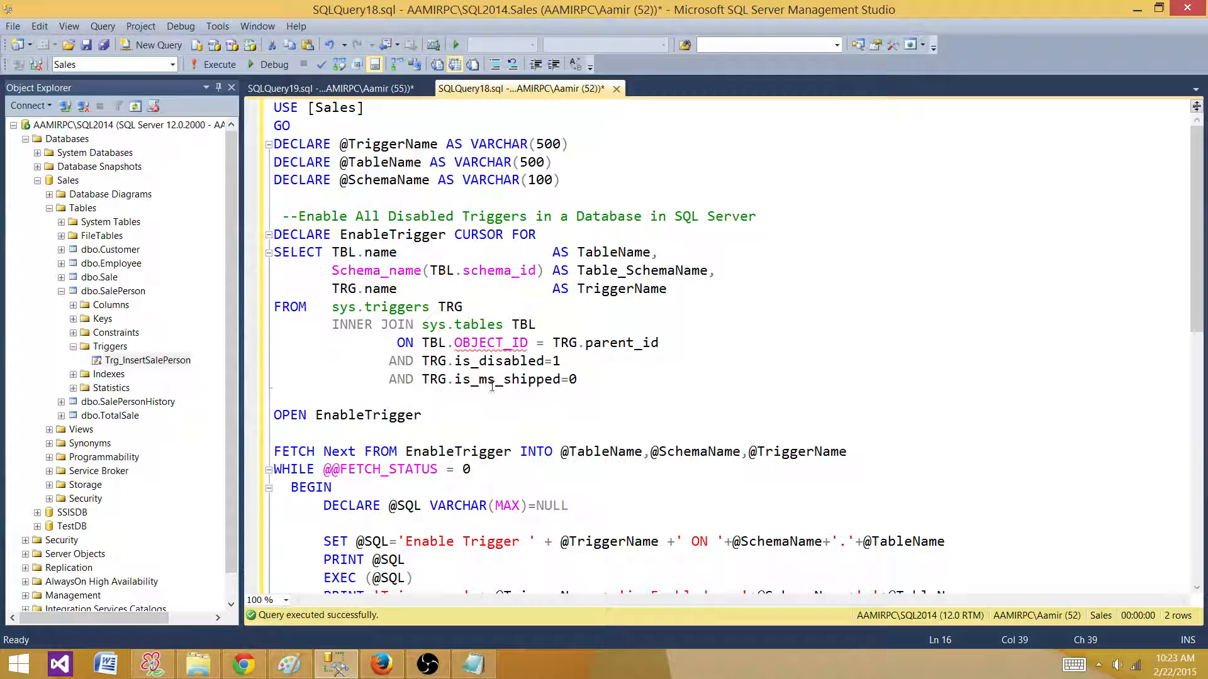
{"action": "mouse_move", "coordinate": [492, 383]}
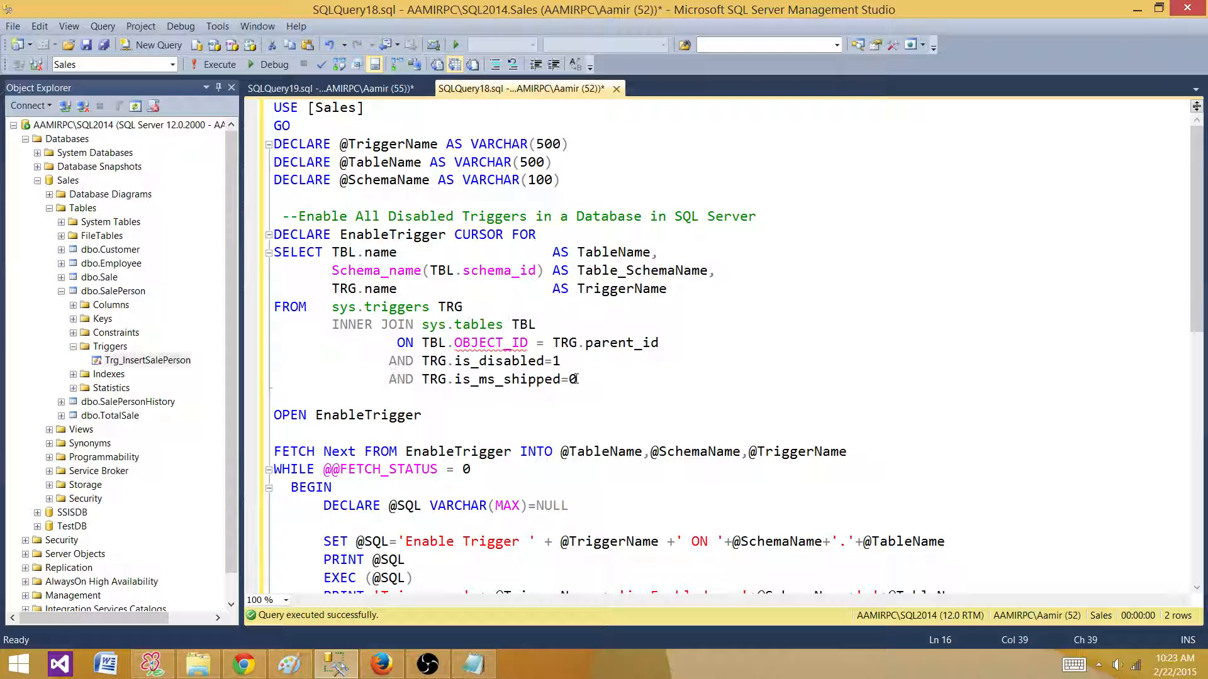
{"action": "left_click_drag", "start_coordinate": [273, 252], "coordinate": [576, 378]}
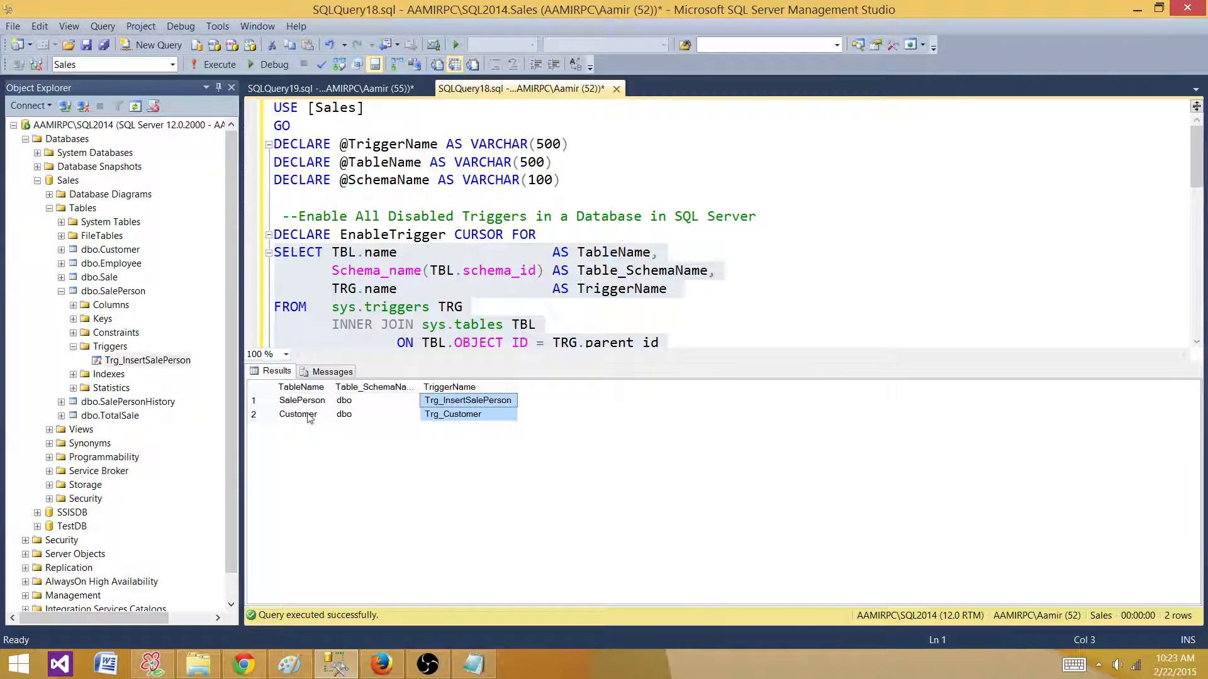
{"action": "left_click", "coordinate": [343, 400]}
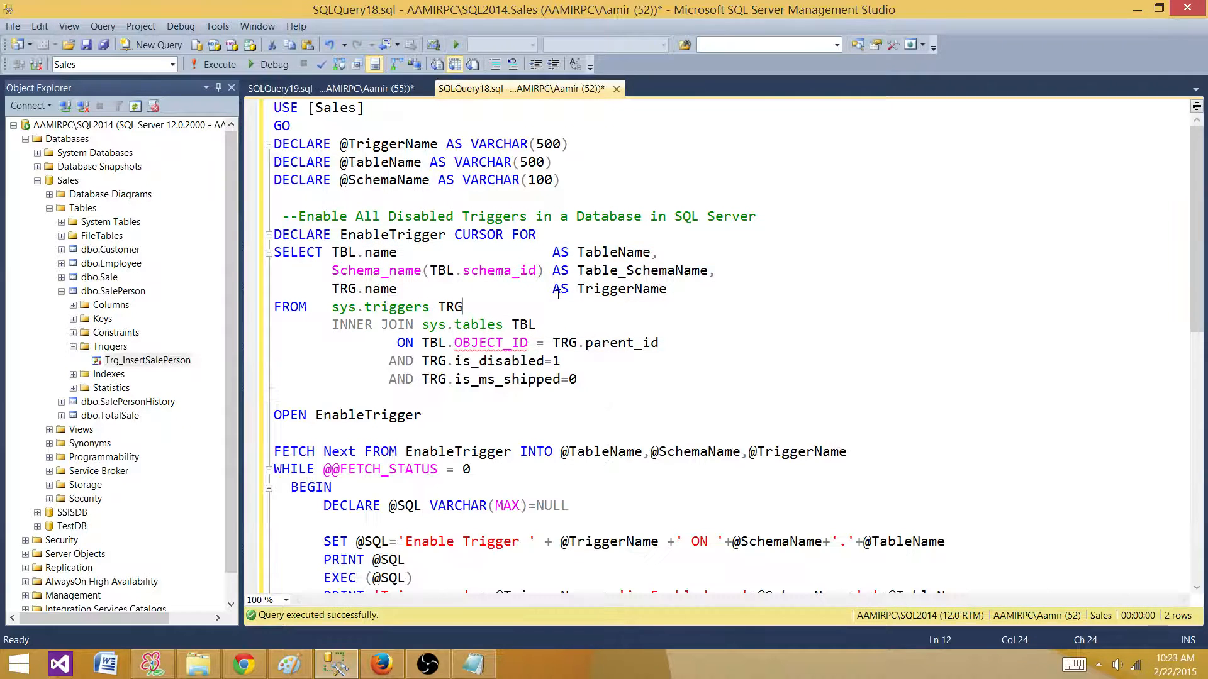
Step: Review the cursor's OPEN and FETCH variables, then return to the trigger status query tab
{"action": "scroll", "scroll_direction": "down", "scroll_amount": 3}
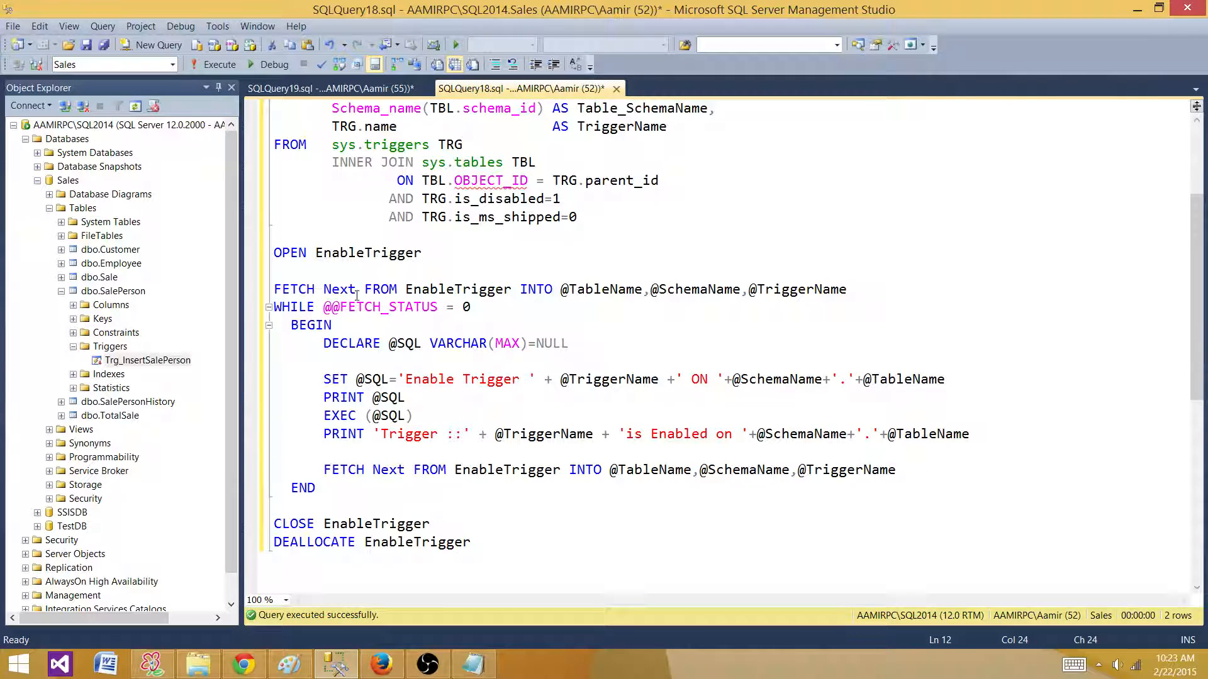
{"action": "double_click", "coordinate": [367, 253]}
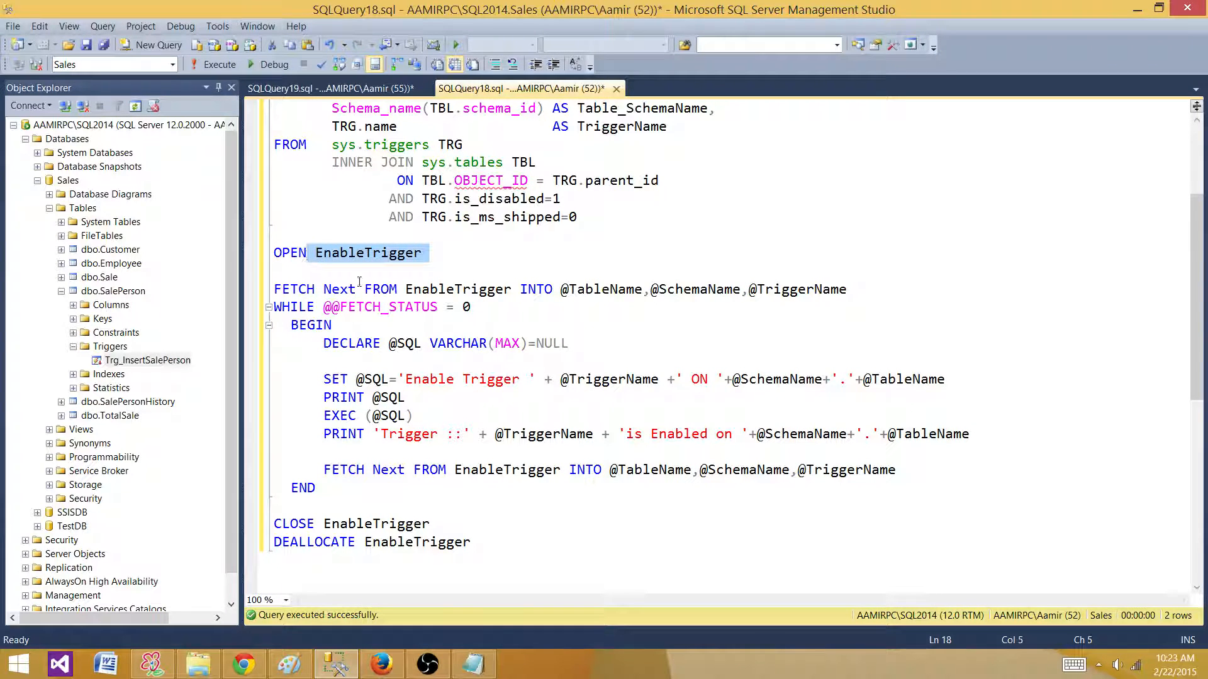
{"action": "left_click", "coordinate": [443, 289]}
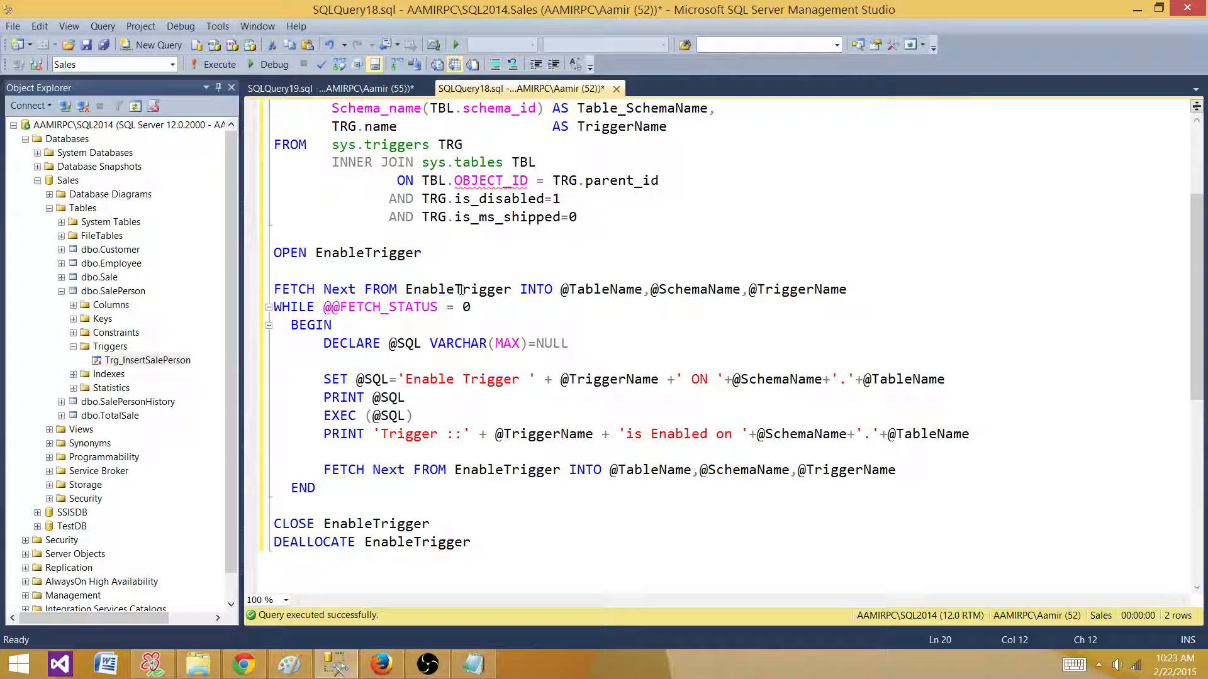
{"action": "left_click", "coordinate": [561, 289]}
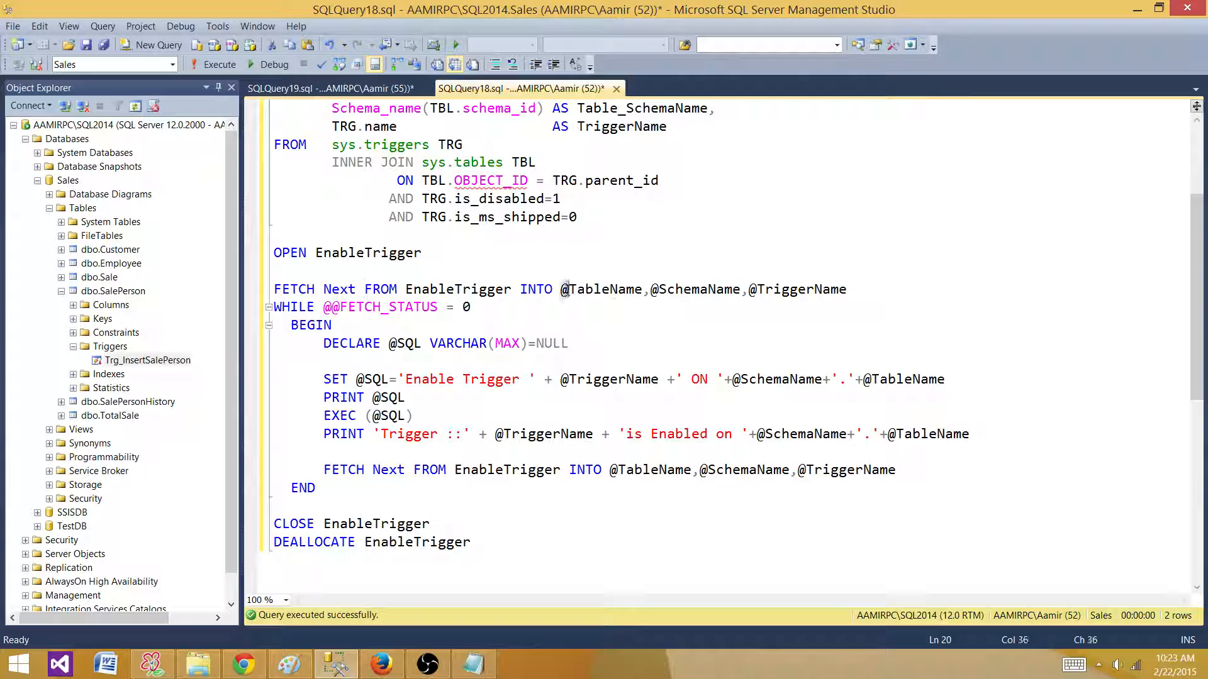
{"action": "left_click_drag", "start_coordinate": [561, 289], "coordinate": [846, 289]}
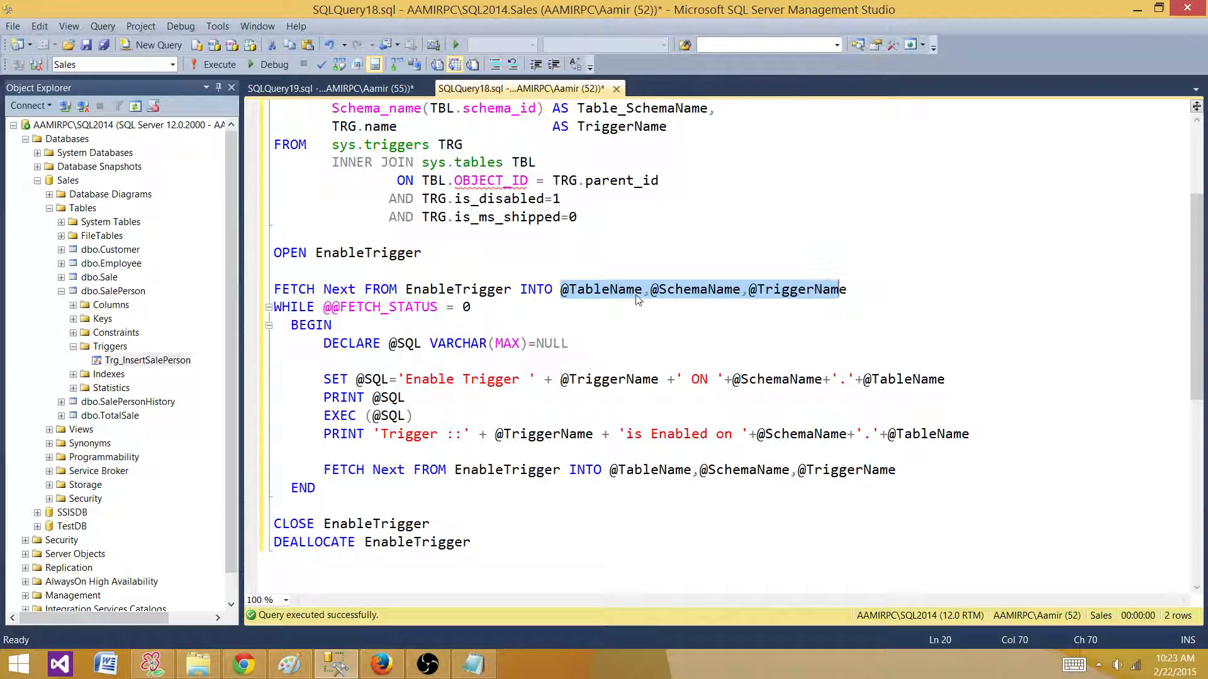
{"action": "left_click", "coordinate": [404, 342]}
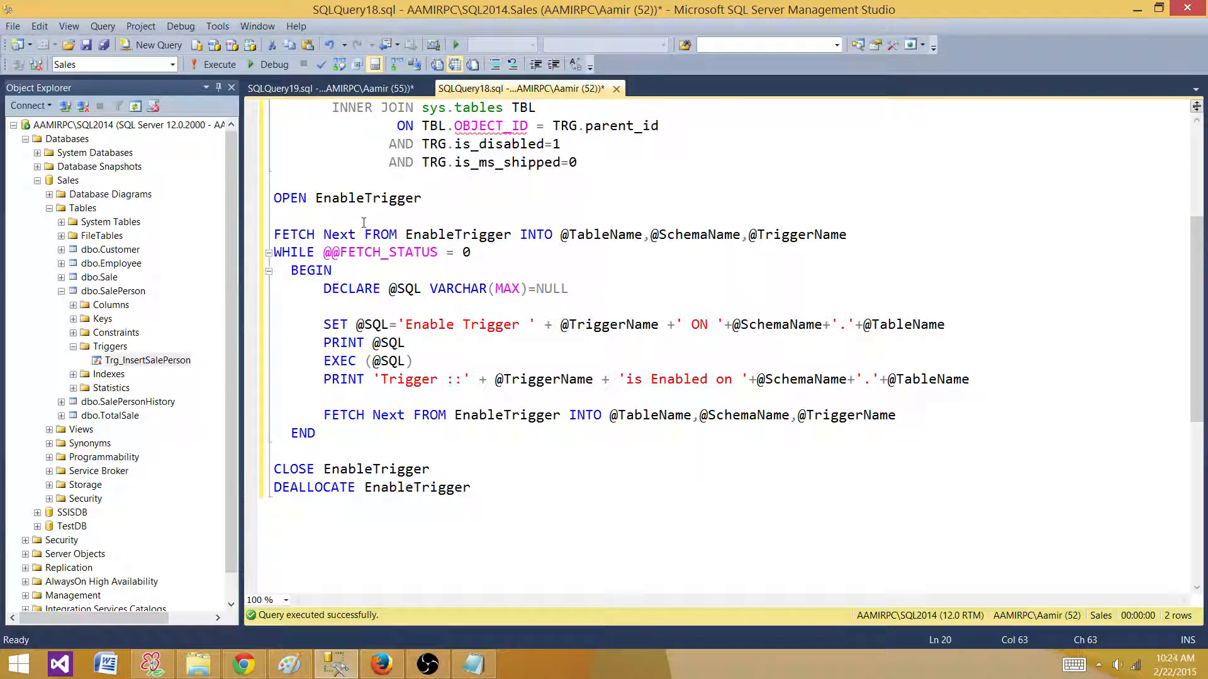
{"action": "mouse_move", "coordinate": [355, 251]}
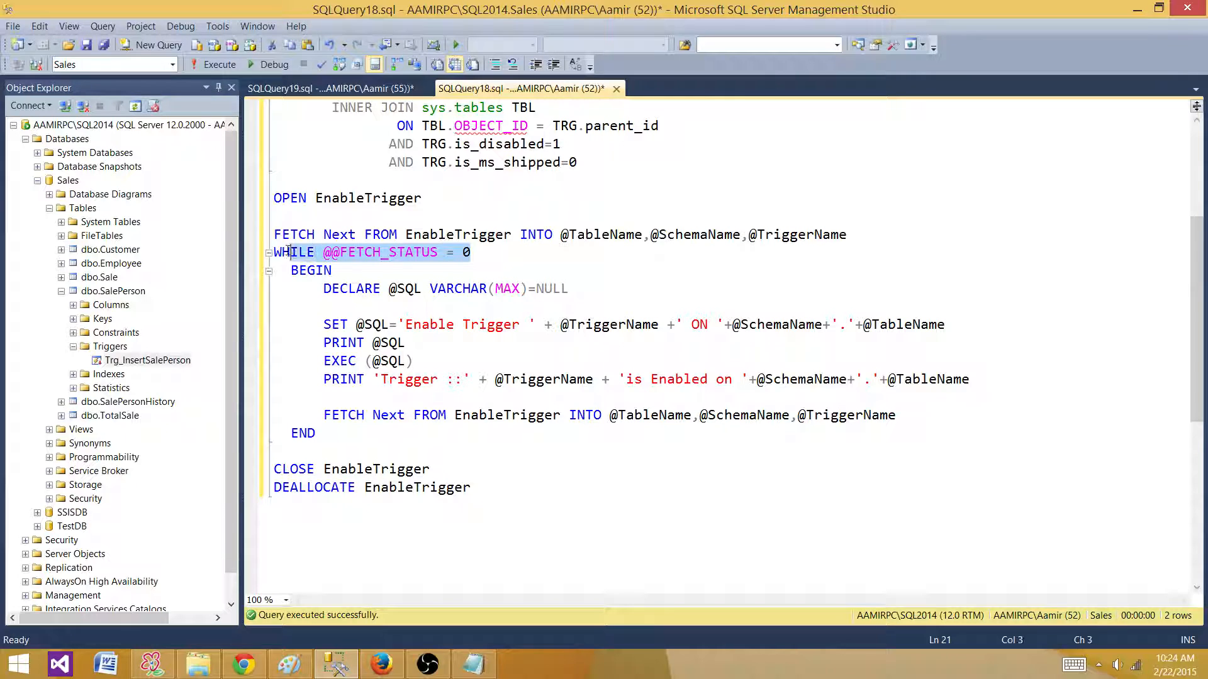
{"action": "left_click", "coordinate": [436, 324]}
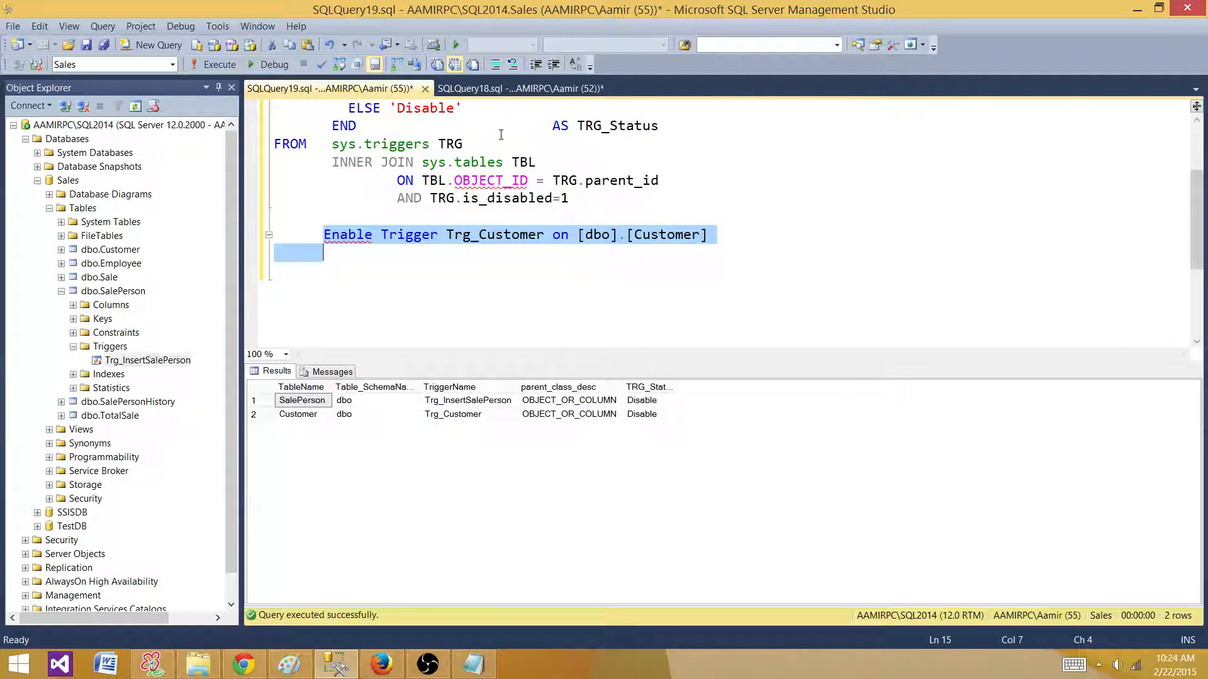
{"action": "left_click", "coordinate": [521, 88]}
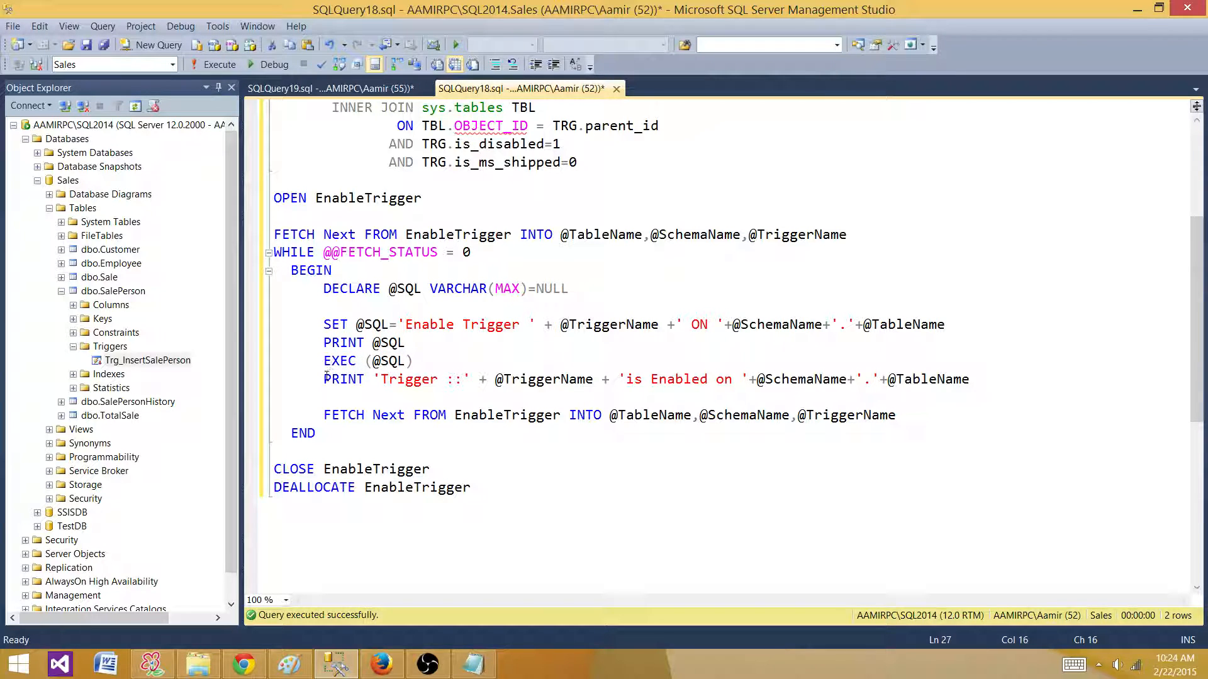
{"action": "left_click_drag", "start_coordinate": [323, 379], "coordinate": [780, 379]}
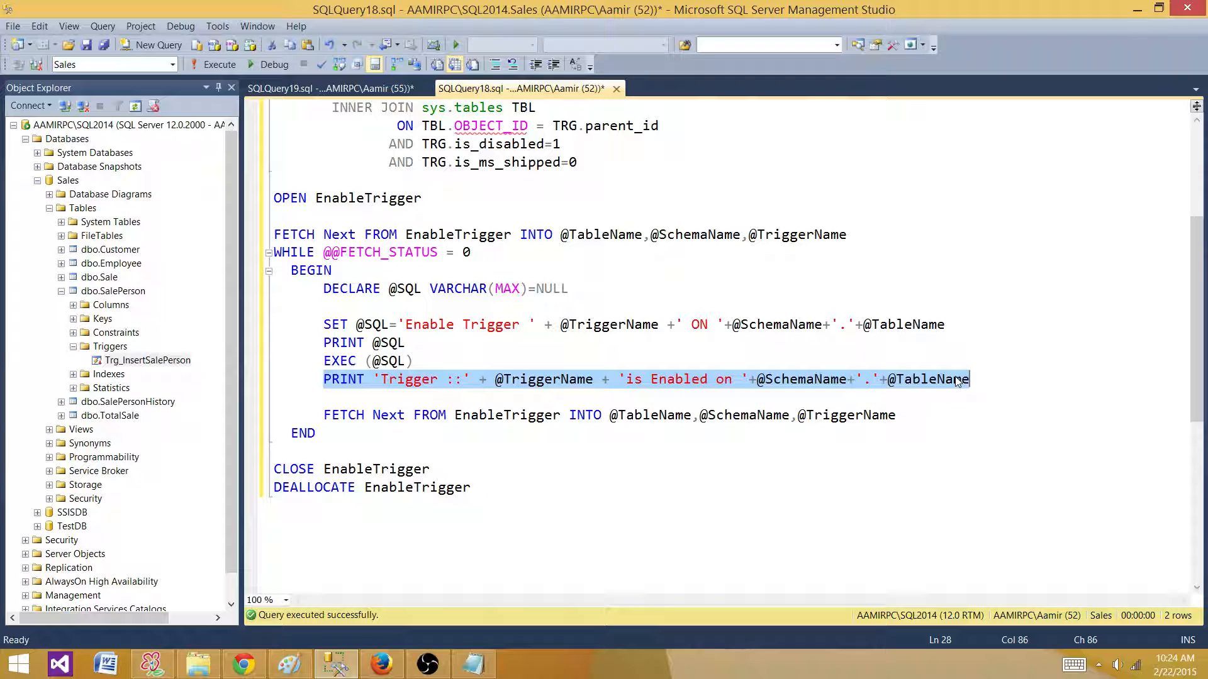
{"action": "left_click", "coordinate": [400, 380]}
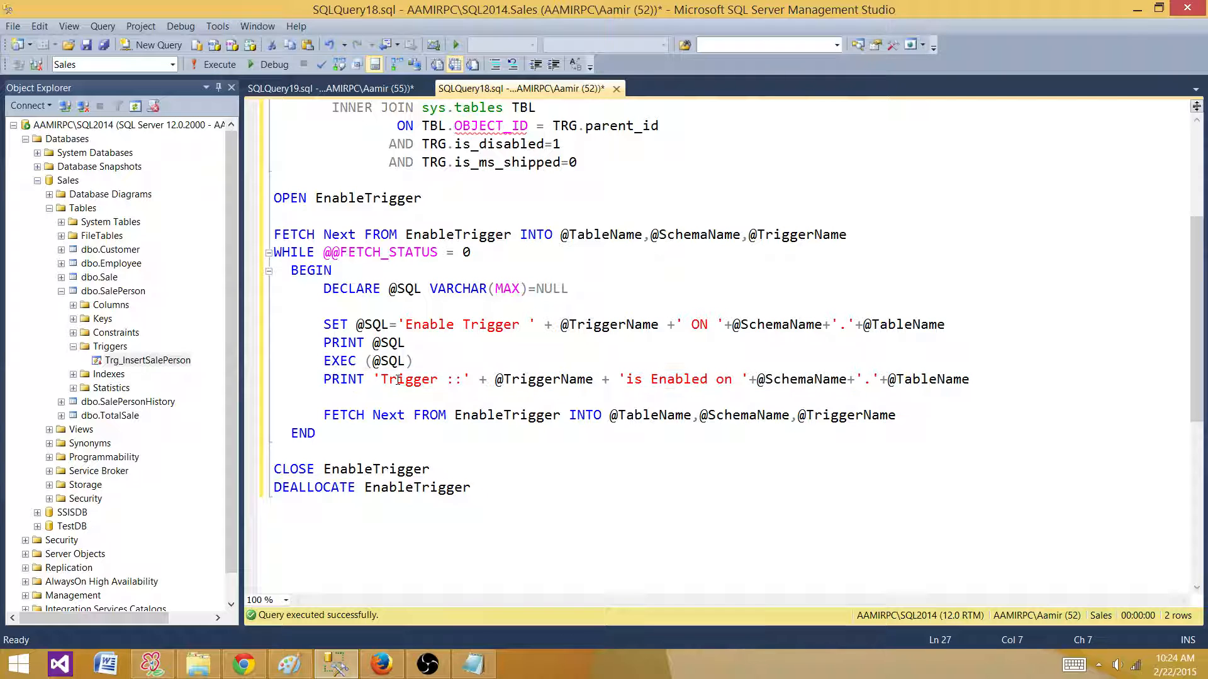
{"action": "type", "text": "--"}
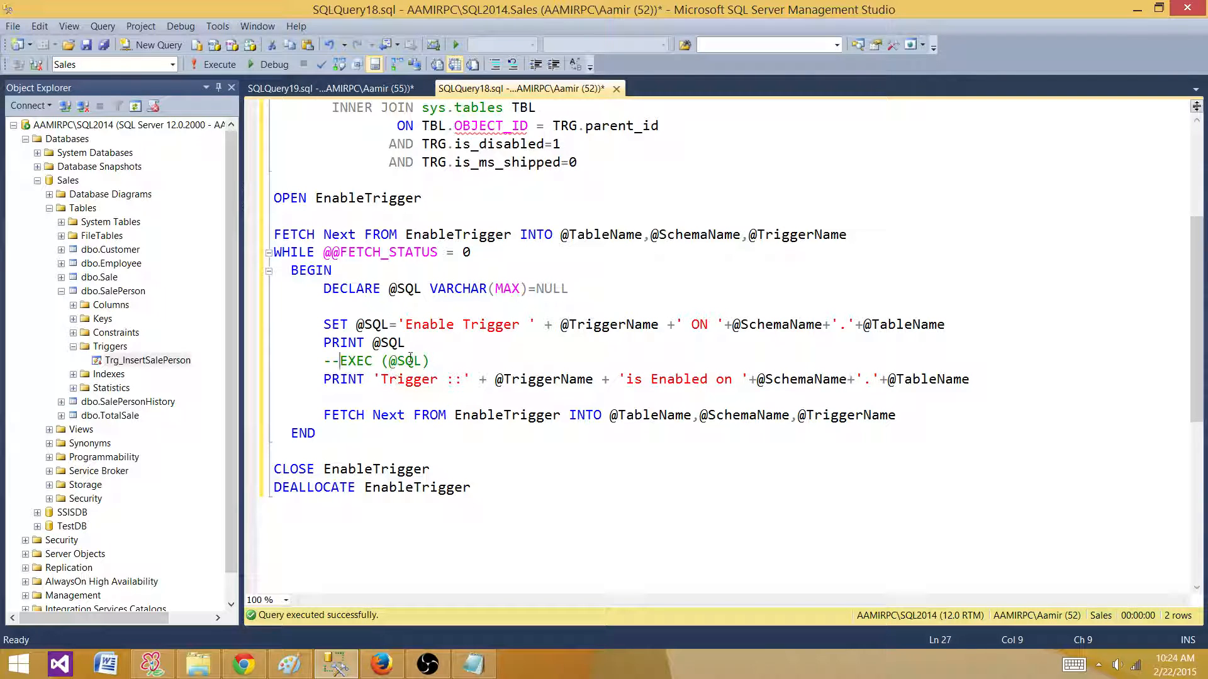
{"action": "left_click_drag", "start_coordinate": [342, 361], "coordinate": [429, 361]}
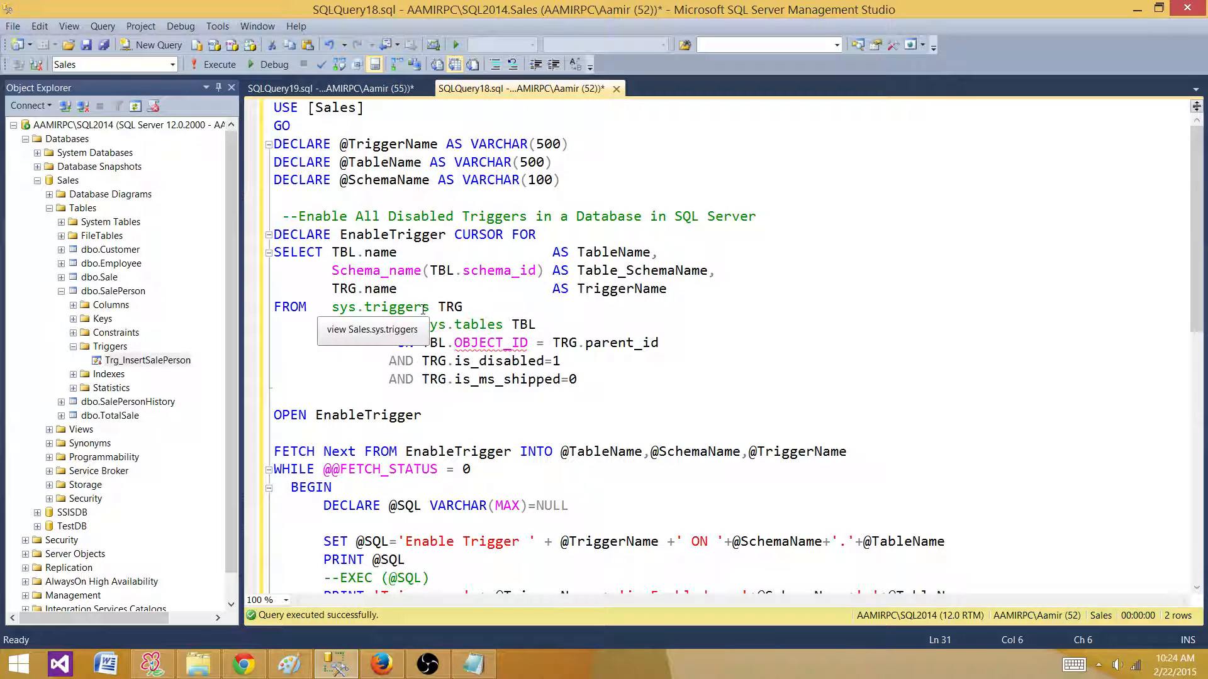
{"action": "left_click", "coordinate": [219, 65]}
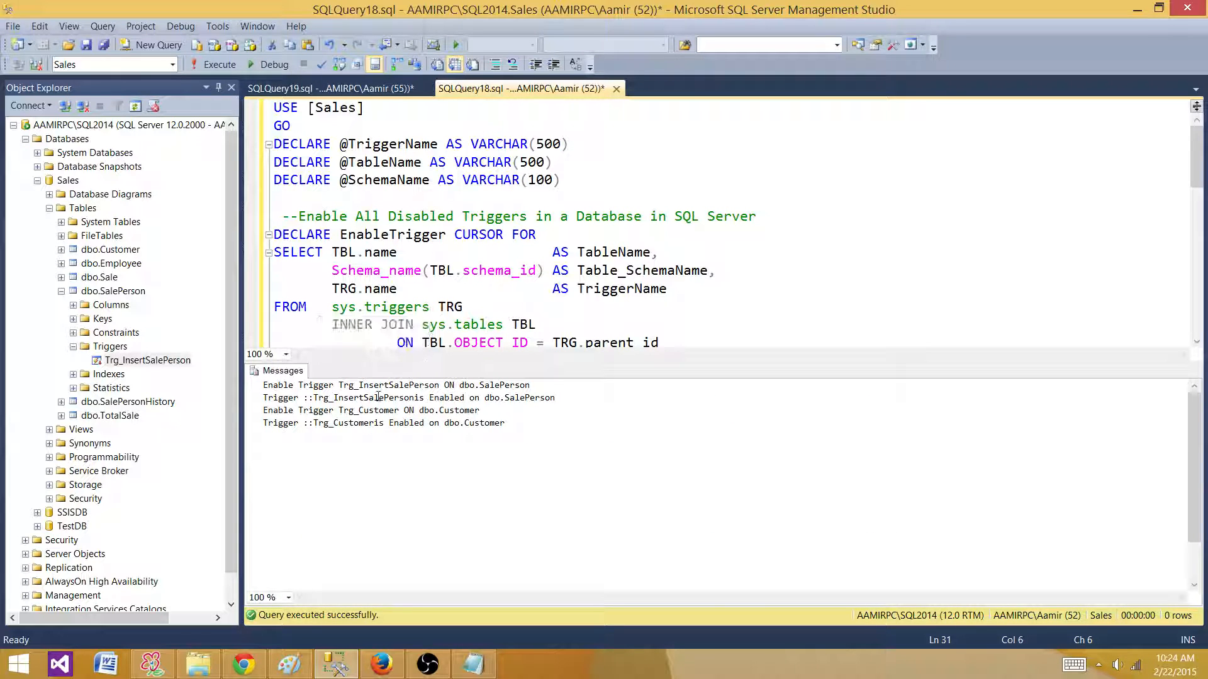
{"action": "left_click_drag", "start_coordinate": [263, 385], "coordinate": [337, 385]}
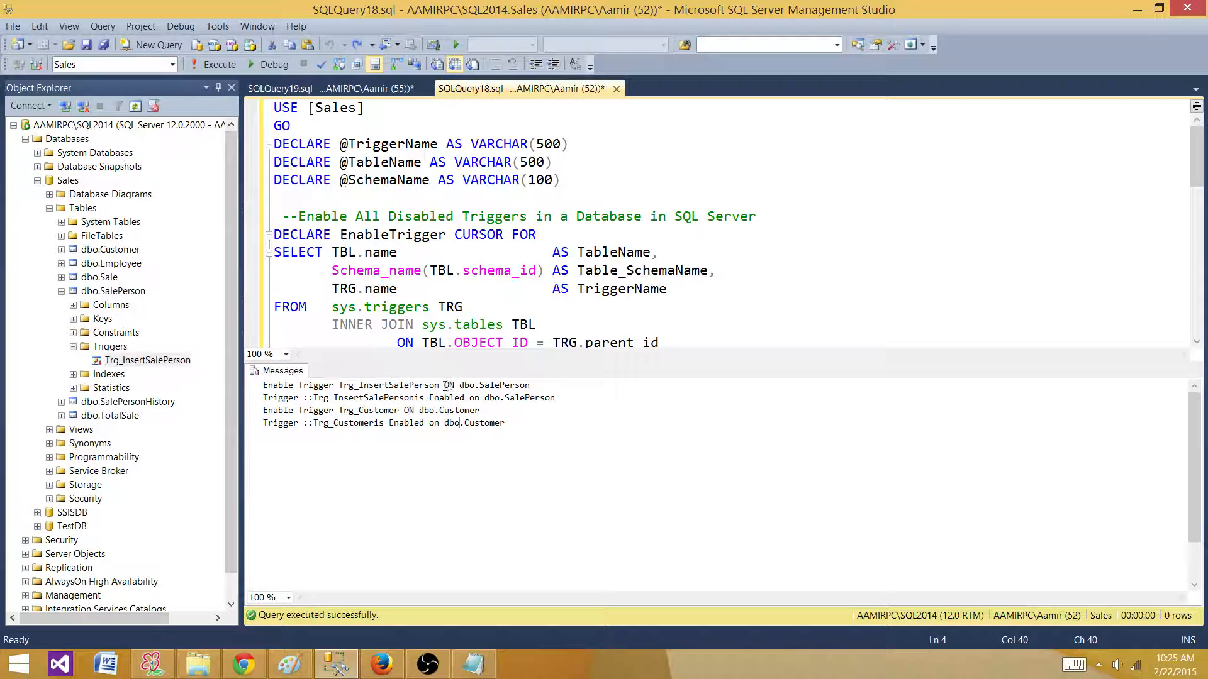
{"action": "double_click", "coordinate": [466, 385]}
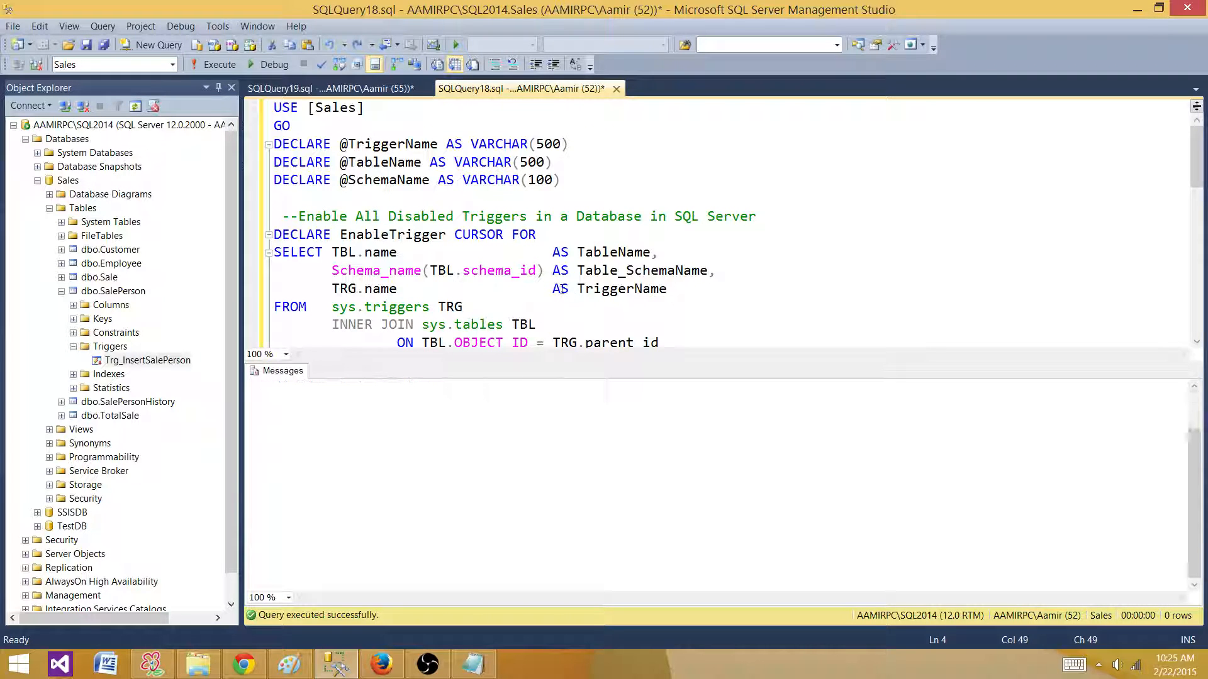
{"action": "left_click", "coordinate": [578, 307]}
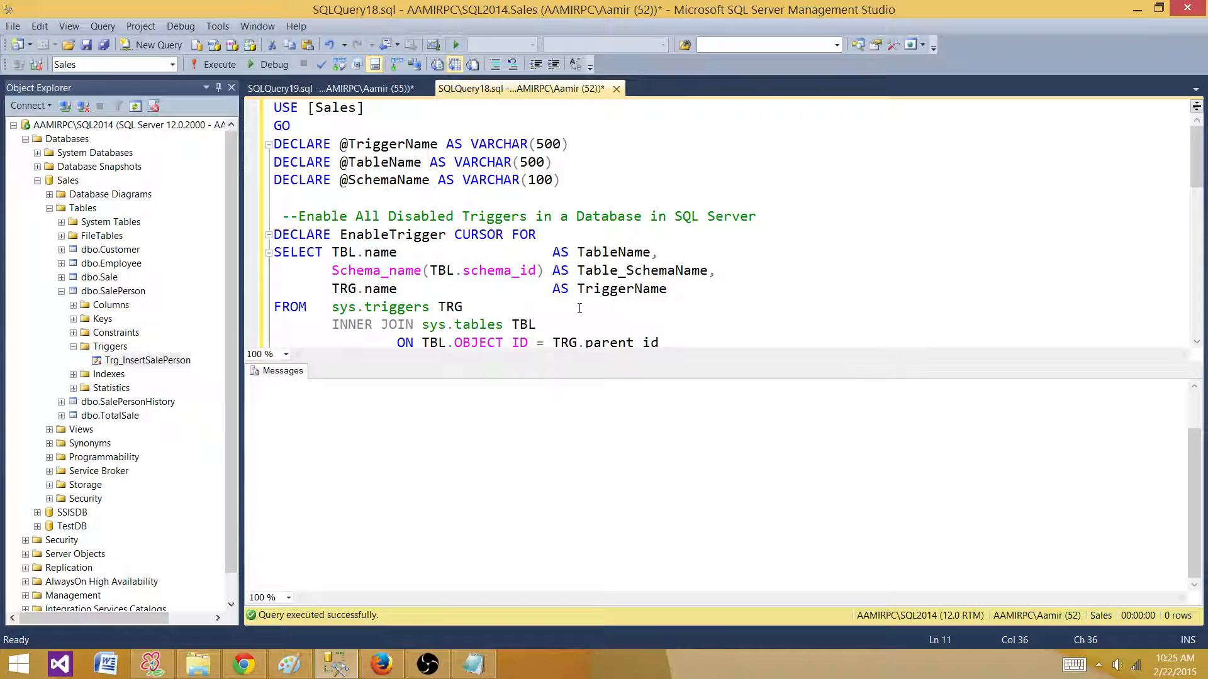
{"action": "scroll", "scroll_direction": "down", "scroll_amount": 3}
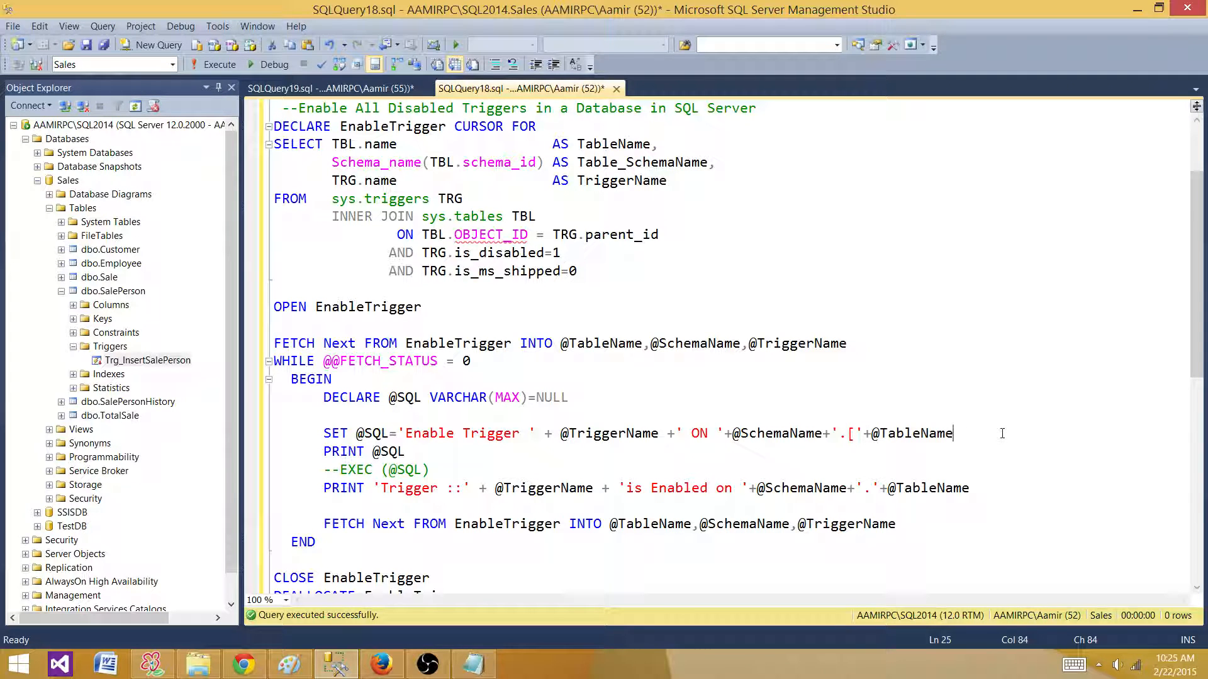
{"action": "type", "text": "+'"}
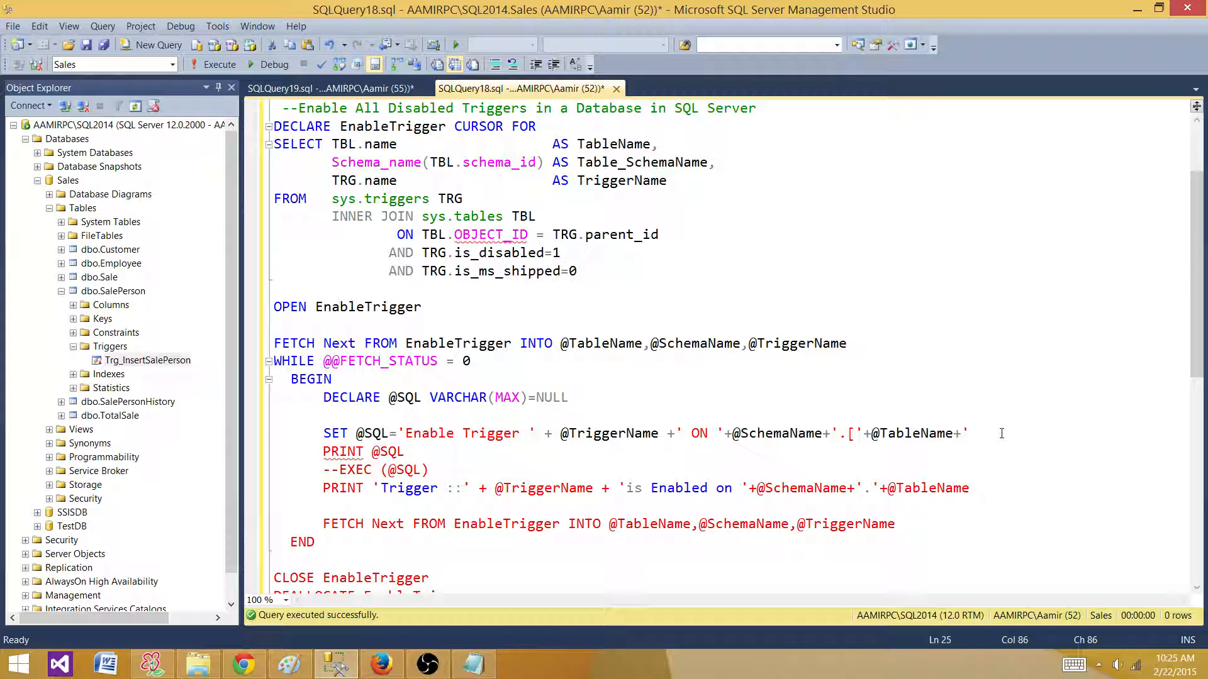
{"action": "type", "text": "]"}
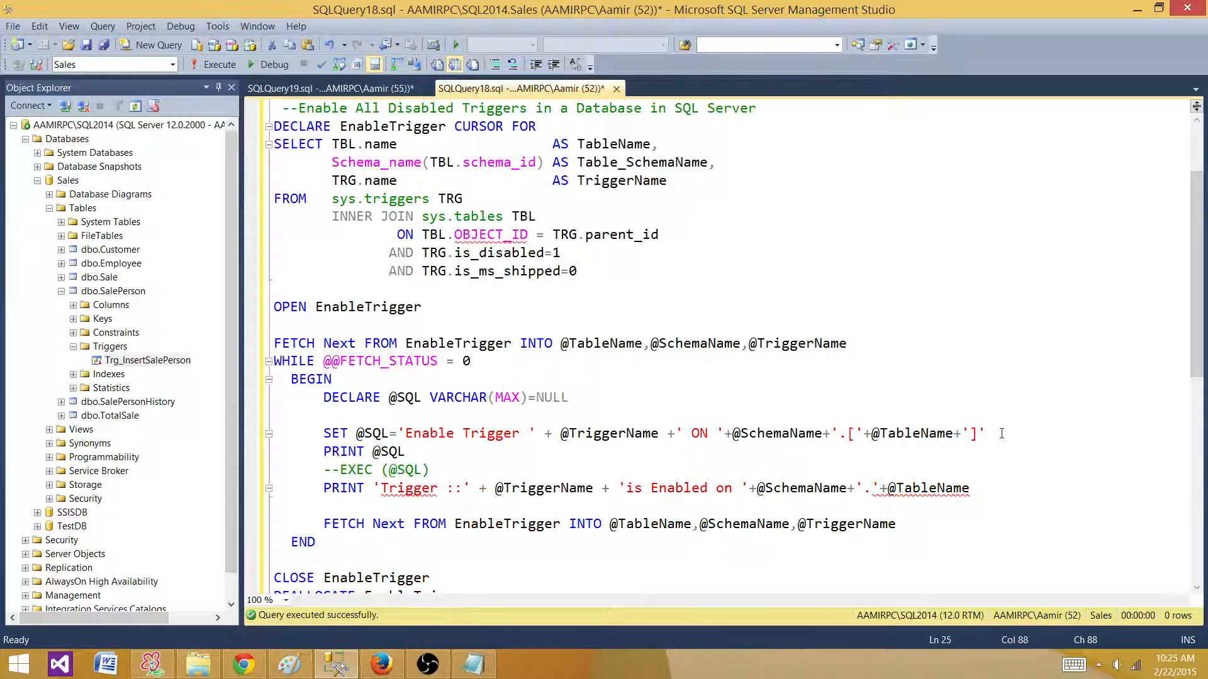
{"action": "left_click", "coordinate": [214, 66]}
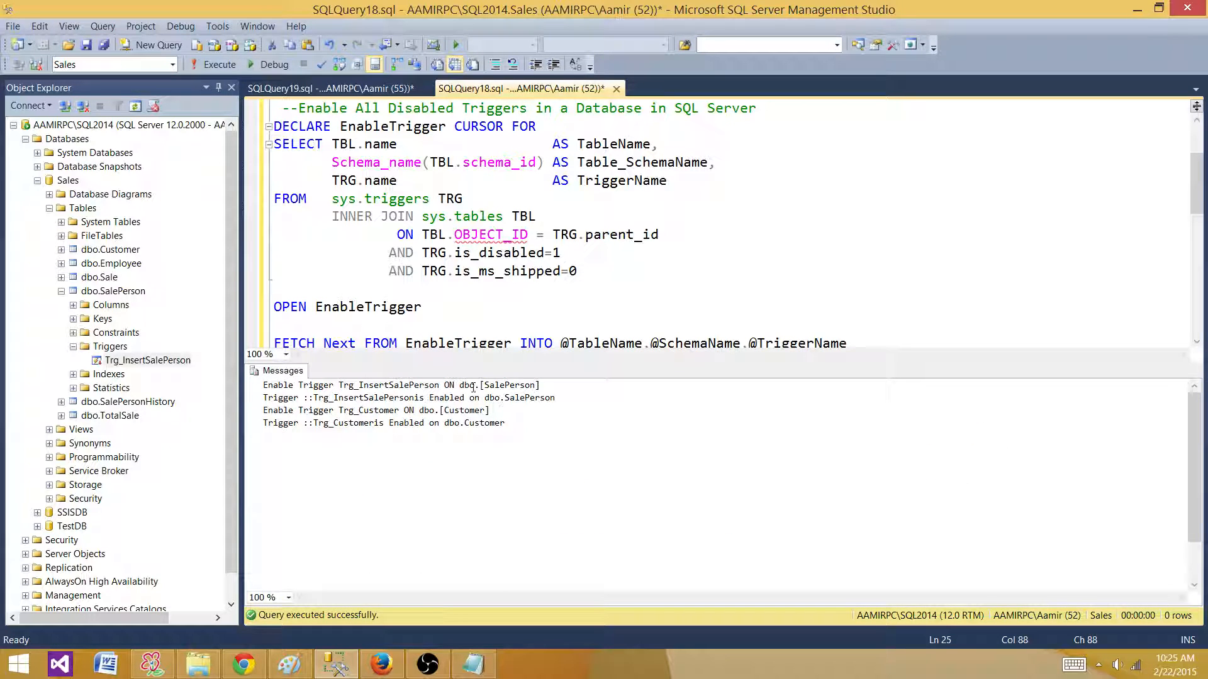
{"action": "double_click", "coordinate": [466, 385]}
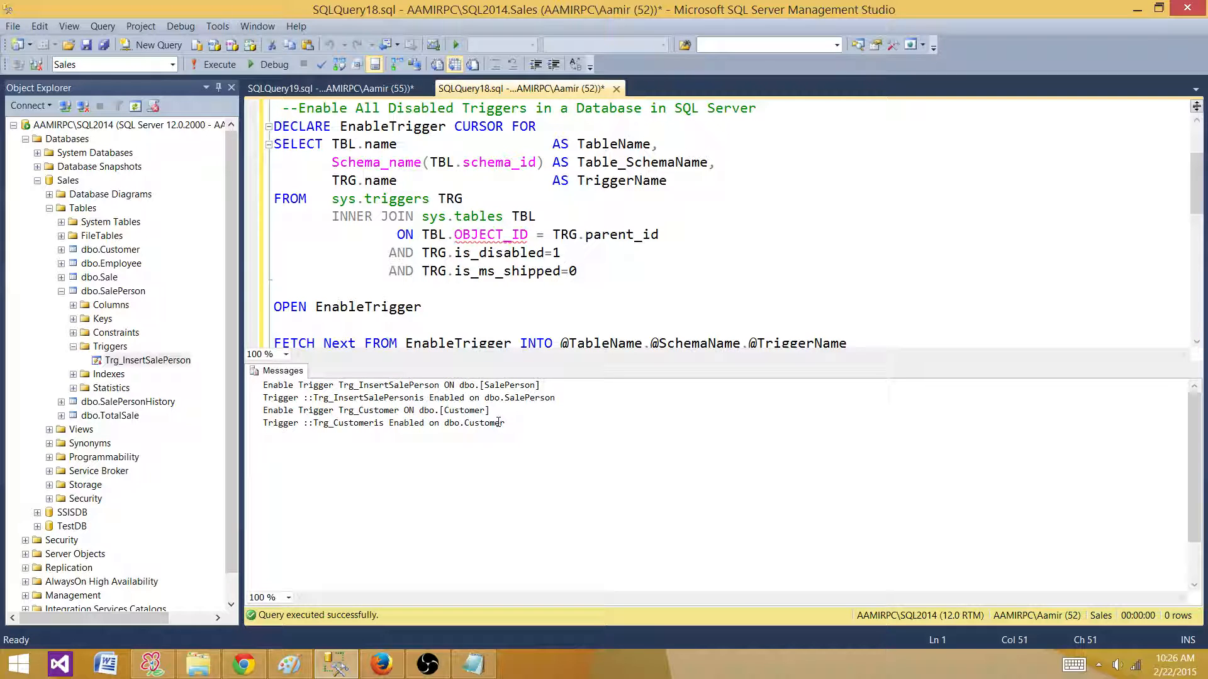
{"action": "left_click", "coordinate": [430, 307]}
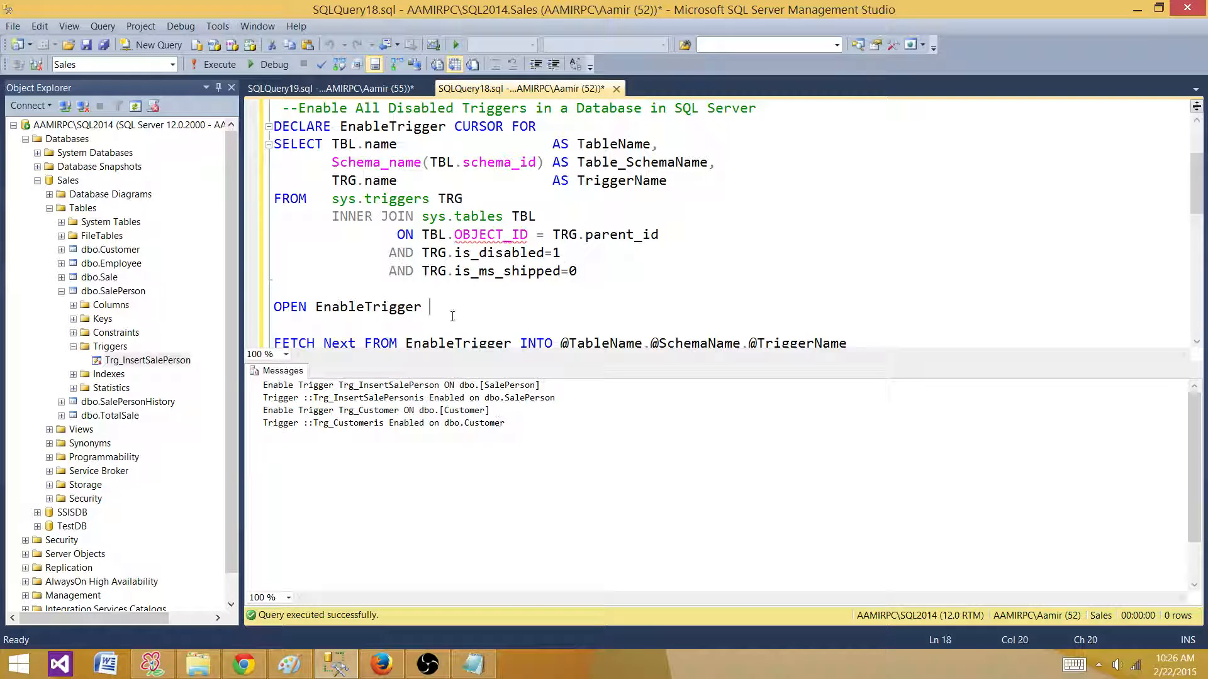
{"action": "scroll", "scroll_direction": "down", "scroll_amount": 3}
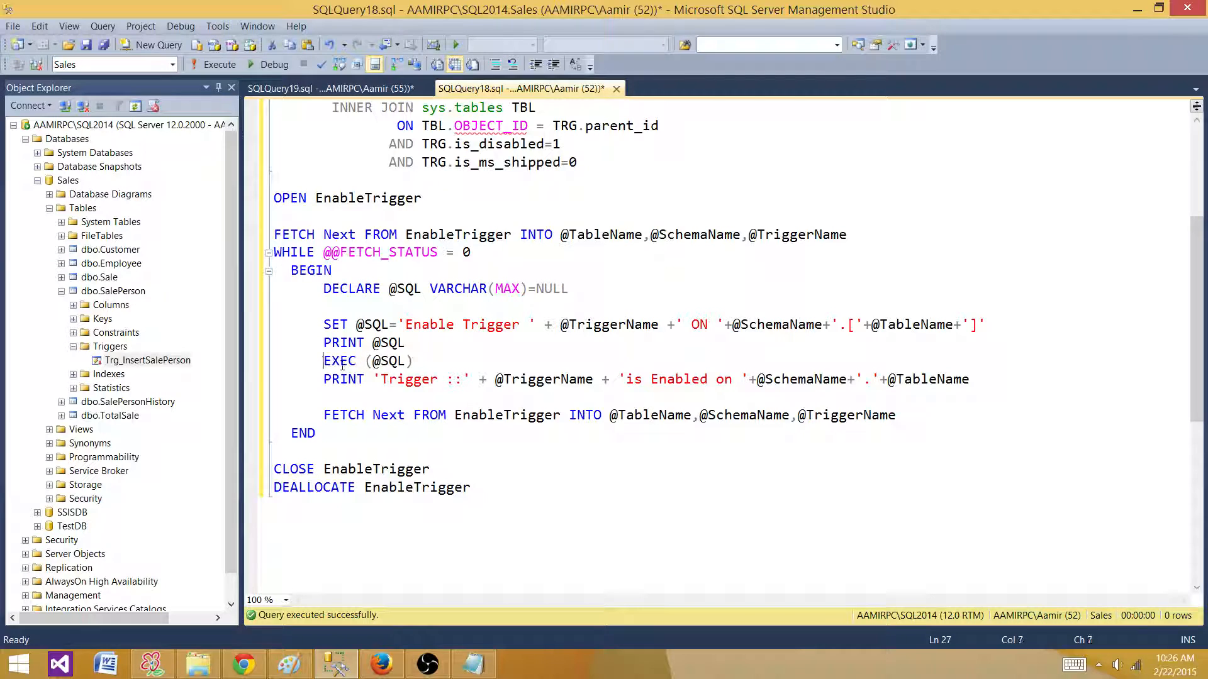
{"action": "left_click", "coordinate": [313, 88]}
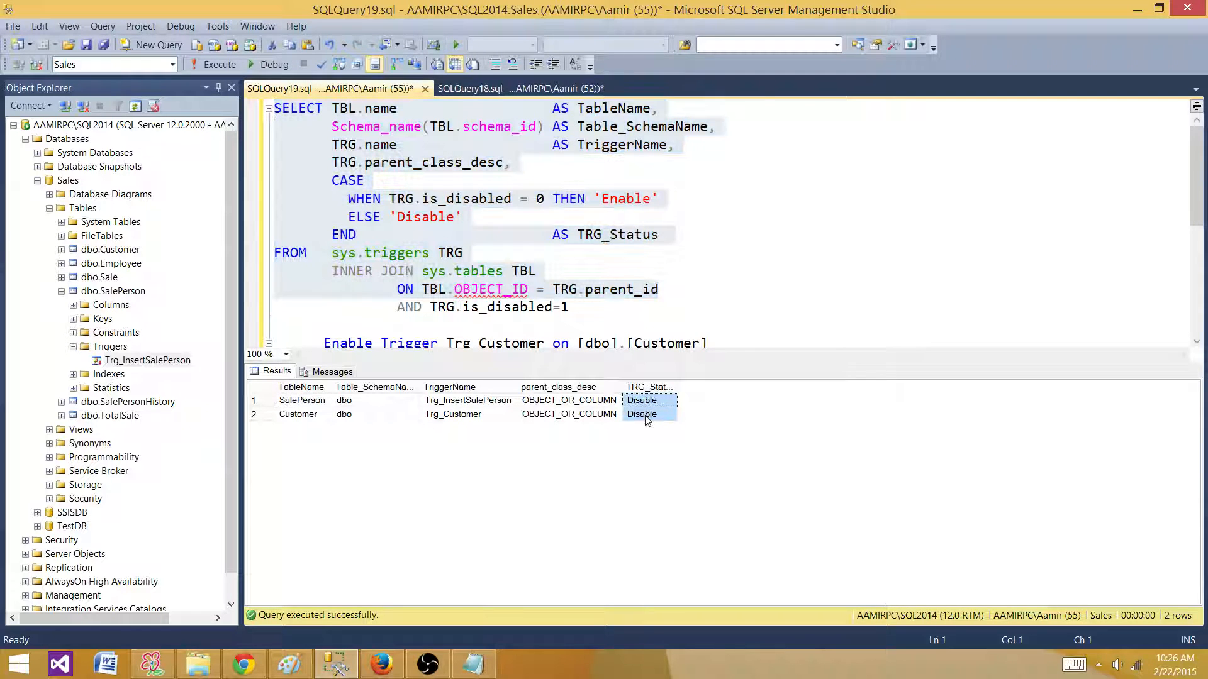
{"action": "left_click", "coordinate": [526, 88]}
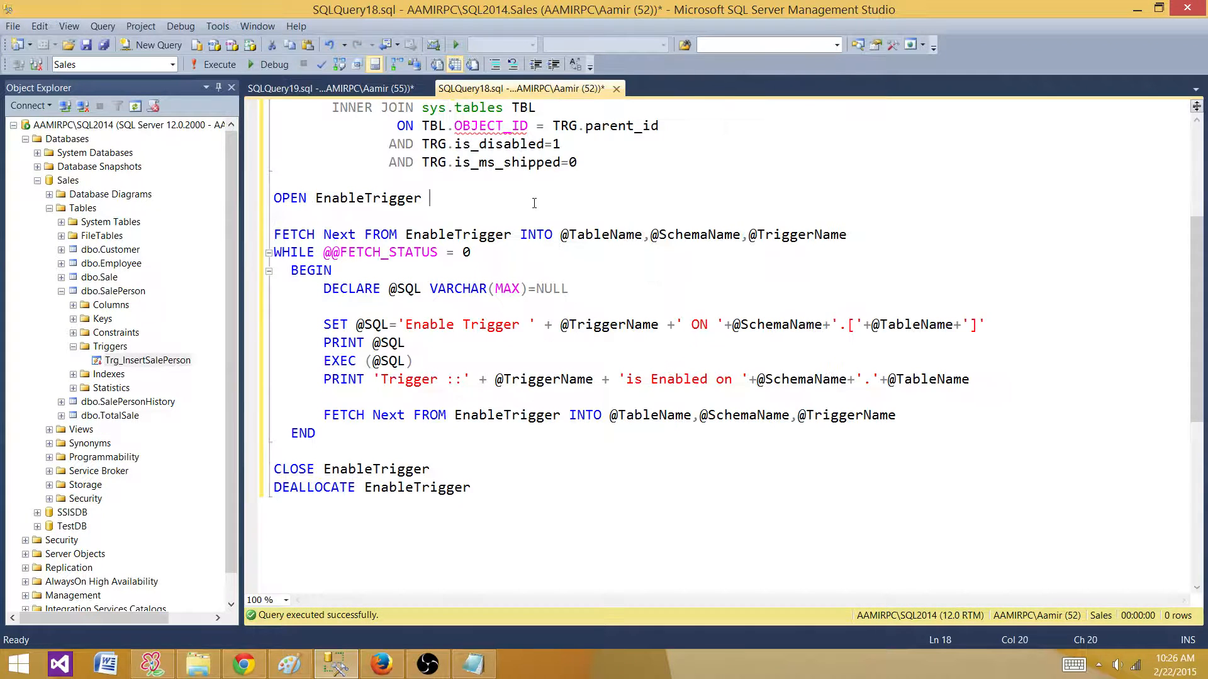
{"action": "left_click", "coordinate": [221, 65]}
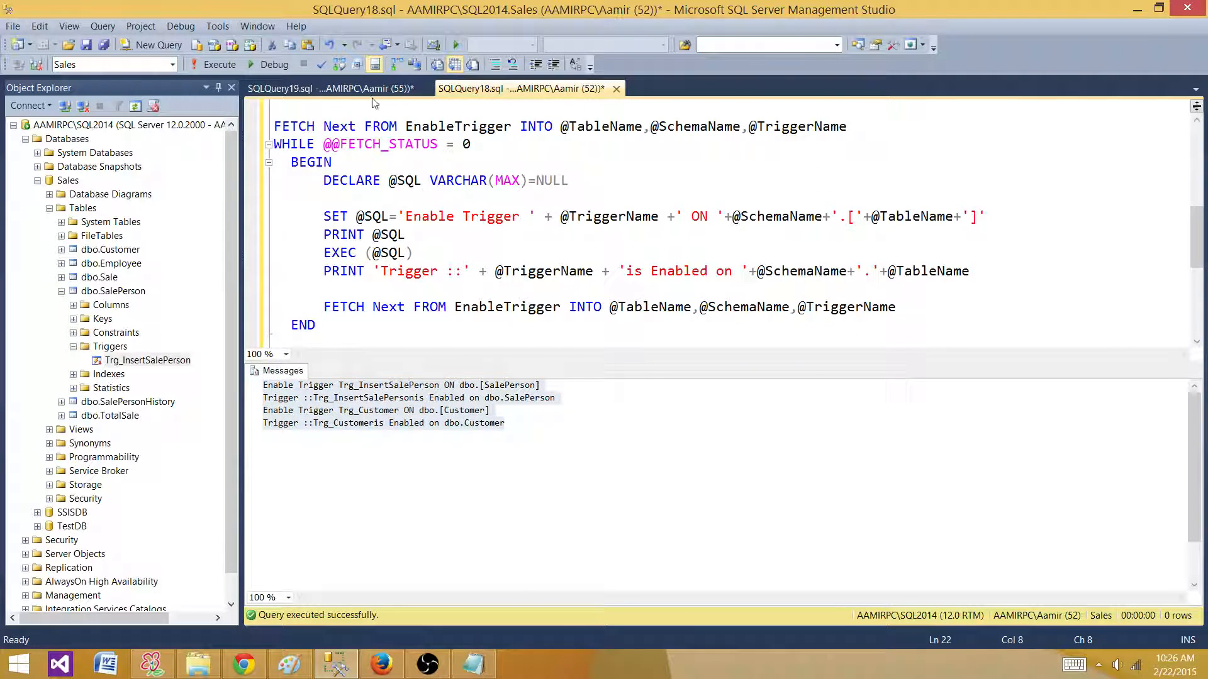
Step: Rerun the SQLQuery19 status query showing Trg_InsertSalePerson and Trg_Customer as Enable
{"action": "left_click", "coordinate": [331, 88]}
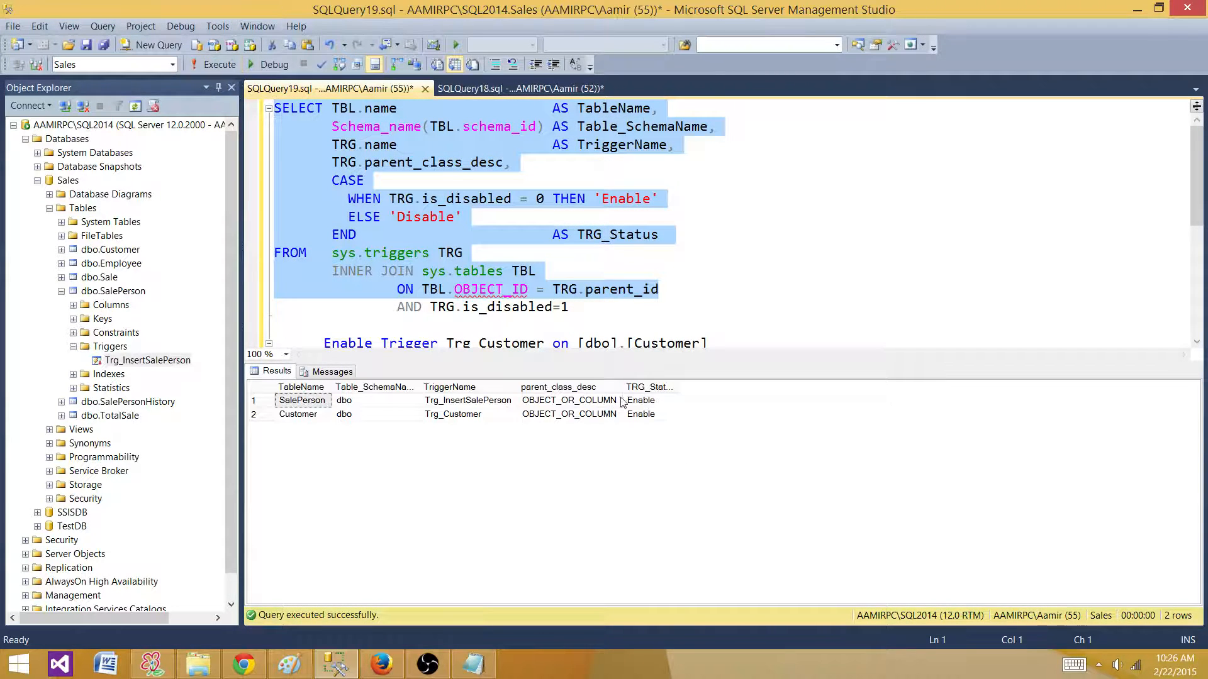
{"action": "mouse_move", "coordinate": [639, 428]}
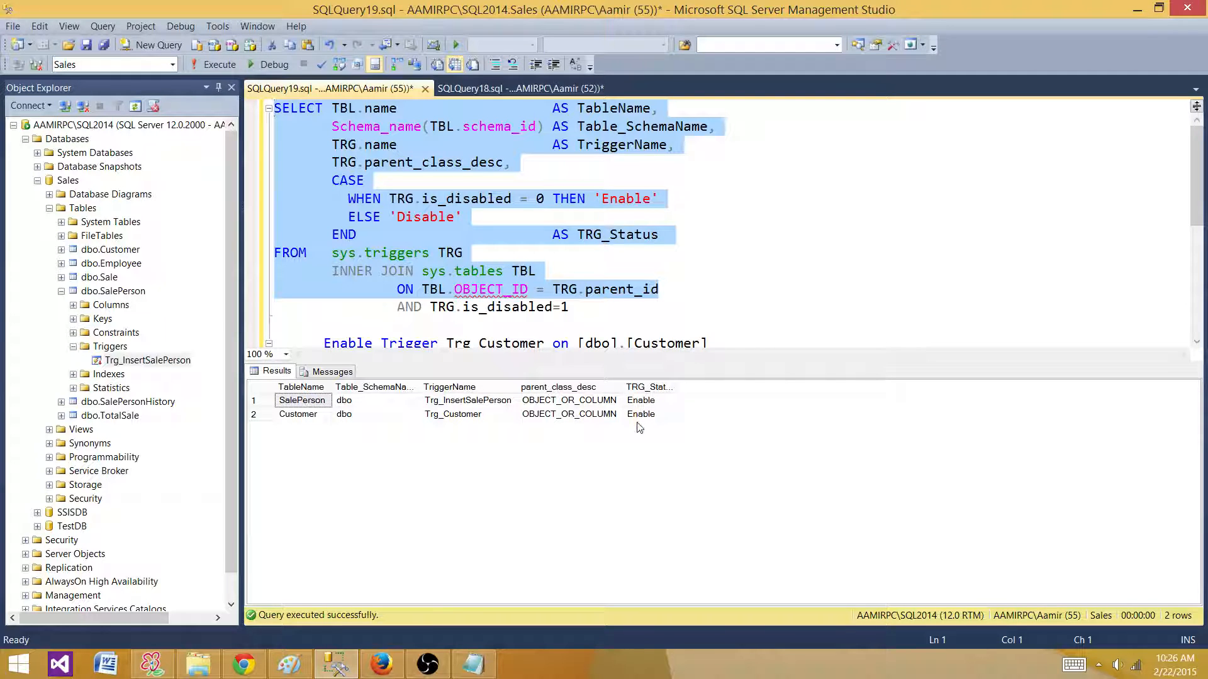
{"action": "left_click", "coordinate": [146, 359]}
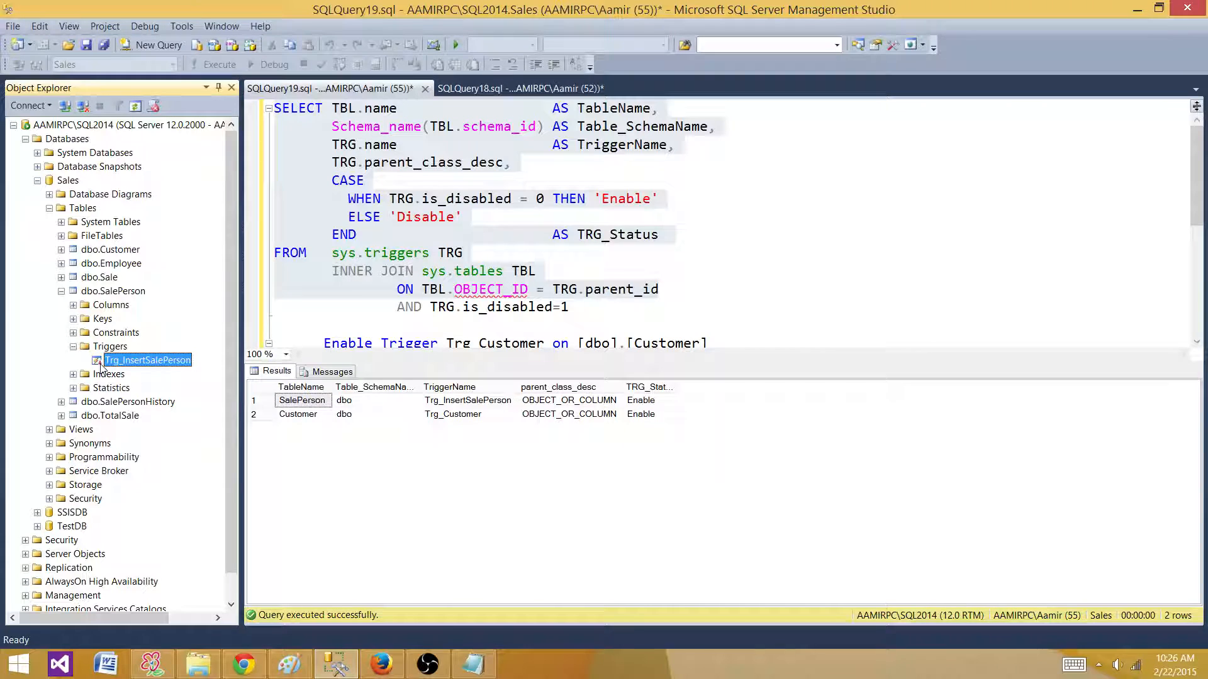
{"action": "mouse_move", "coordinate": [132, 125]}
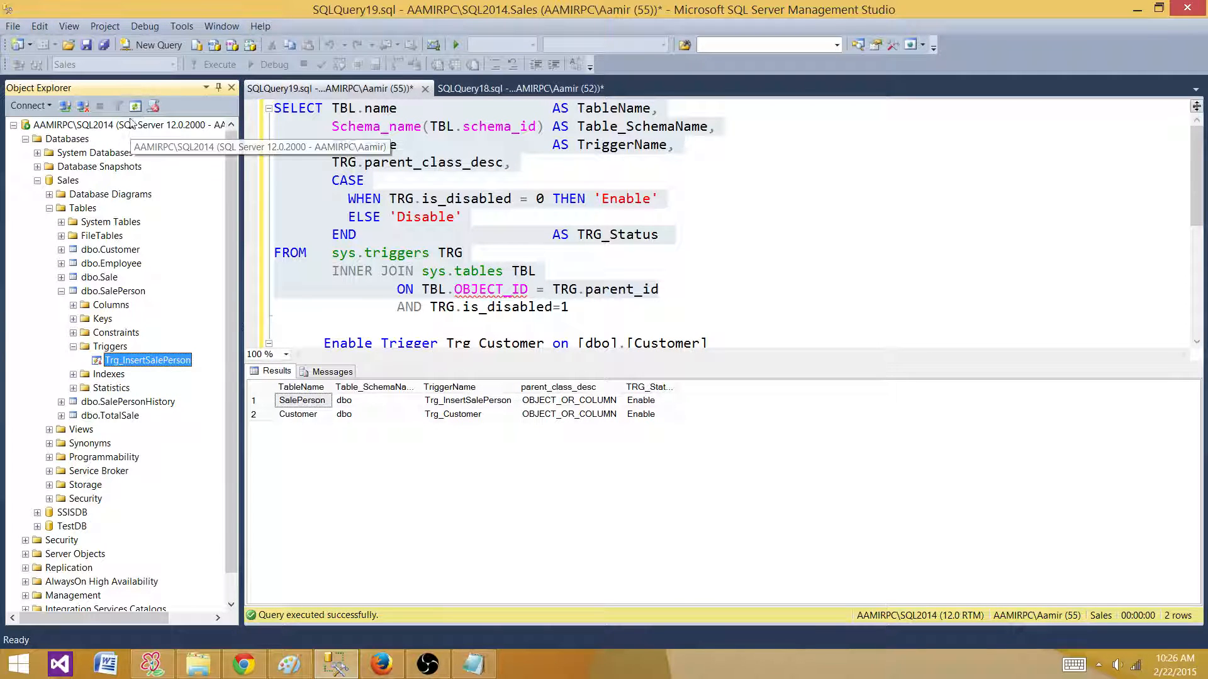
{"action": "mouse_move", "coordinate": [135, 106]}
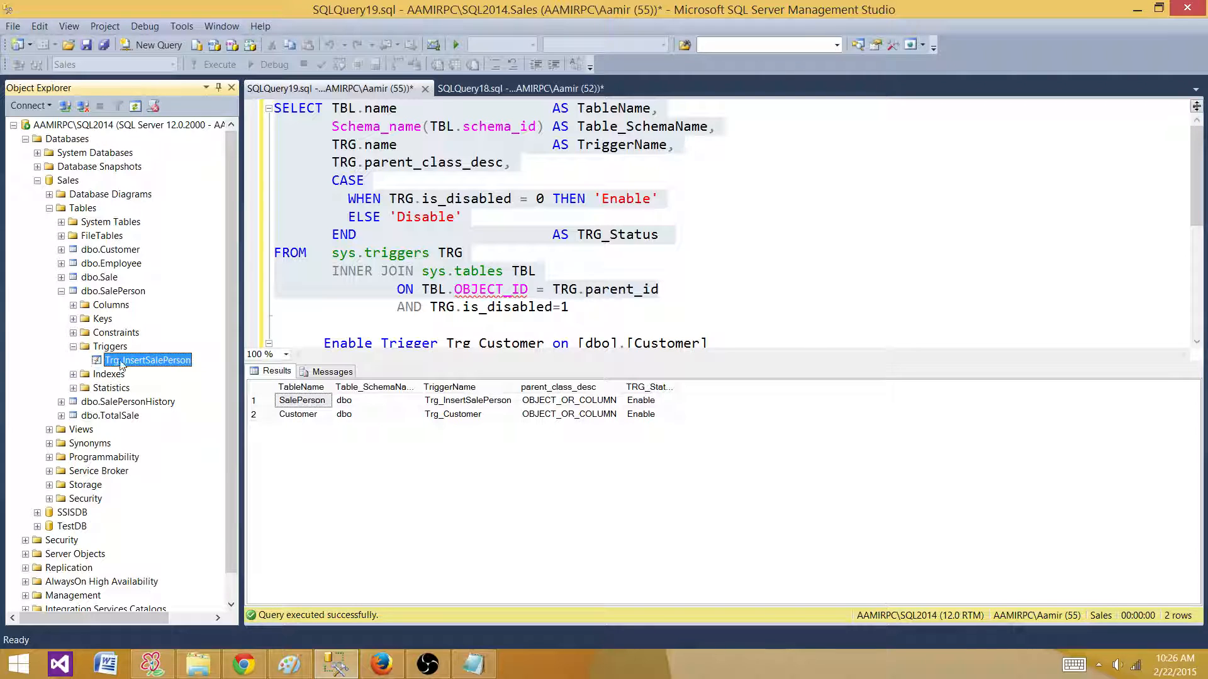
{"action": "left_click", "coordinate": [462, 217]}
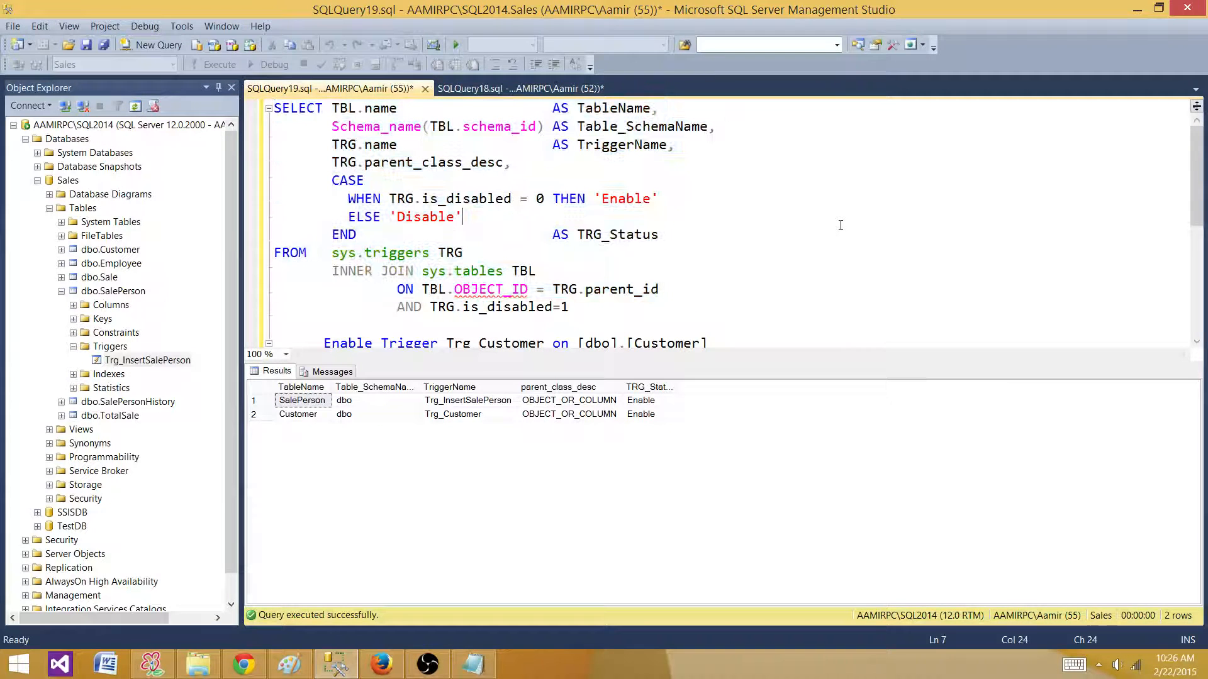